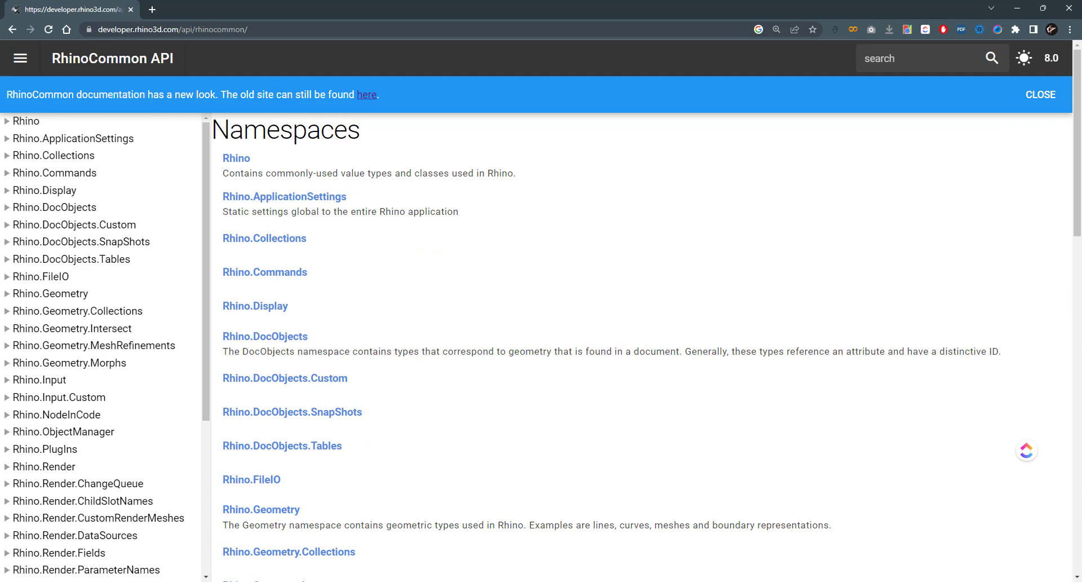
mouse_move(814, 236)
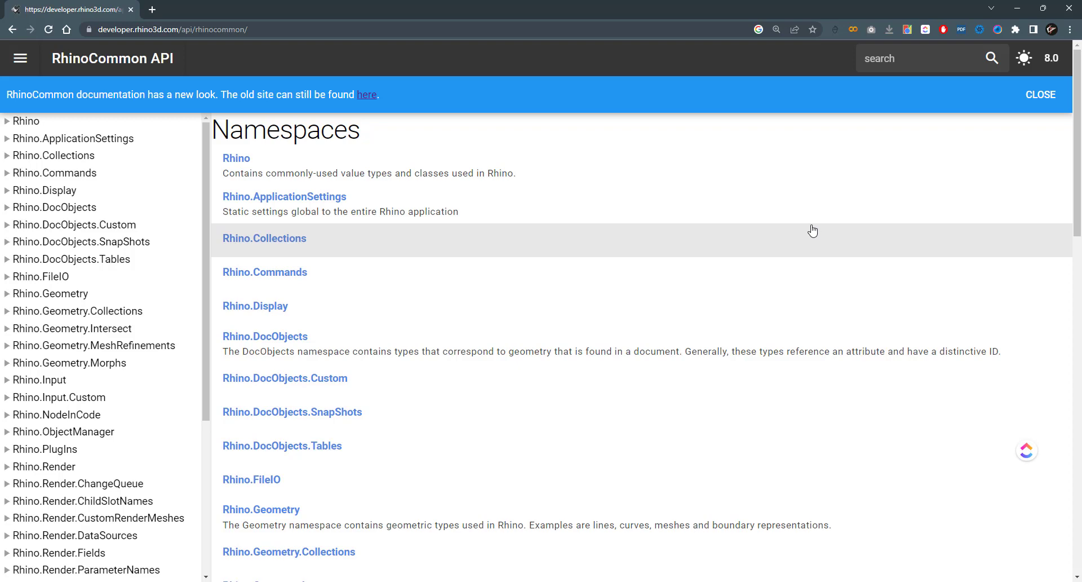
mouse_move(400, 76)
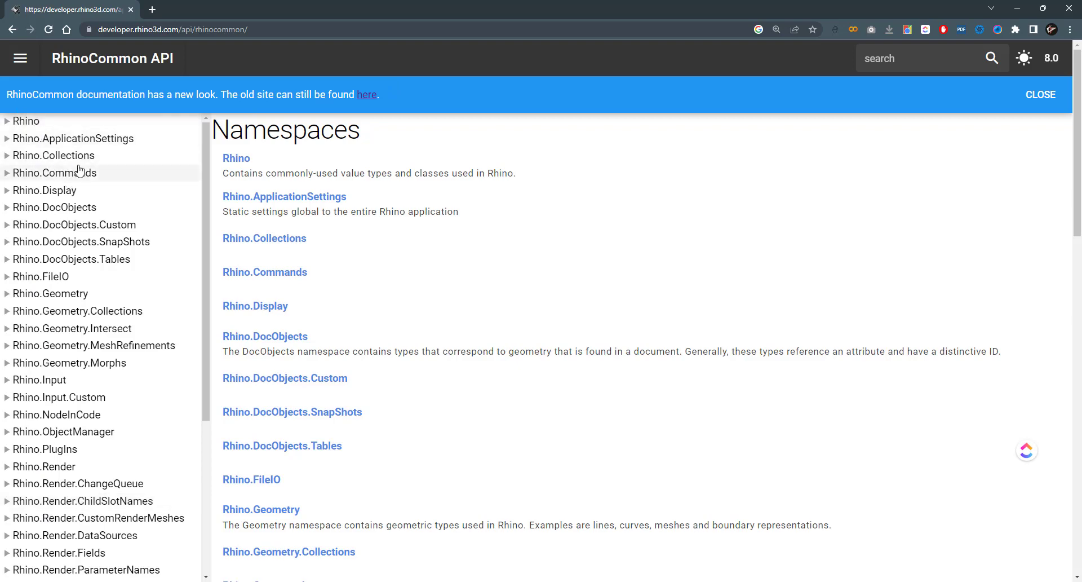
mouse_move(147, 147)
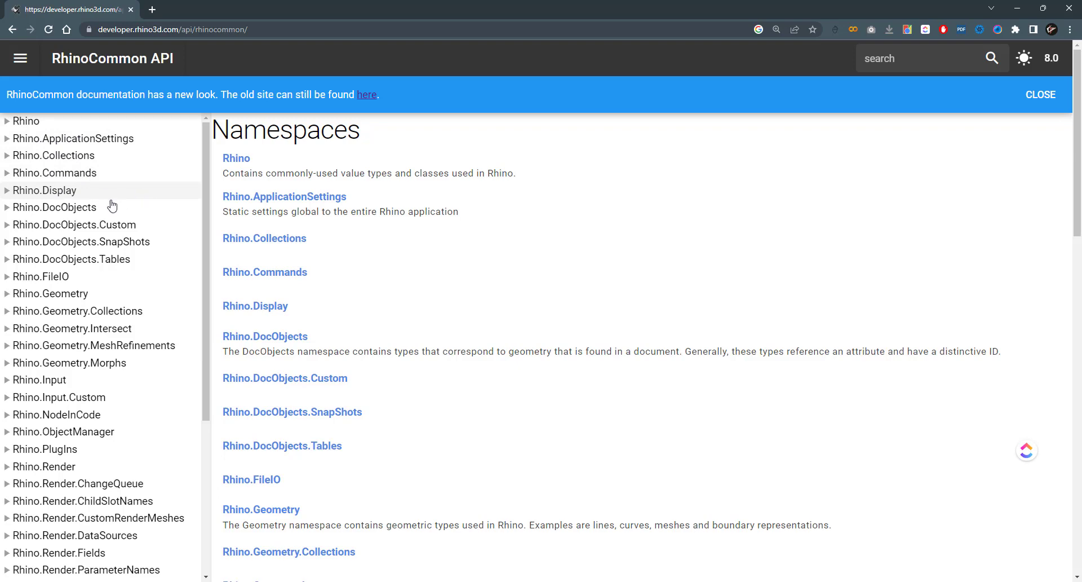
mouse_move(47, 285)
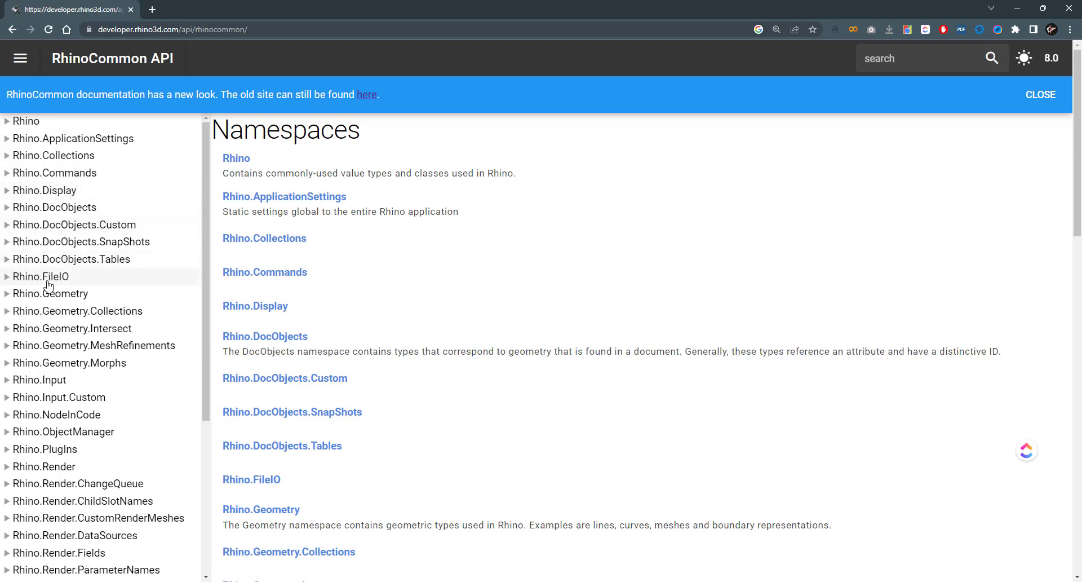
mouse_move(92, 285)
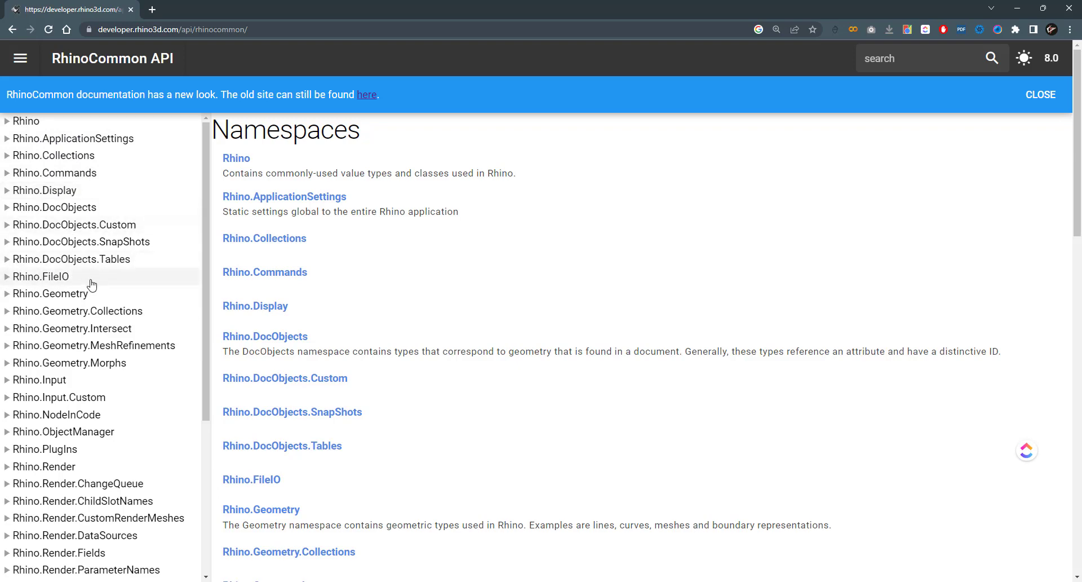
mouse_move(46, 341)
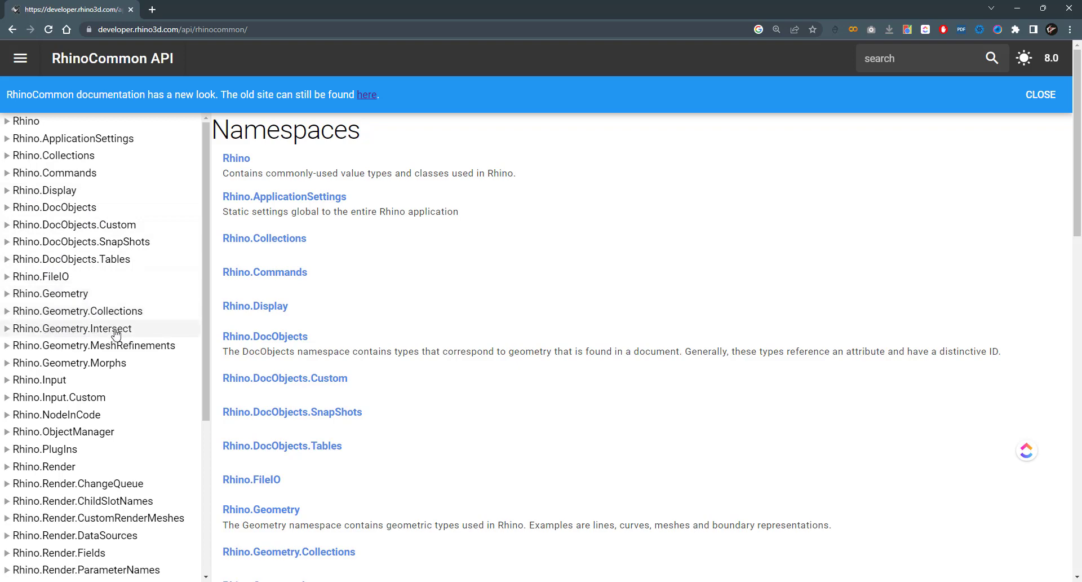
Step: Scroll the navigation tree down and back up over the expanded Rhino.Geometry types
scroll(down, 3)
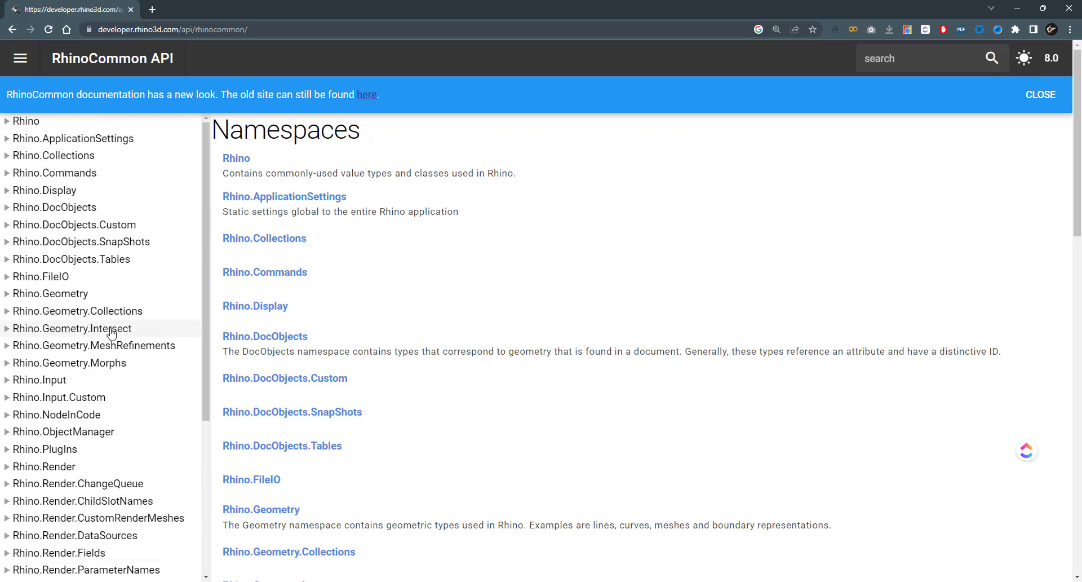
mouse_move(51, 293)
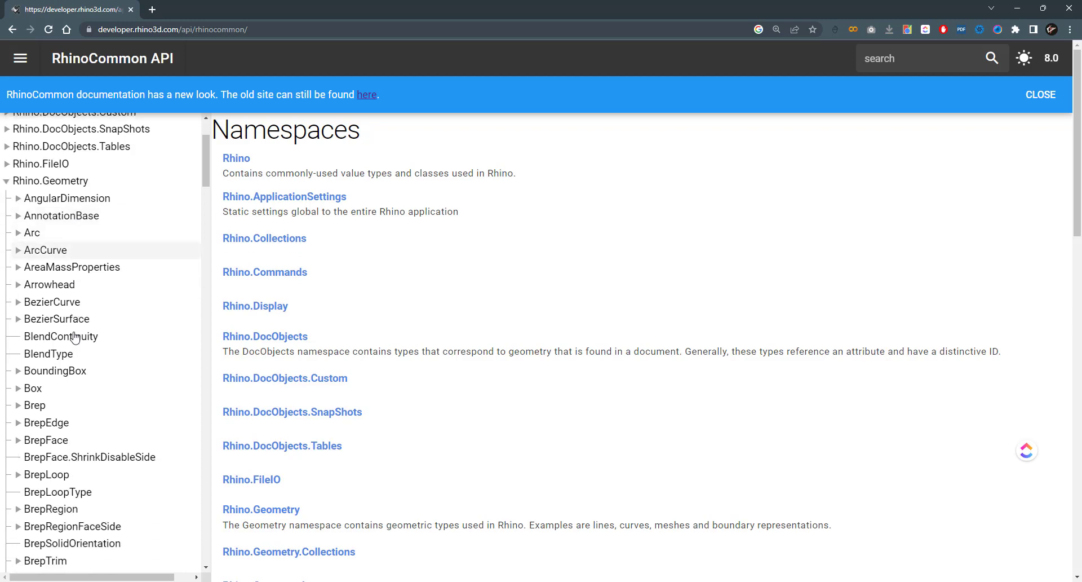
scroll(up, 3)
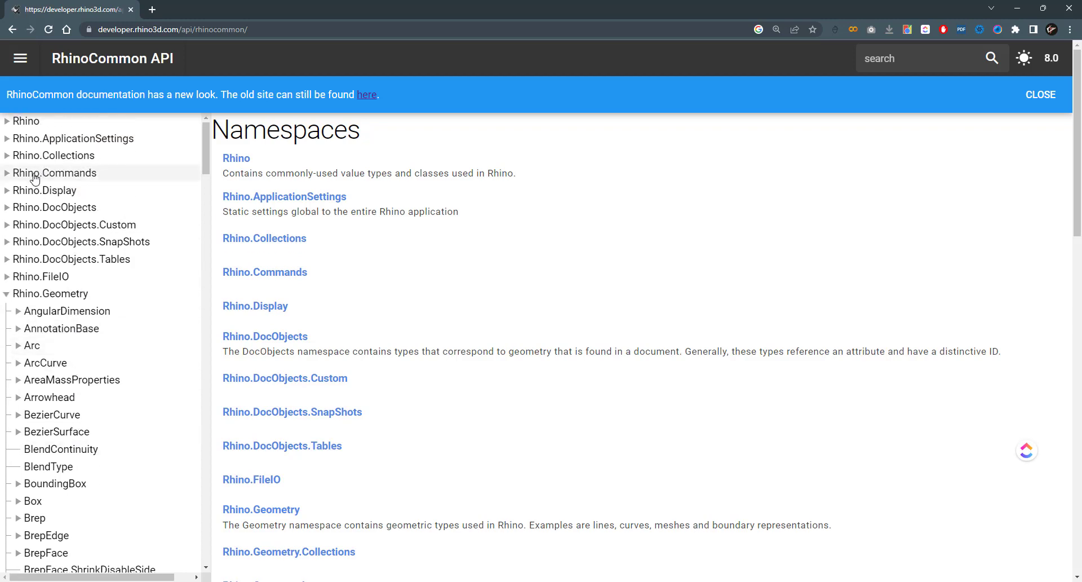
mouse_move(137, 328)
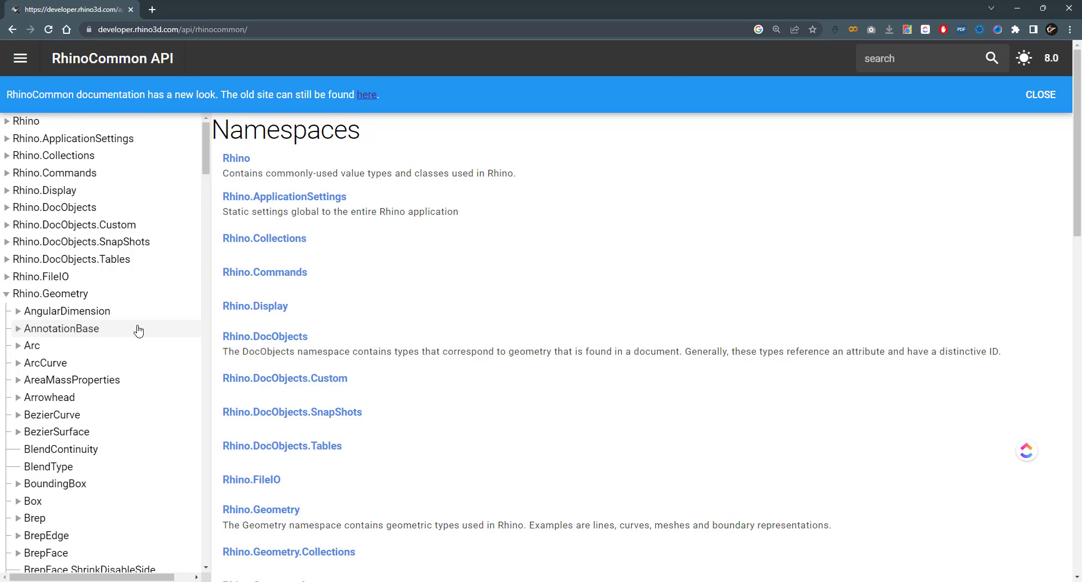
mouse_move(138, 338)
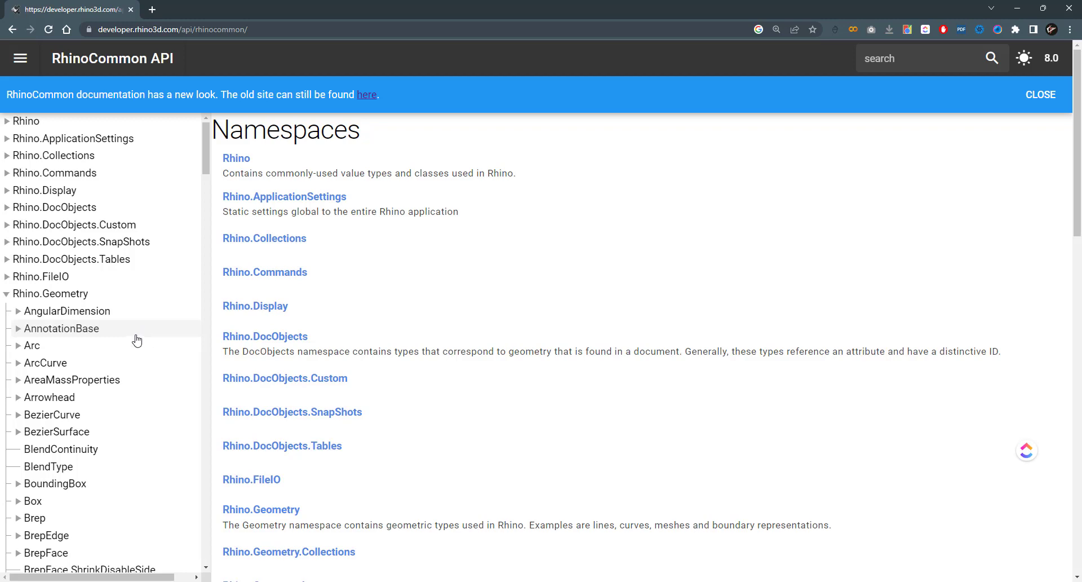
mouse_move(74, 303)
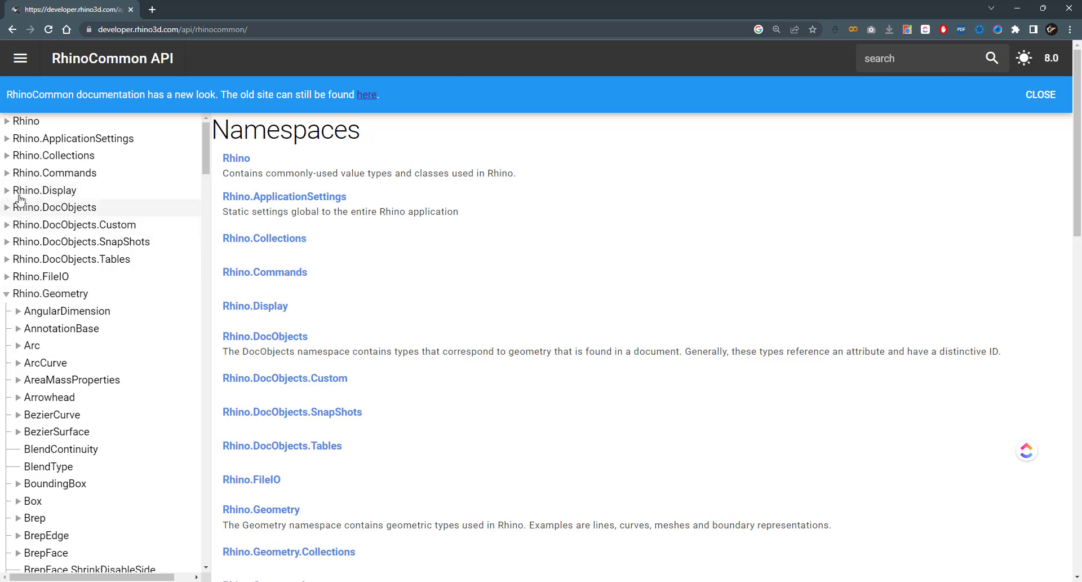
mouse_move(41, 276)
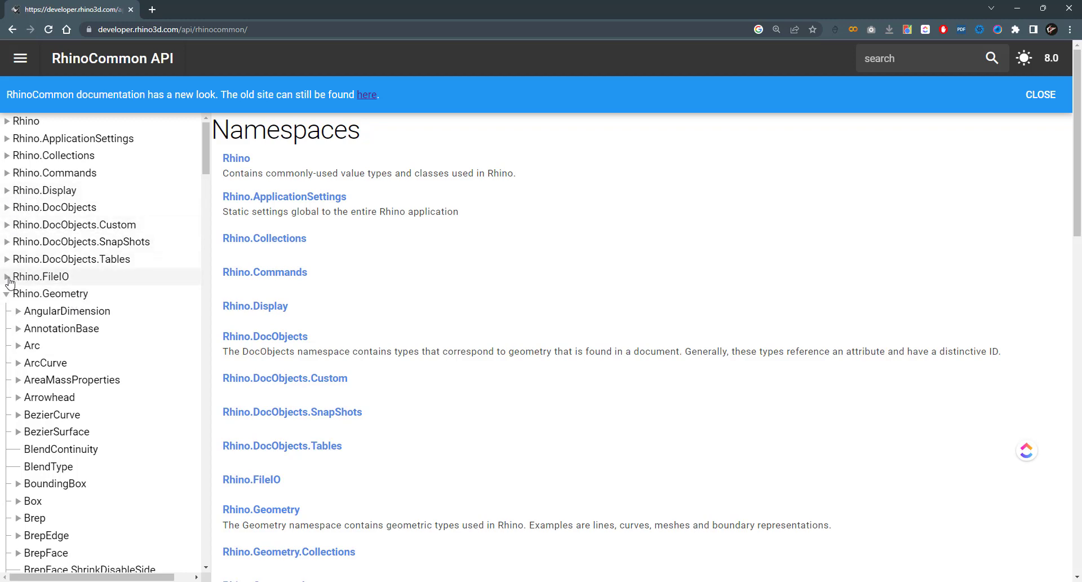
Step: Expand Rhino.FileIO in the navigation tree and scroll through its classes
click(6, 276)
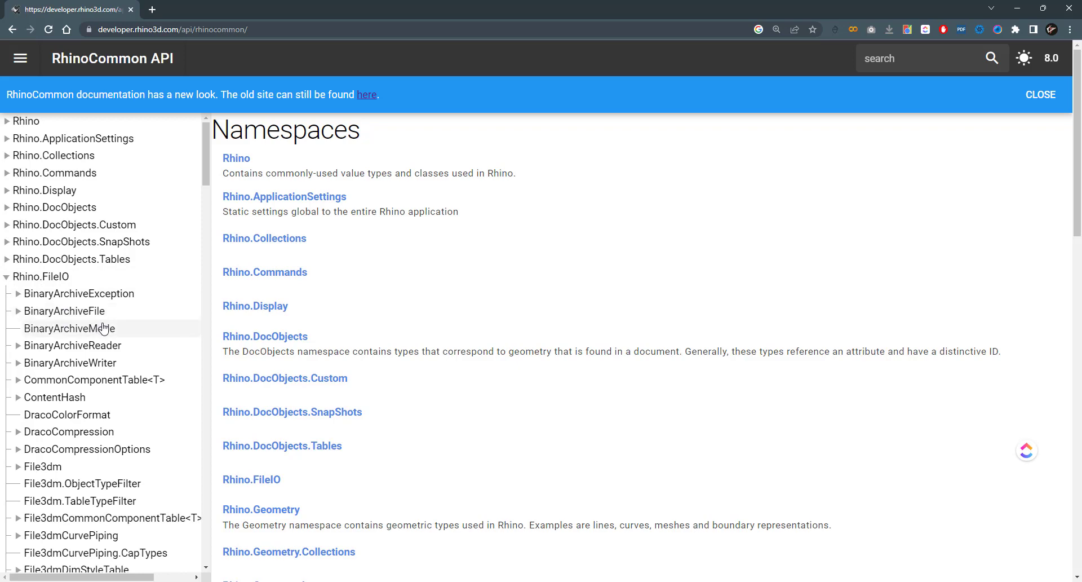
scroll(down, 3)
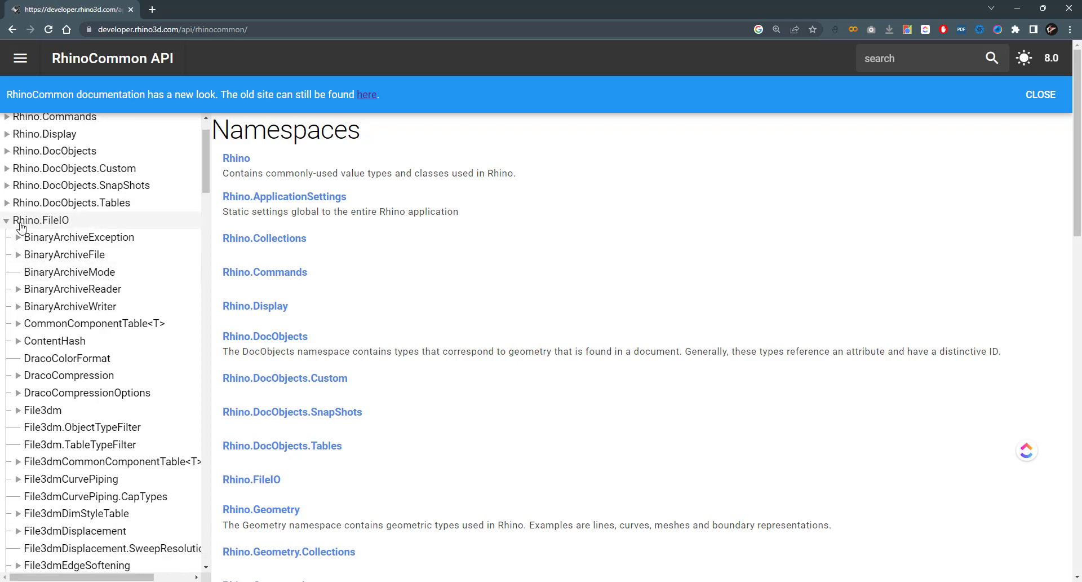
mouse_move(56, 235)
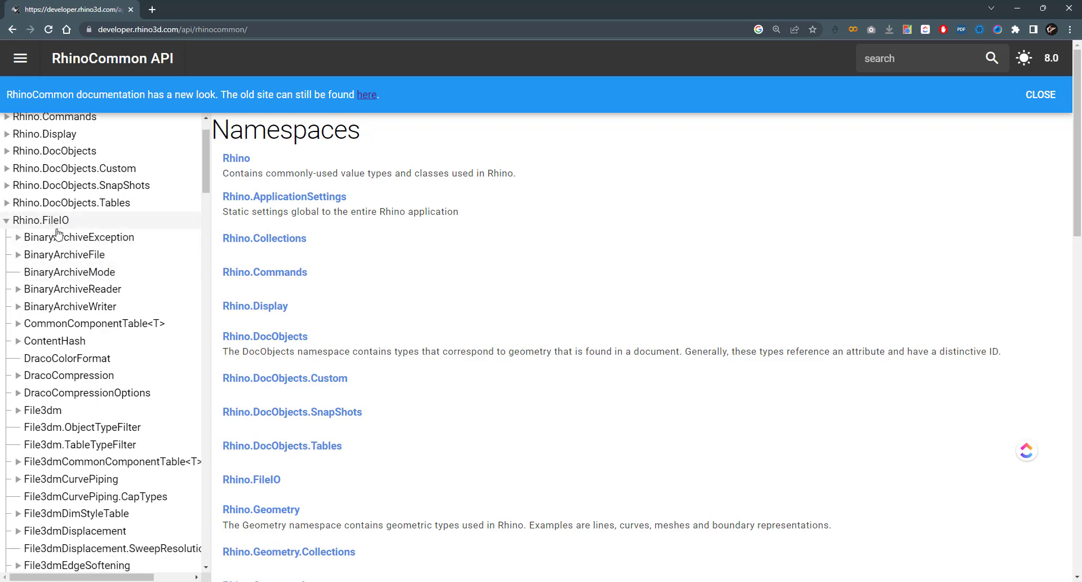
scroll(down, 3)
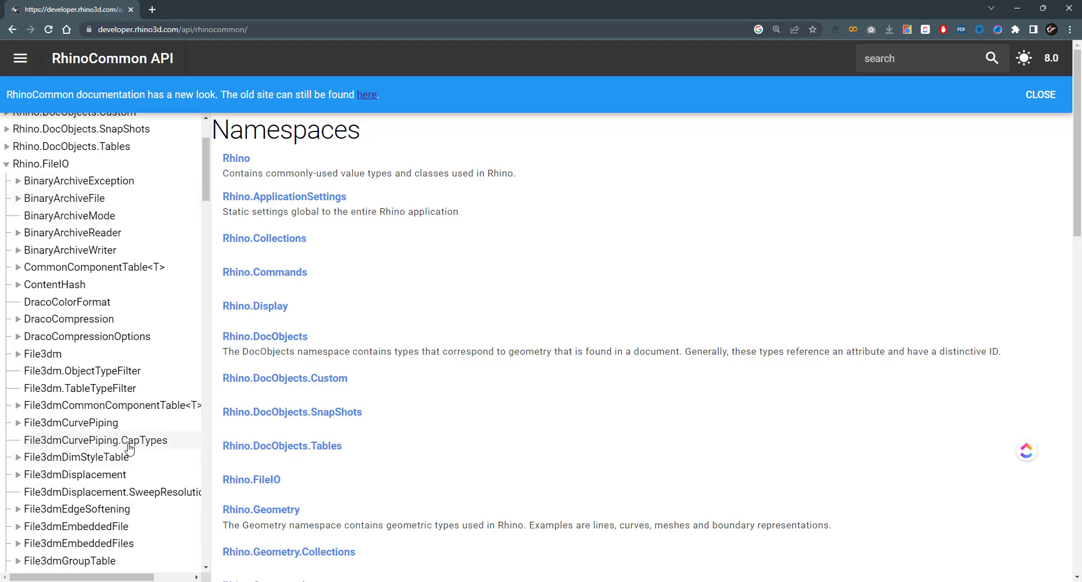
mouse_move(138, 422)
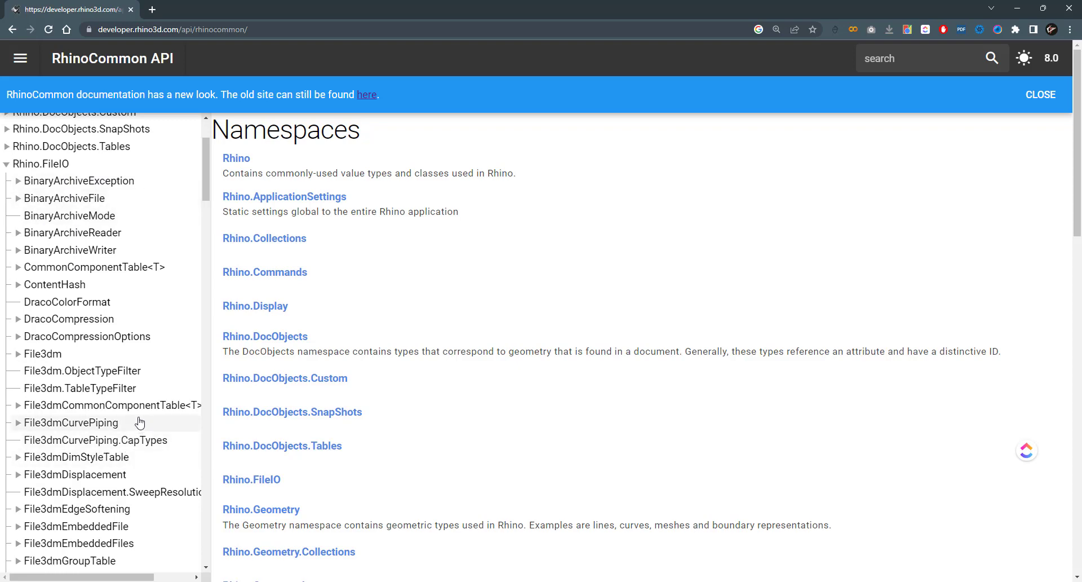
mouse_move(89, 306)
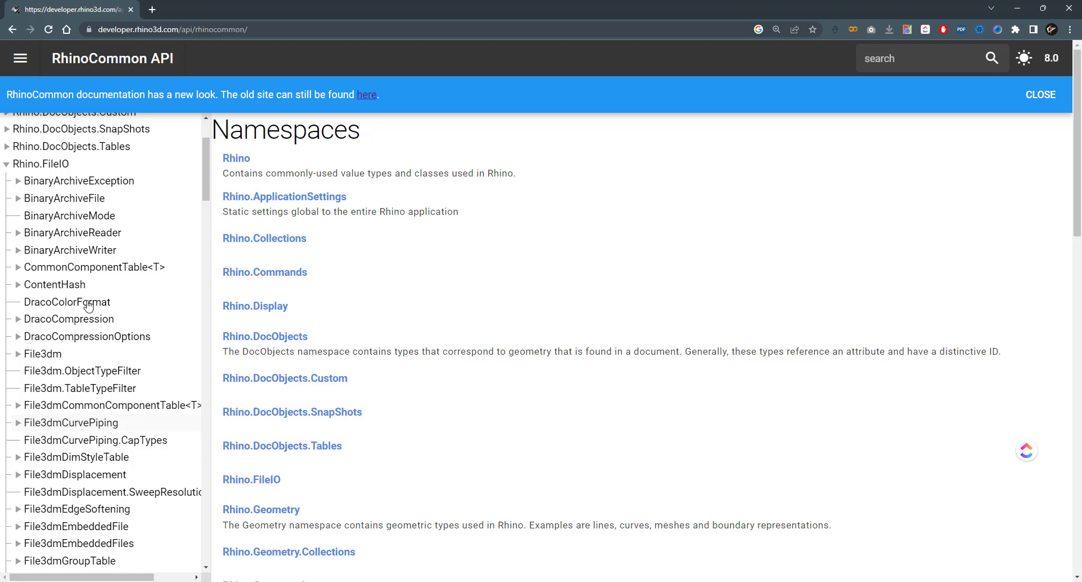
mouse_move(134, 414)
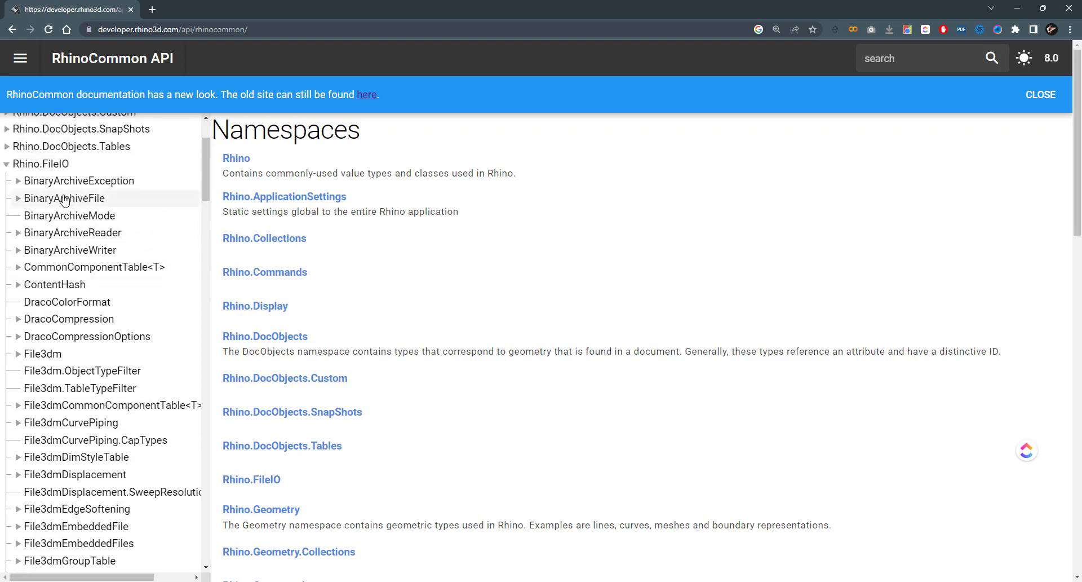
scroll(down, 3)
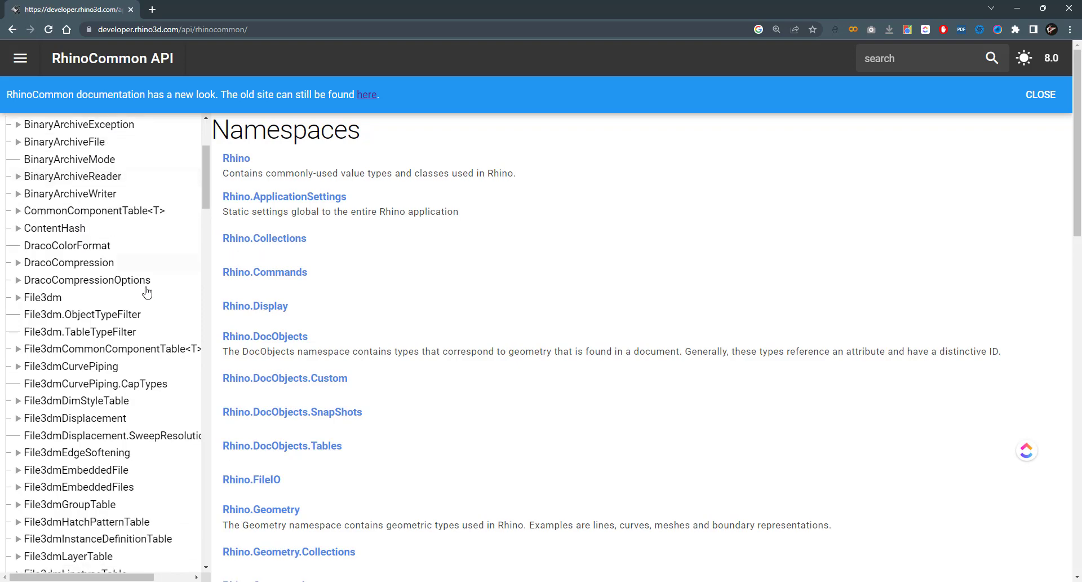
scroll(down, 3)
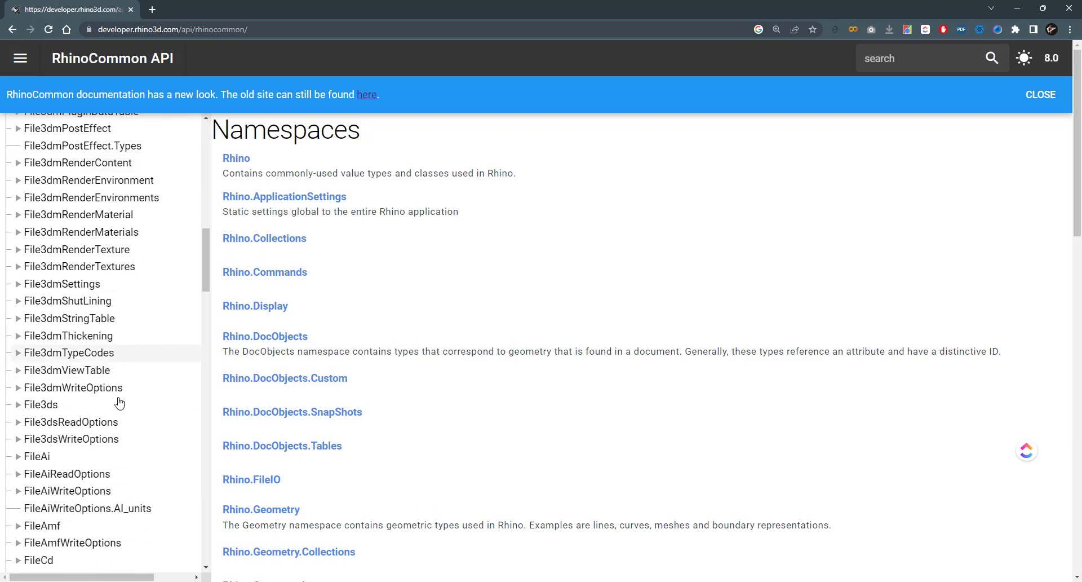
scroll(down, 3)
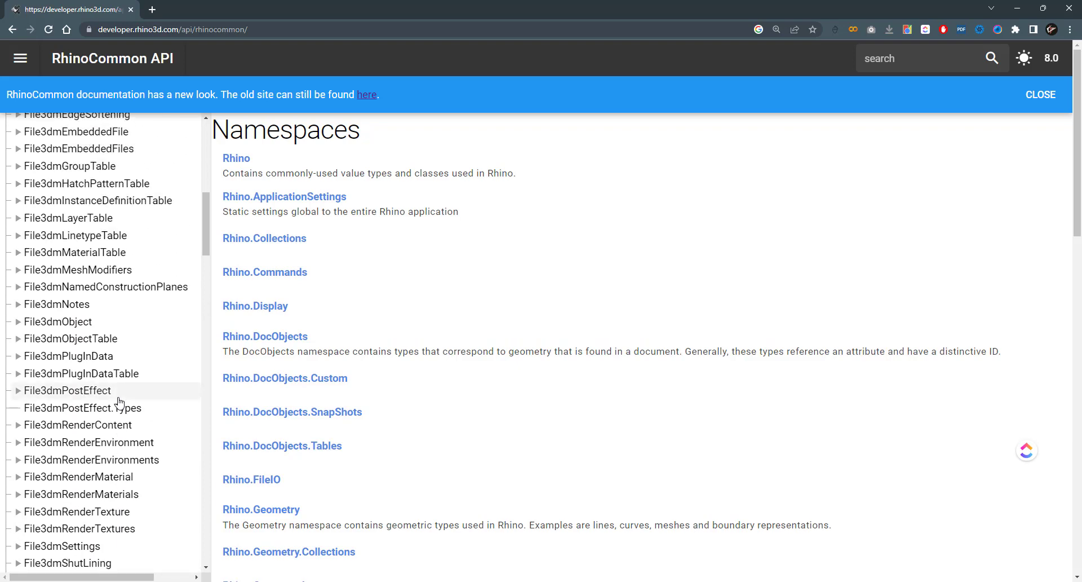
scroll(down, 3)
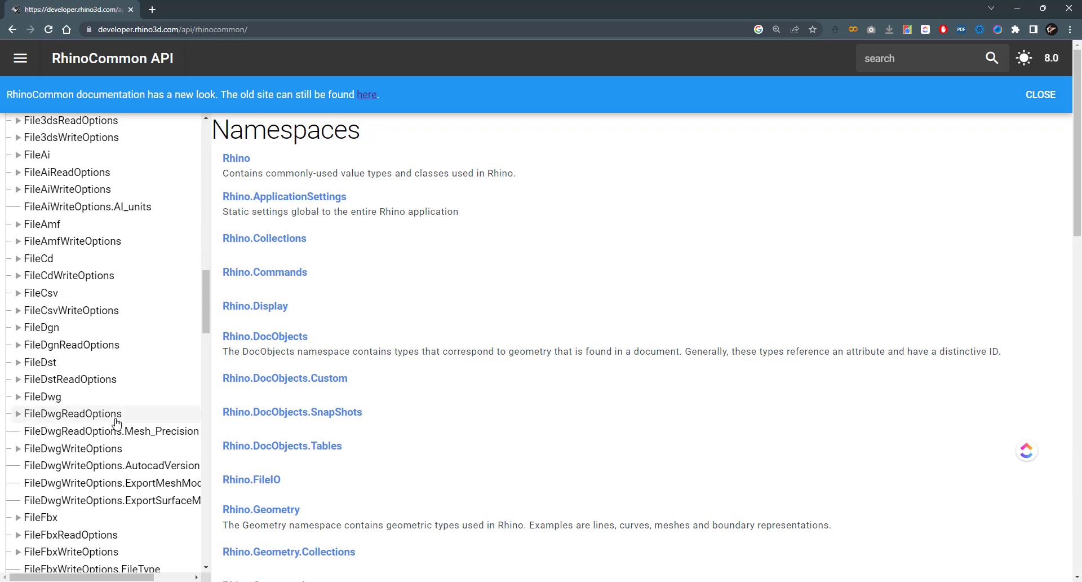
scroll(down, 3)
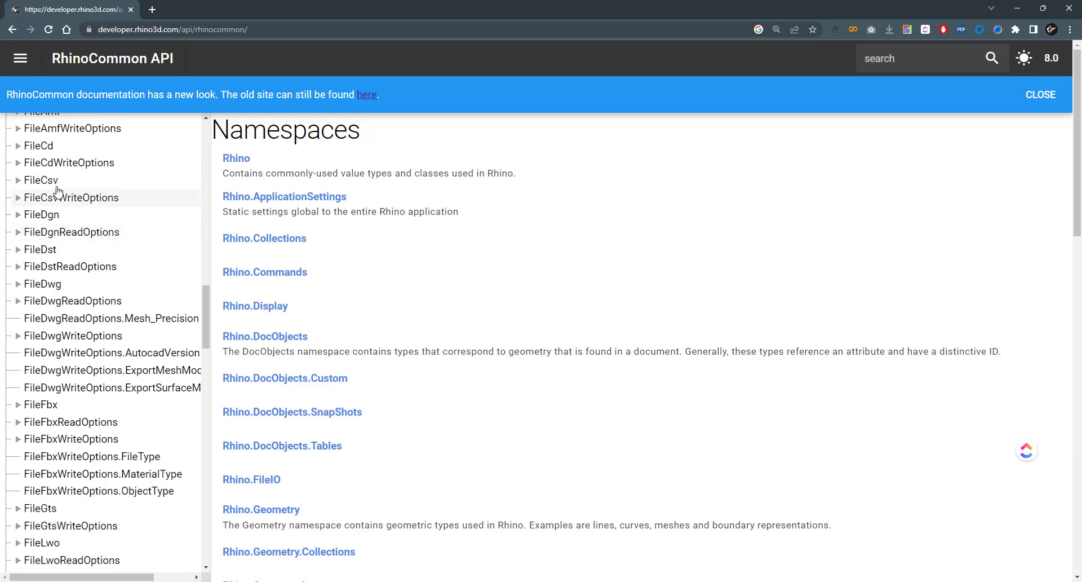
scroll(down, 3)
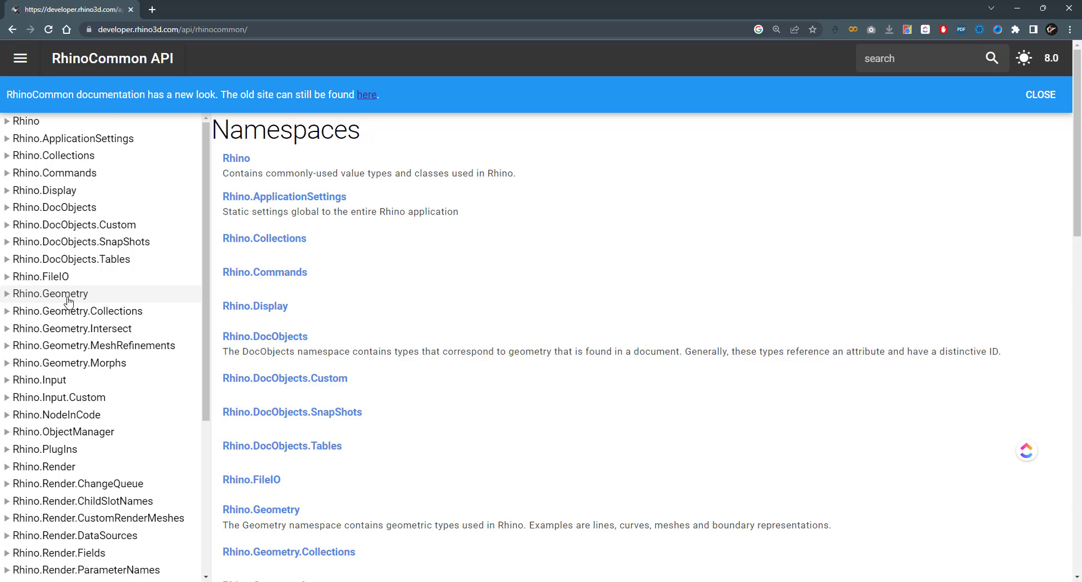
Step: Open the Rhino.Geometry namespace page and scroll through its child namespaces and class list
click(50, 293)
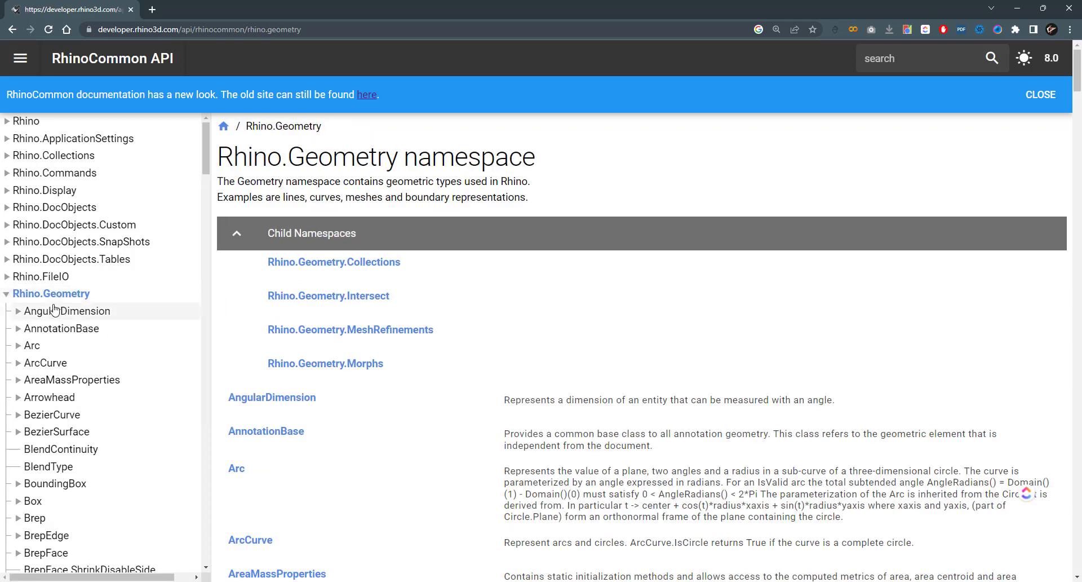
scroll(down, 3)
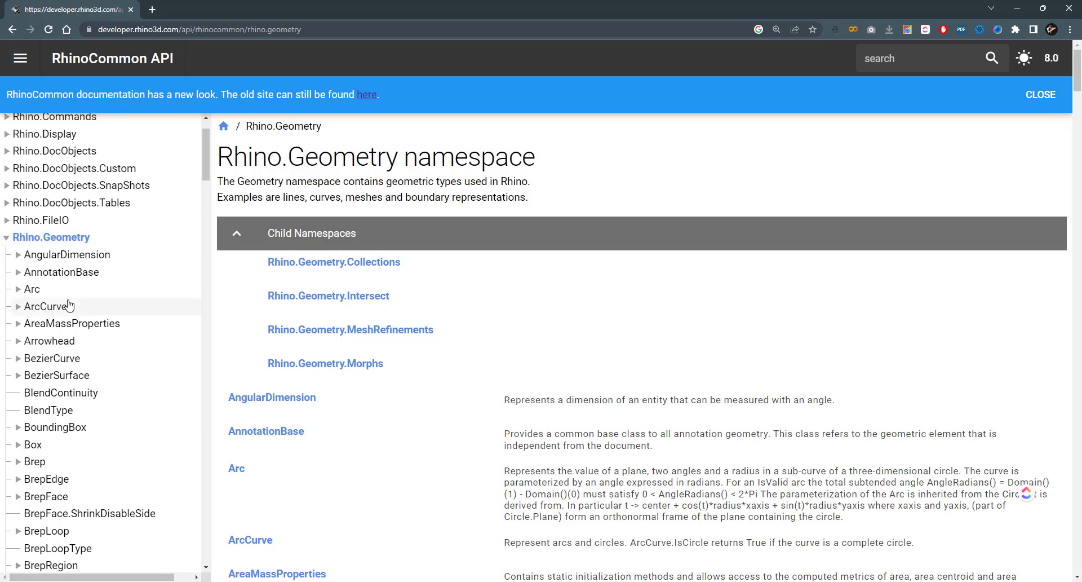
mouse_move(119, 323)
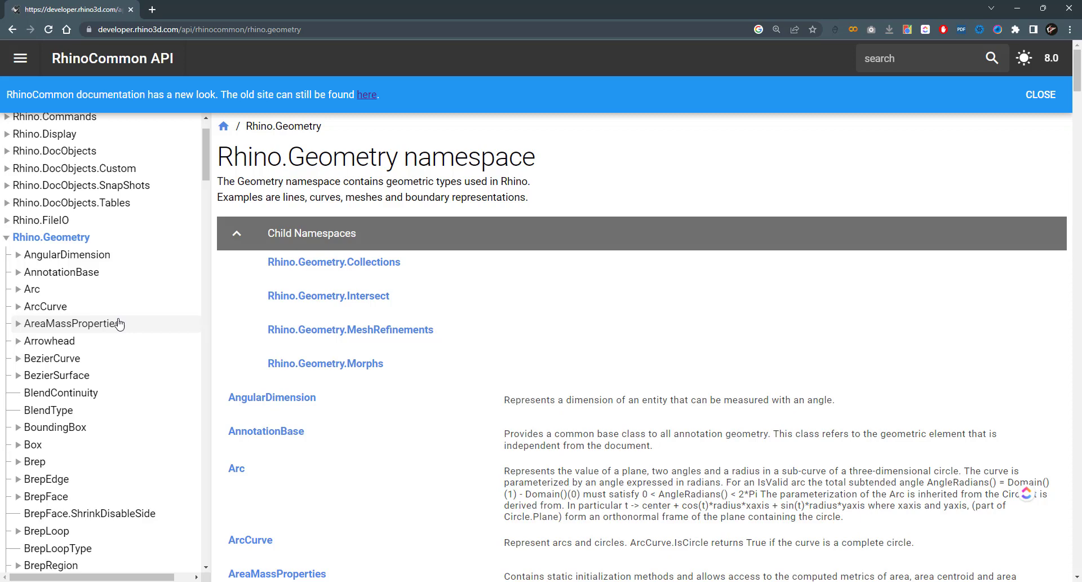
mouse_move(204, 335)
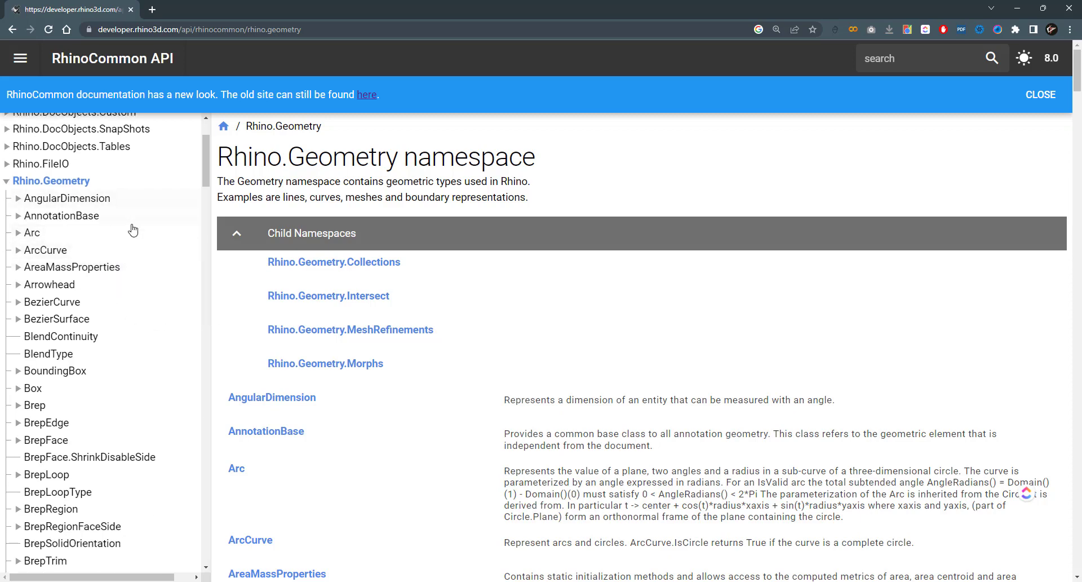
double_click(417, 157)
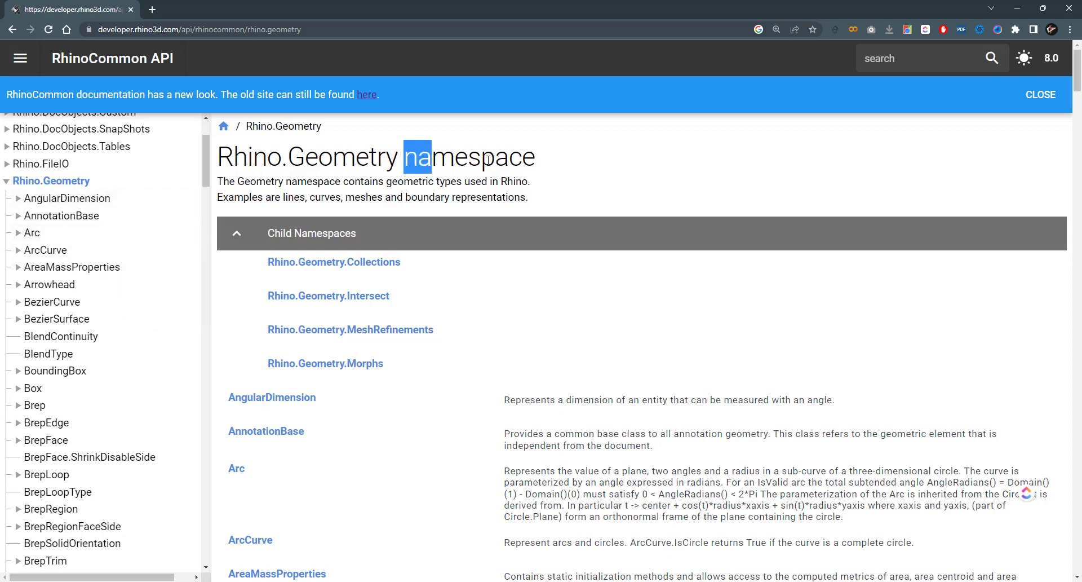
click(521, 178)
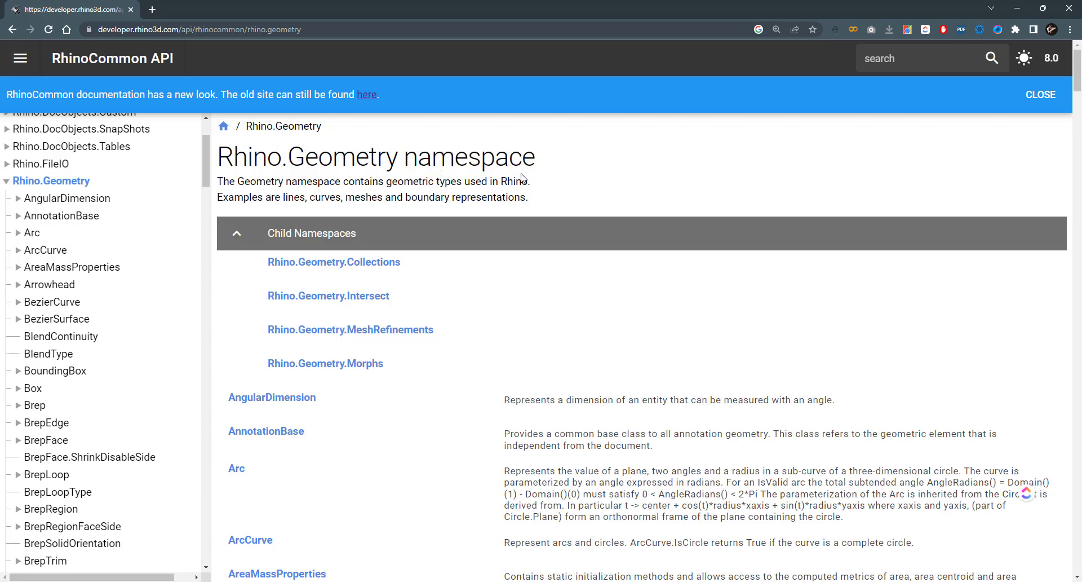
scroll(down, 3)
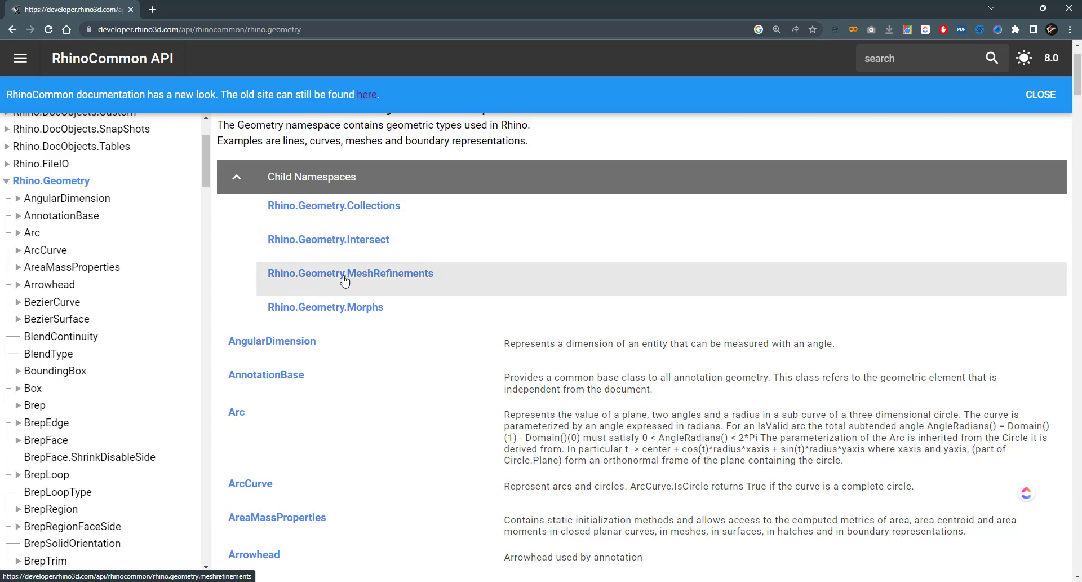
mouse_move(397, 313)
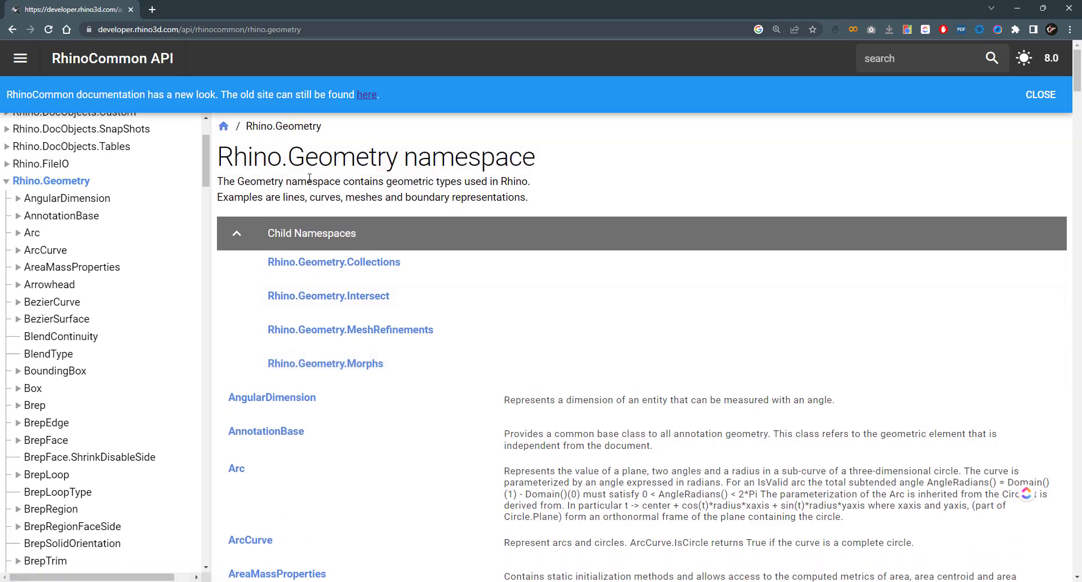
mouse_move(371, 297)
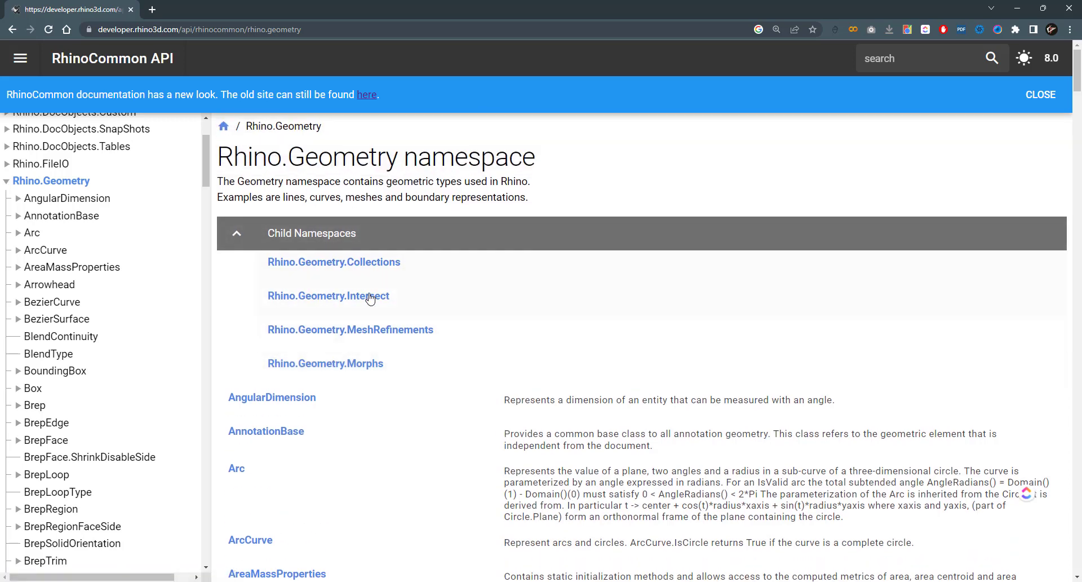
mouse_move(328, 296)
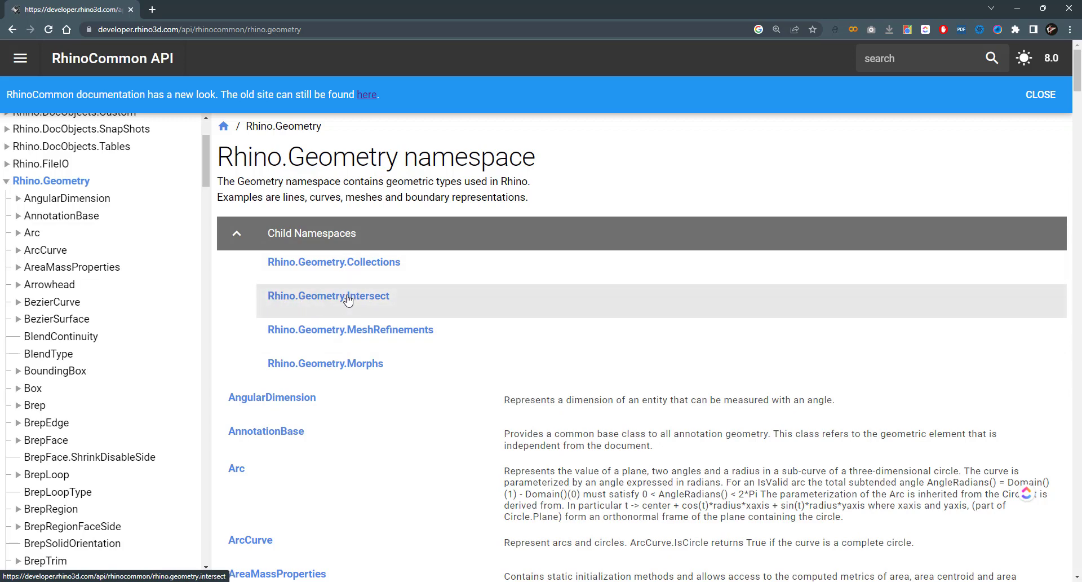
mouse_move(436, 311)
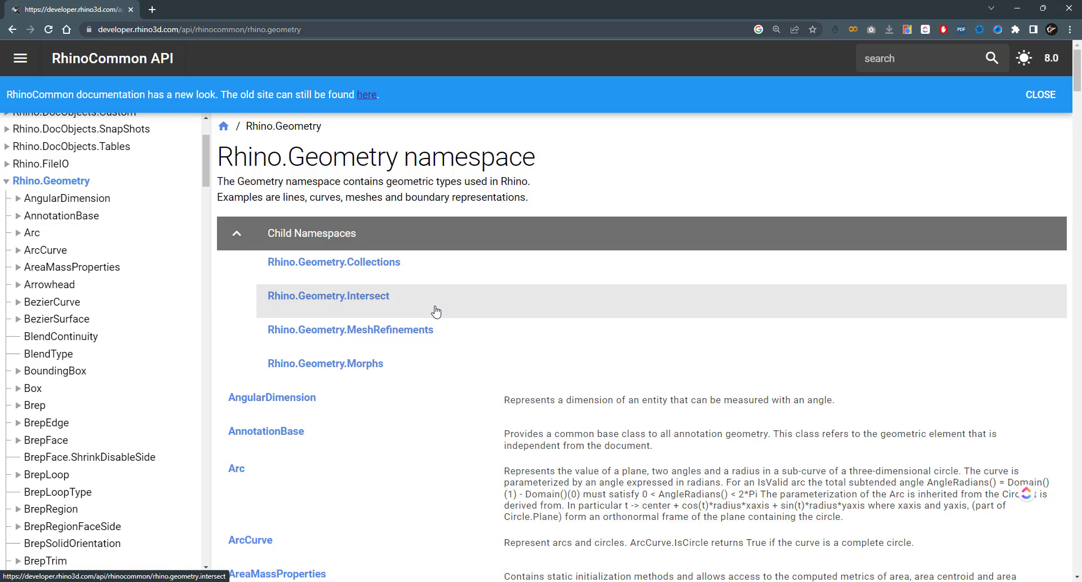
mouse_move(435, 306)
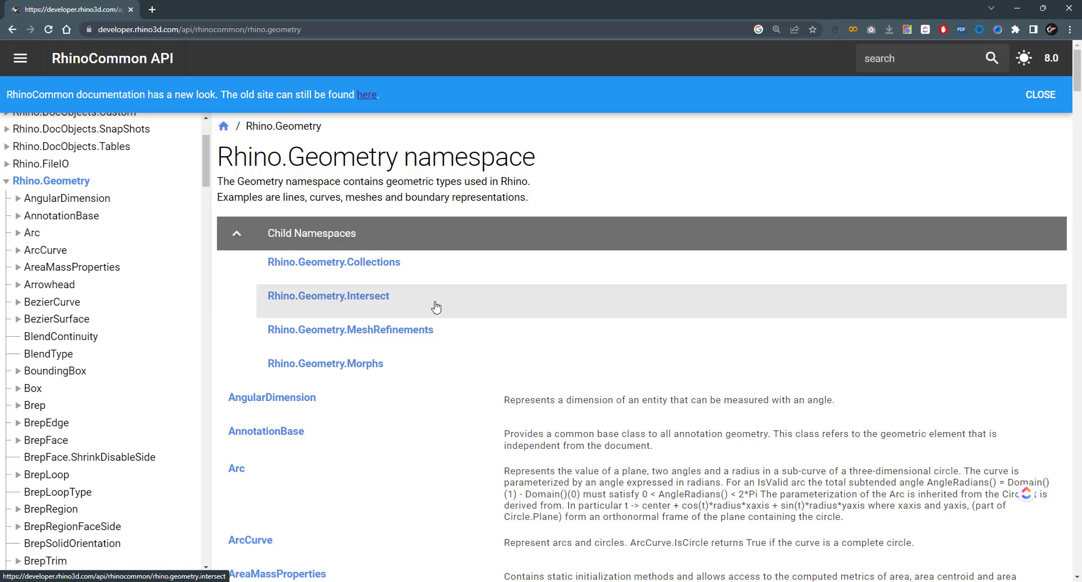
scroll(down, 3)
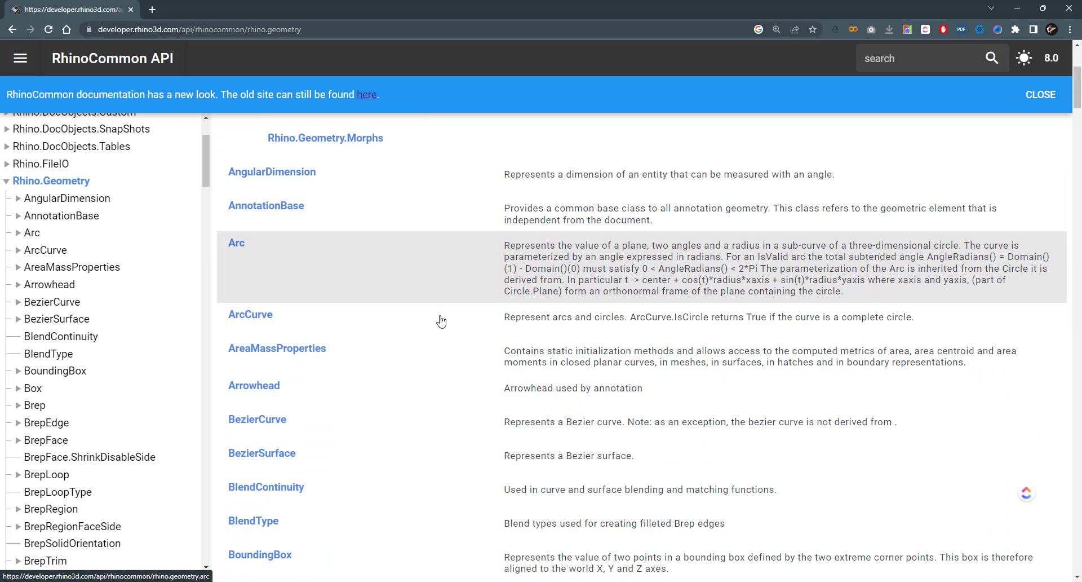
mouse_move(441, 320)
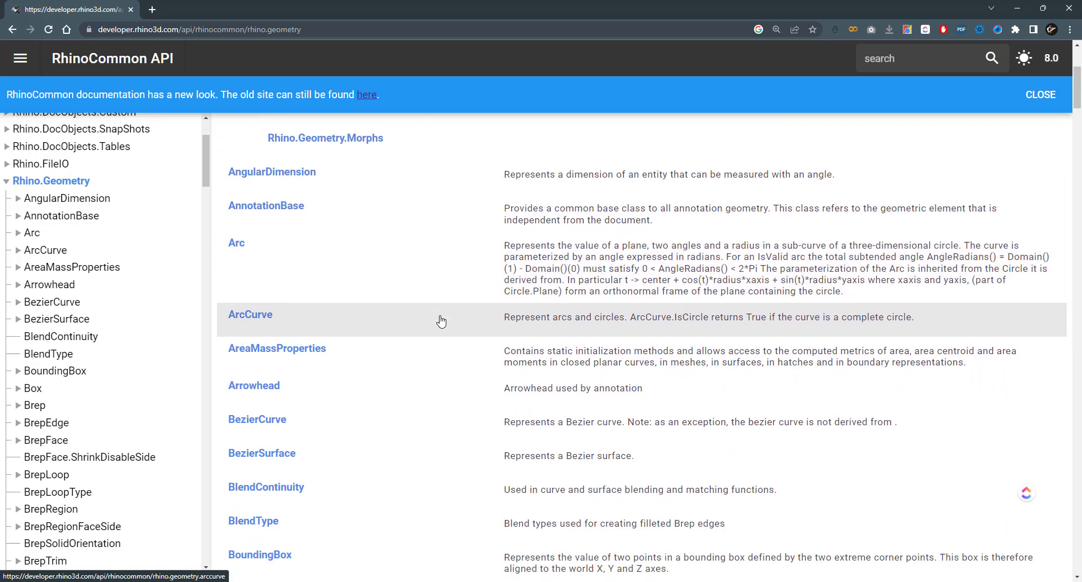
mouse_move(312, 200)
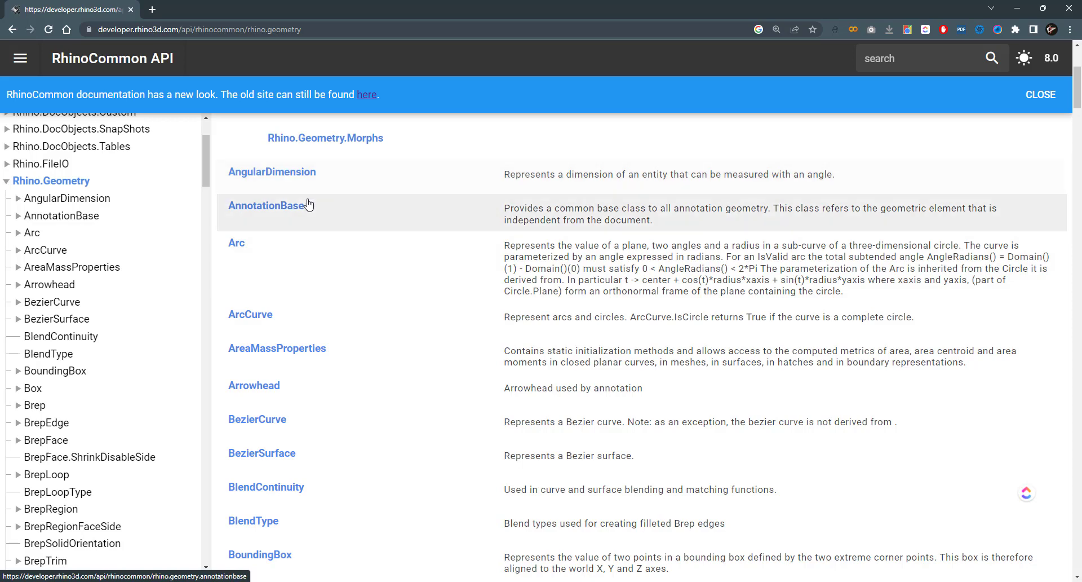
mouse_move(302, 252)
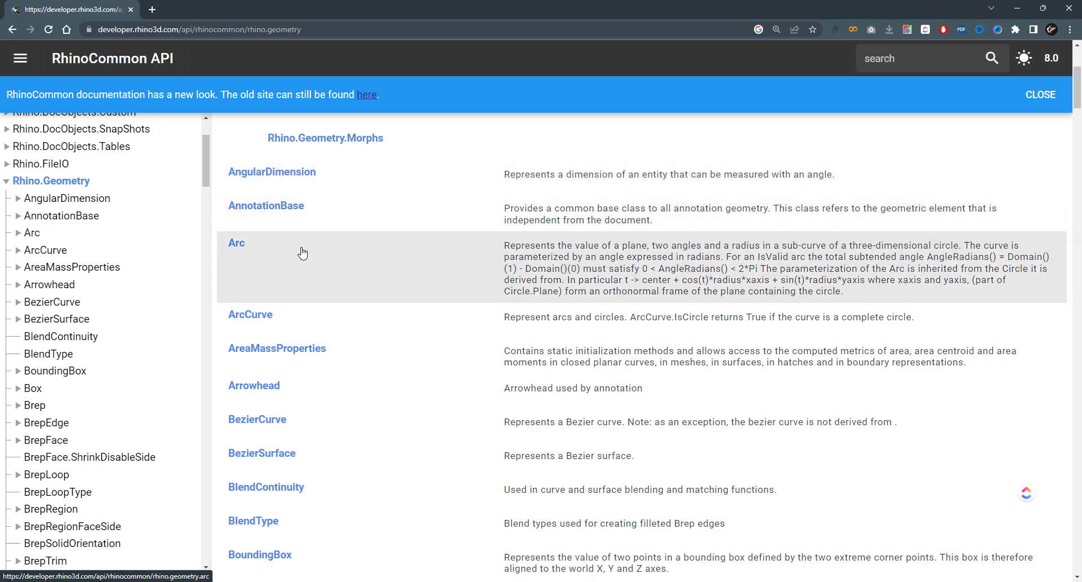
mouse_move(305, 256)
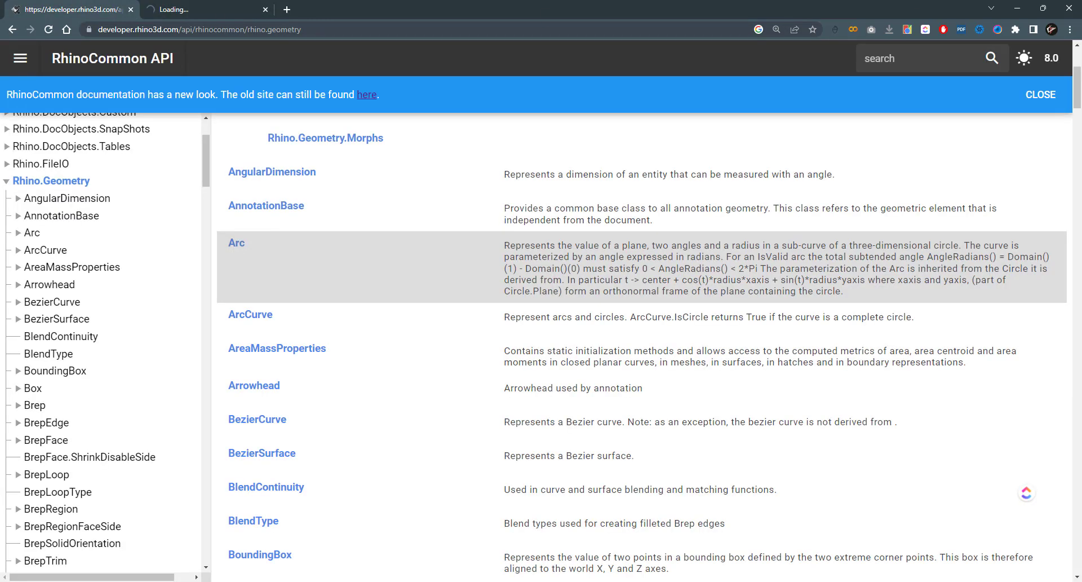
Step: Switch to the Arc tab and scroll through its 7 constructors, 19 properties and 14 methods
click(236, 243)
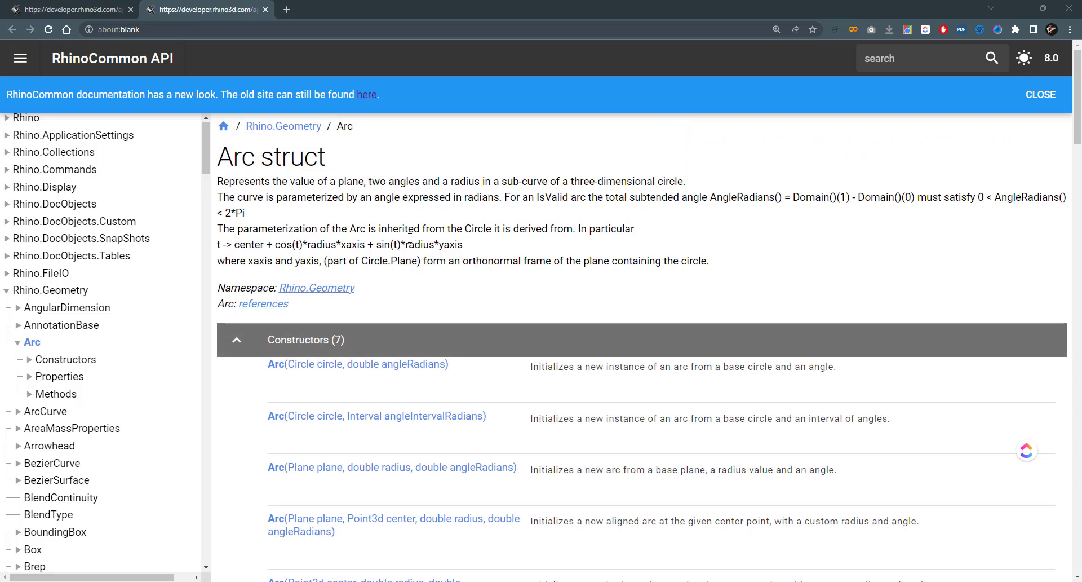
scroll(down, 3)
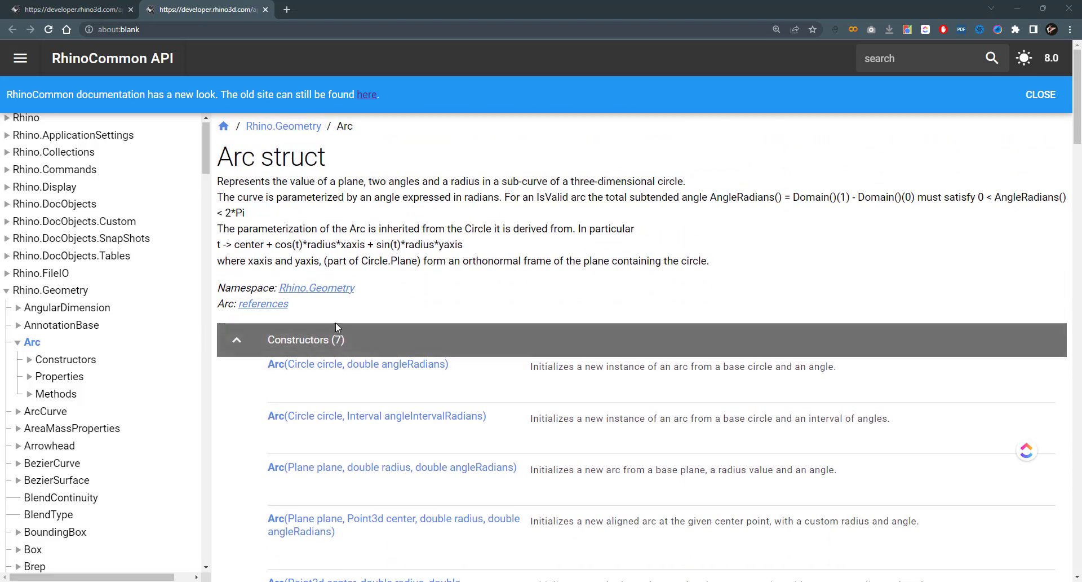
scroll(down, 3)
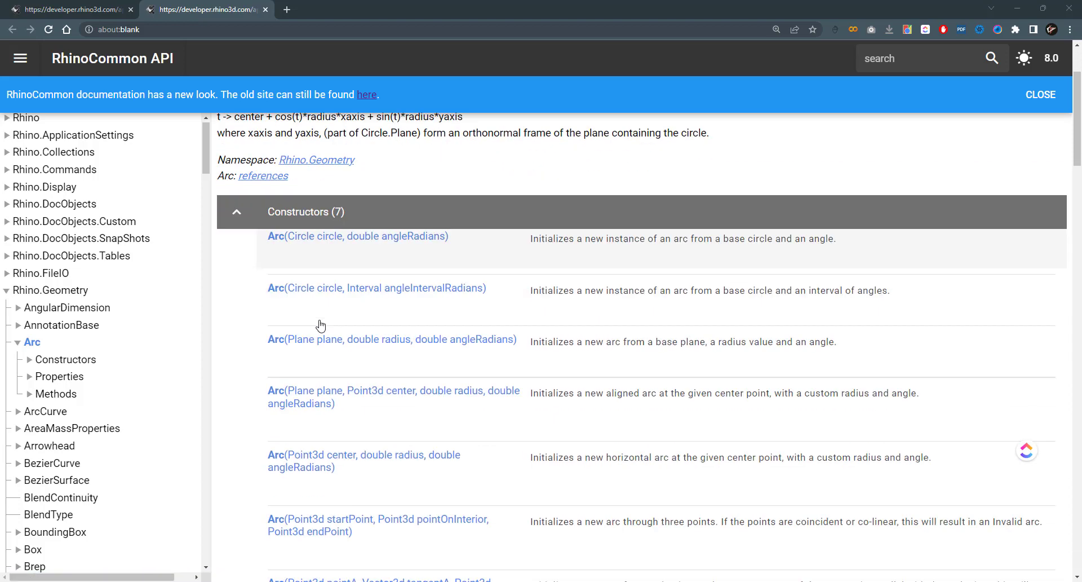
scroll(down, 3)
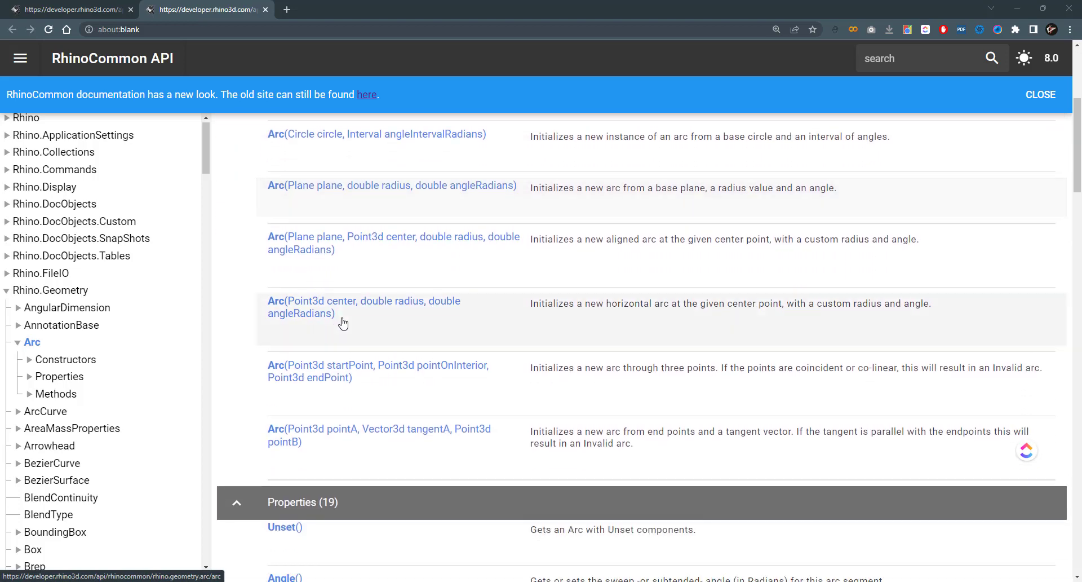
scroll(down, 3)
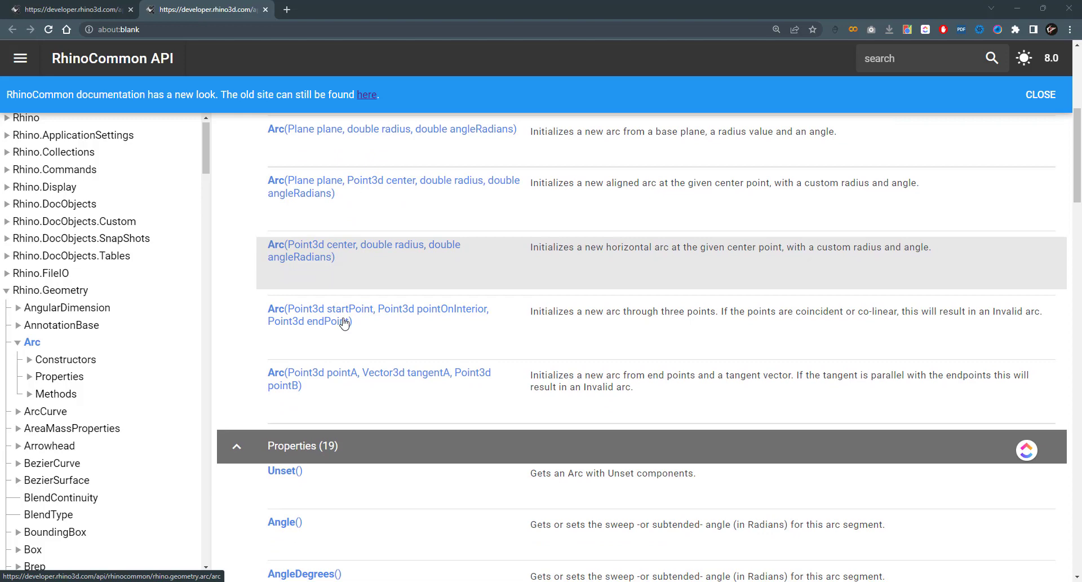
scroll(down, 3)
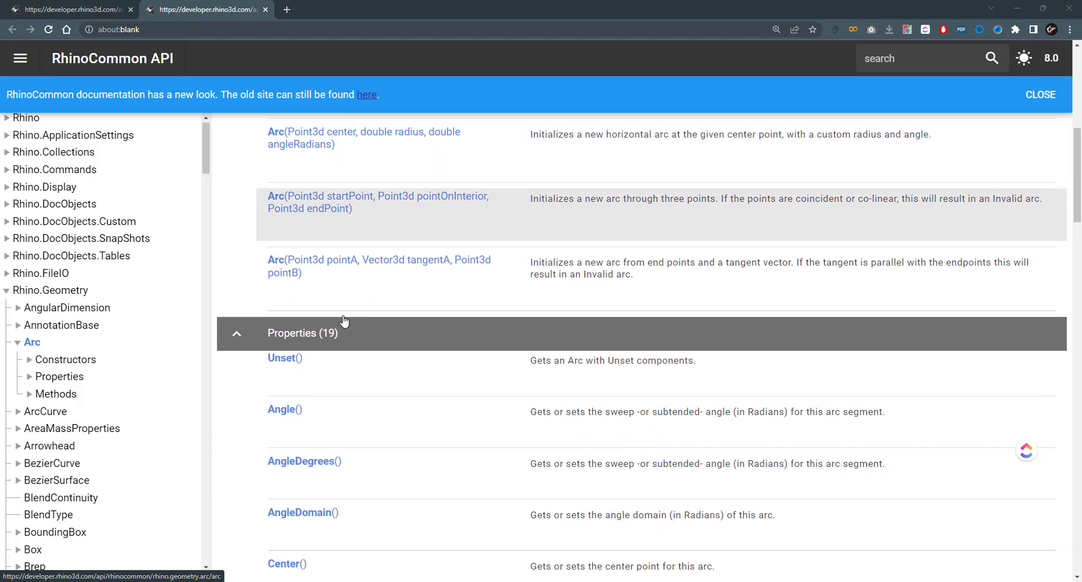
scroll(down, 3)
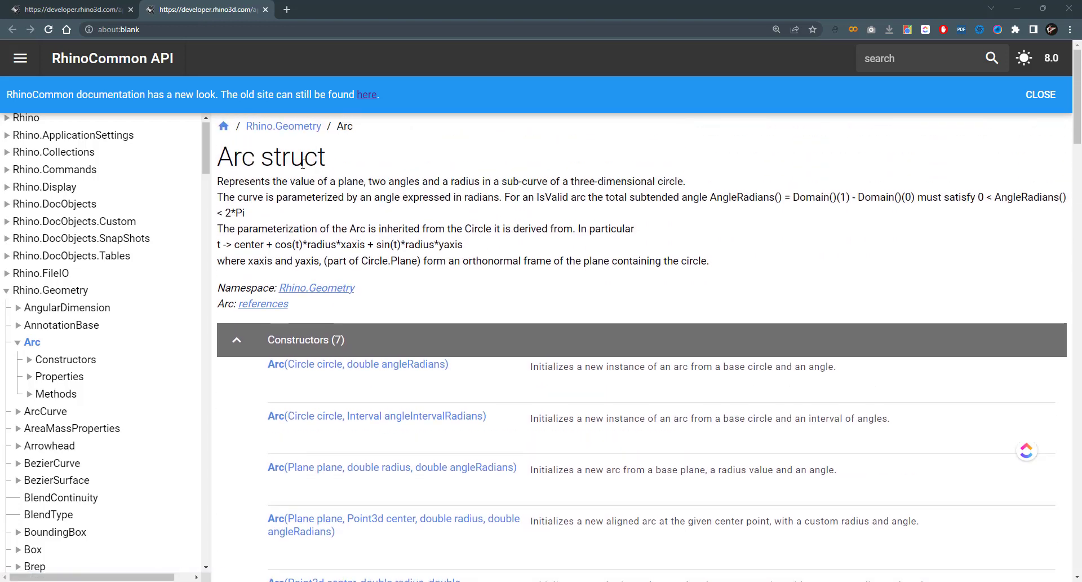
scroll(down, 3)
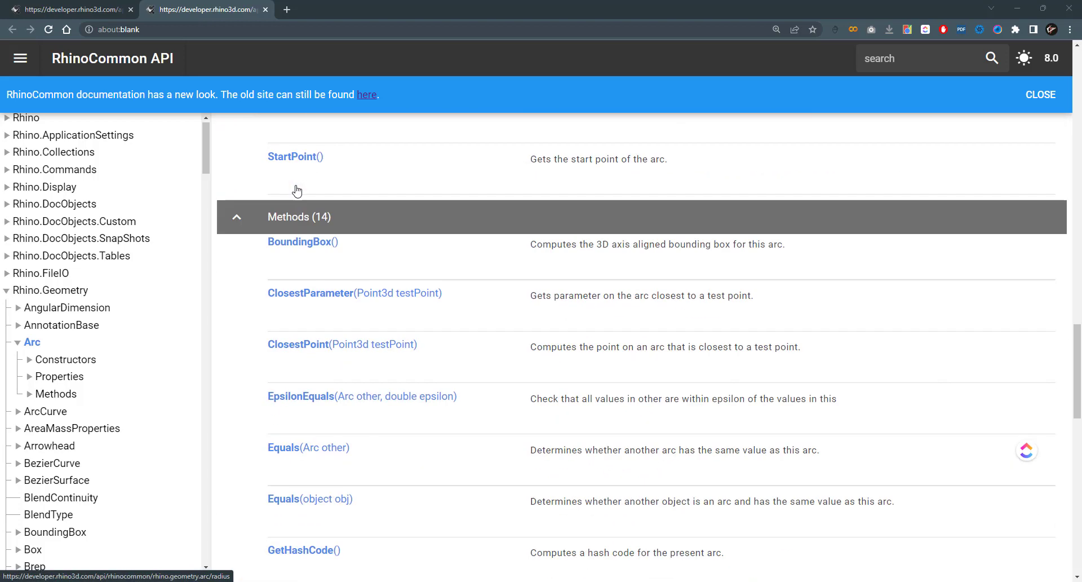
mouse_move(328, 245)
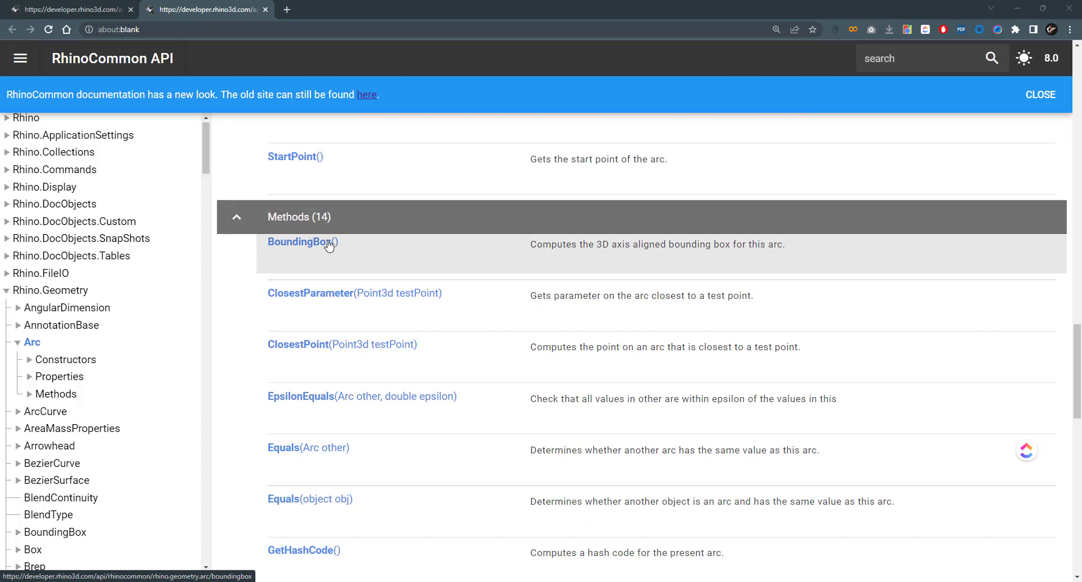
scroll(down, 3)
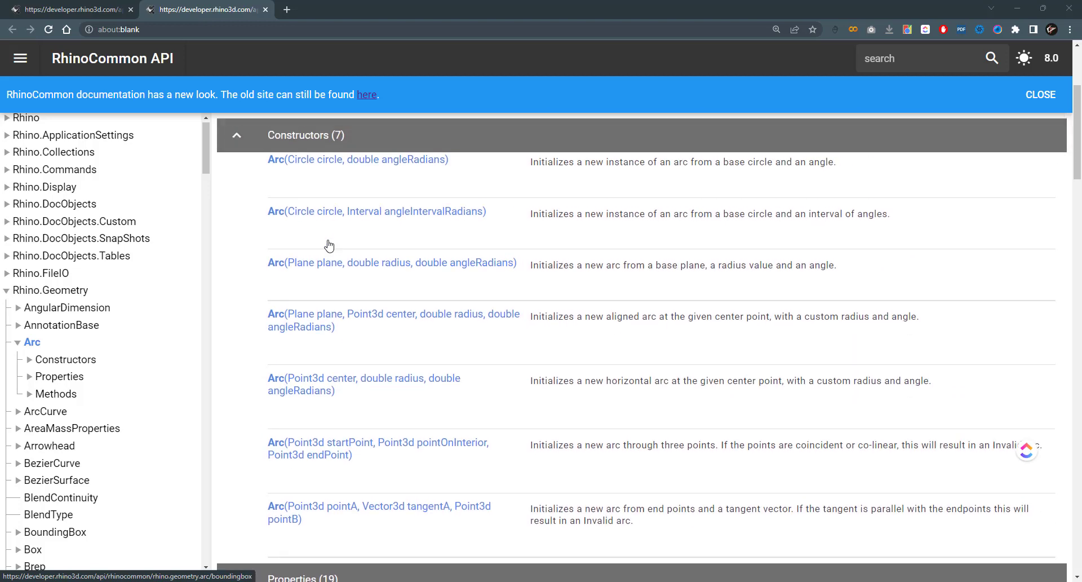
scroll(up, 3)
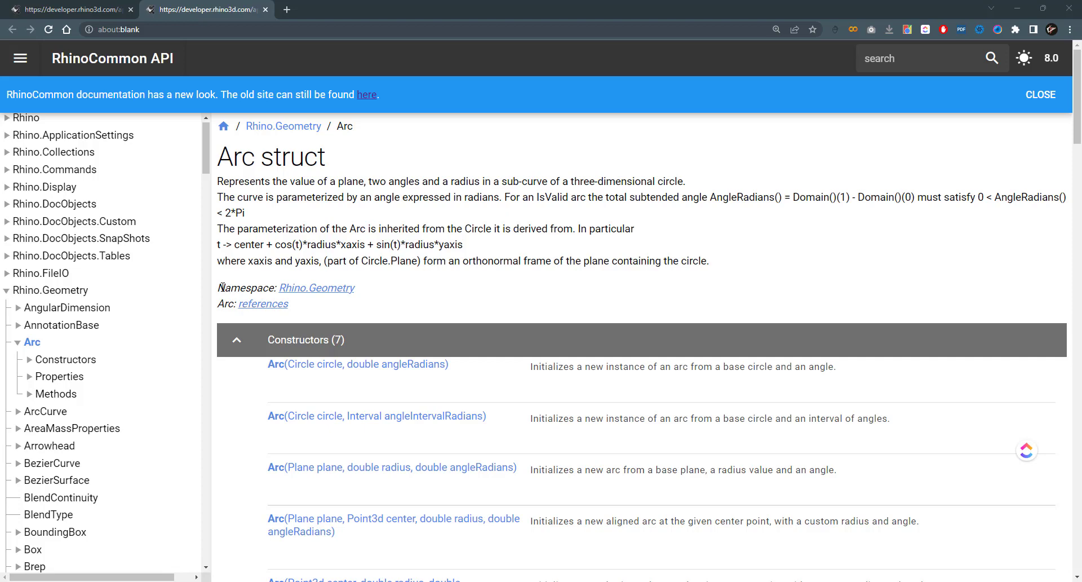
mouse_move(370, 296)
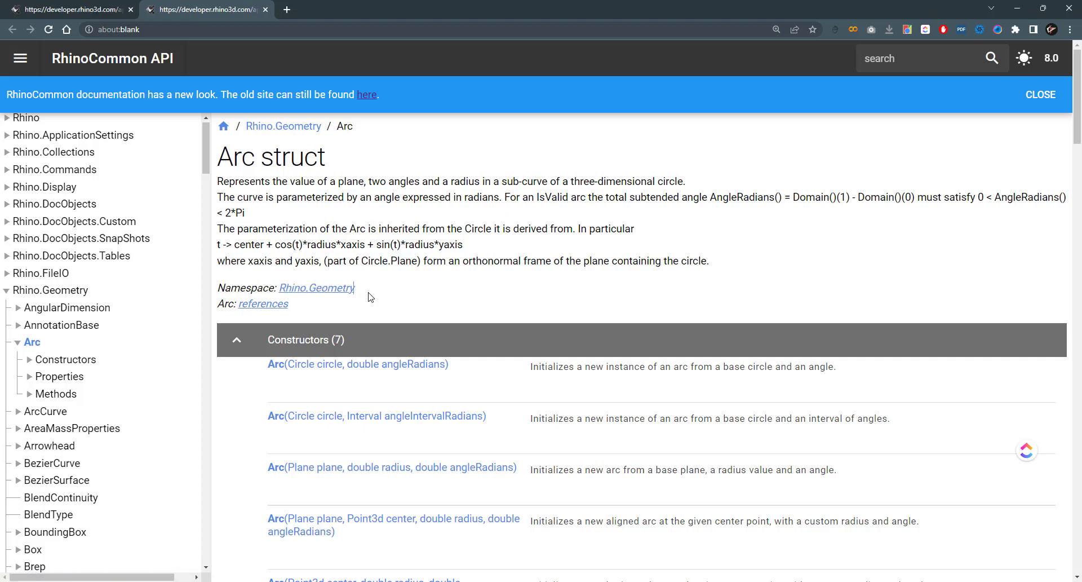
mouse_move(330, 224)
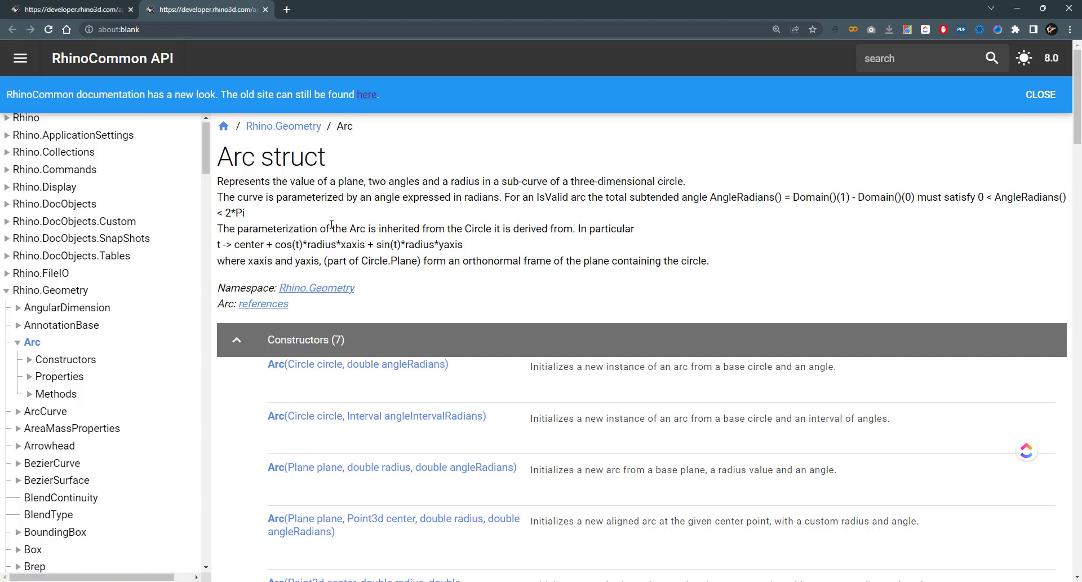
scroll(down, 3)
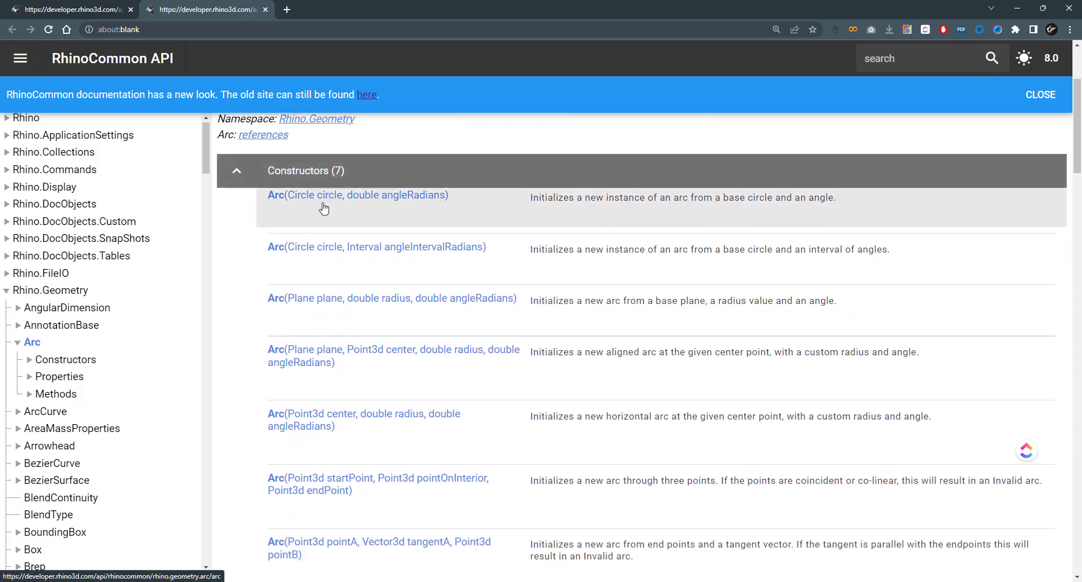
scroll(down, 3)
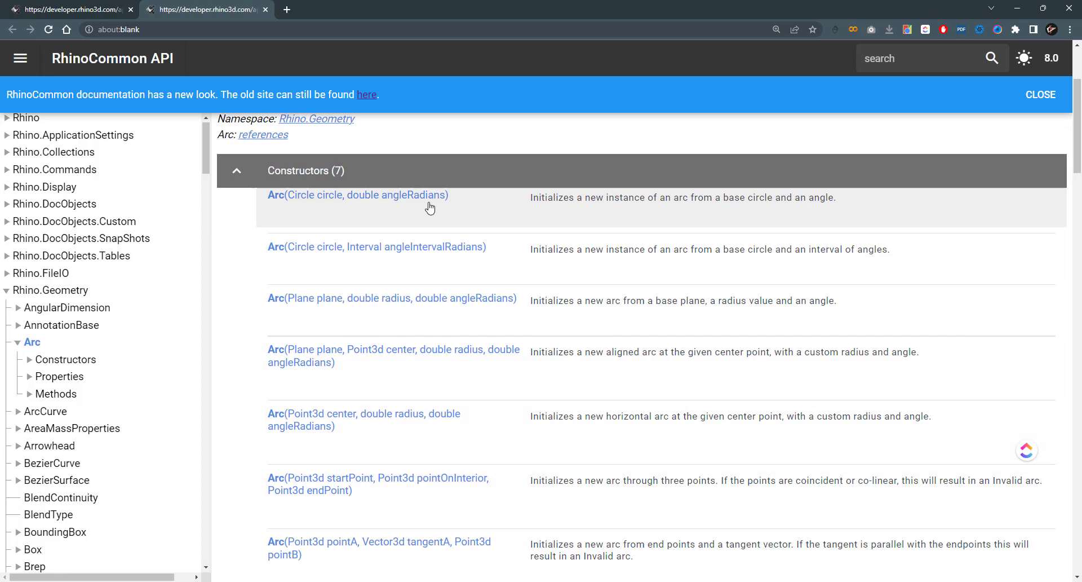
mouse_move(425, 218)
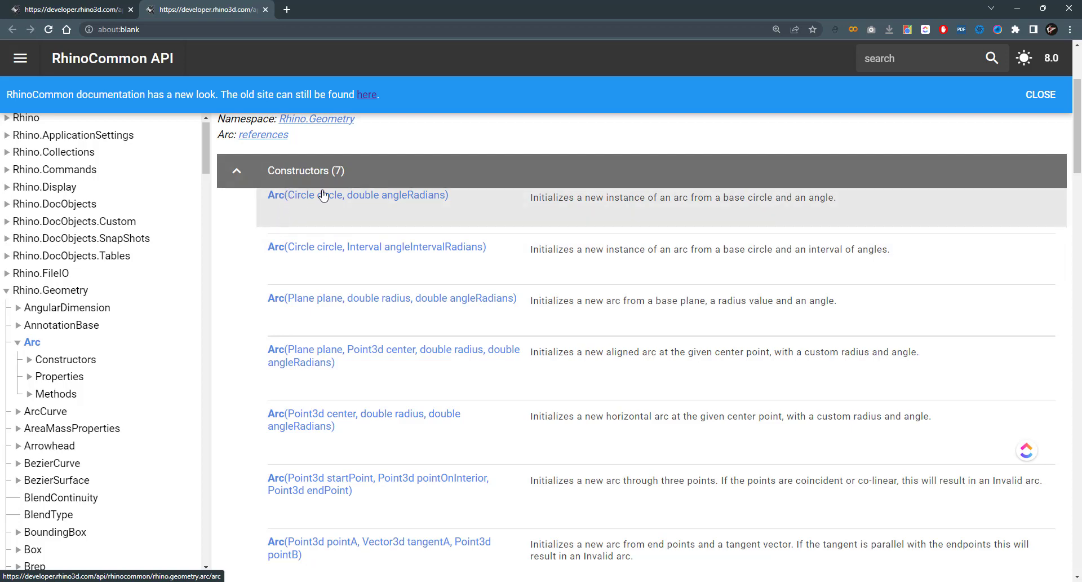
mouse_move(444, 224)
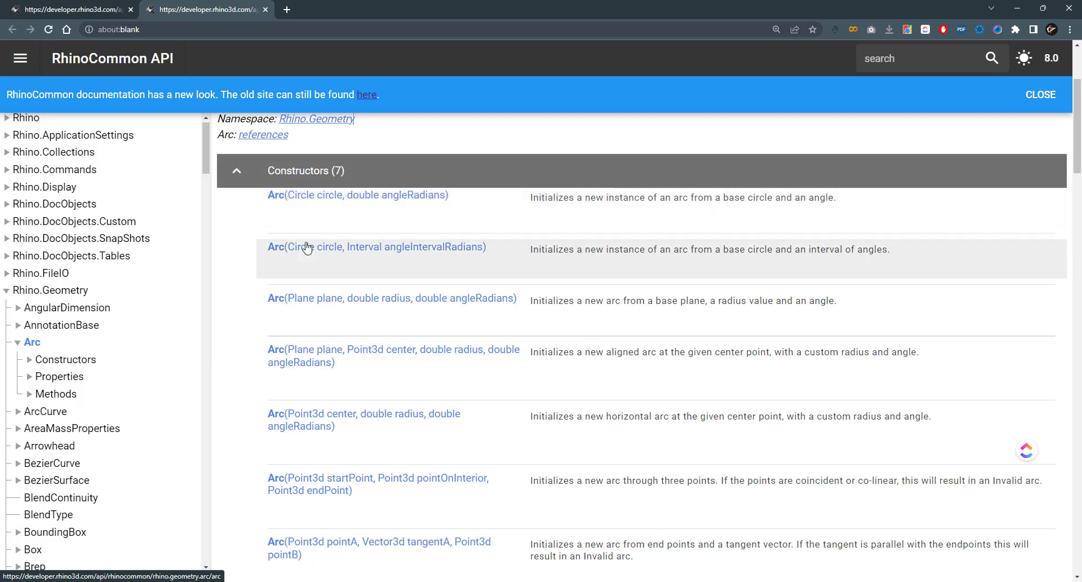
scroll(down, 3)
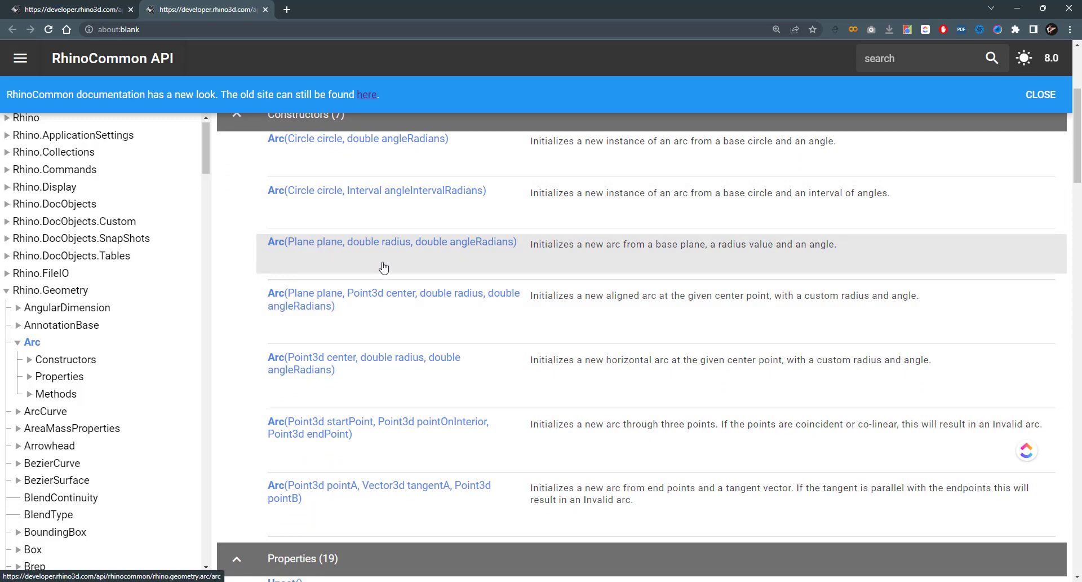
mouse_move(504, 265)
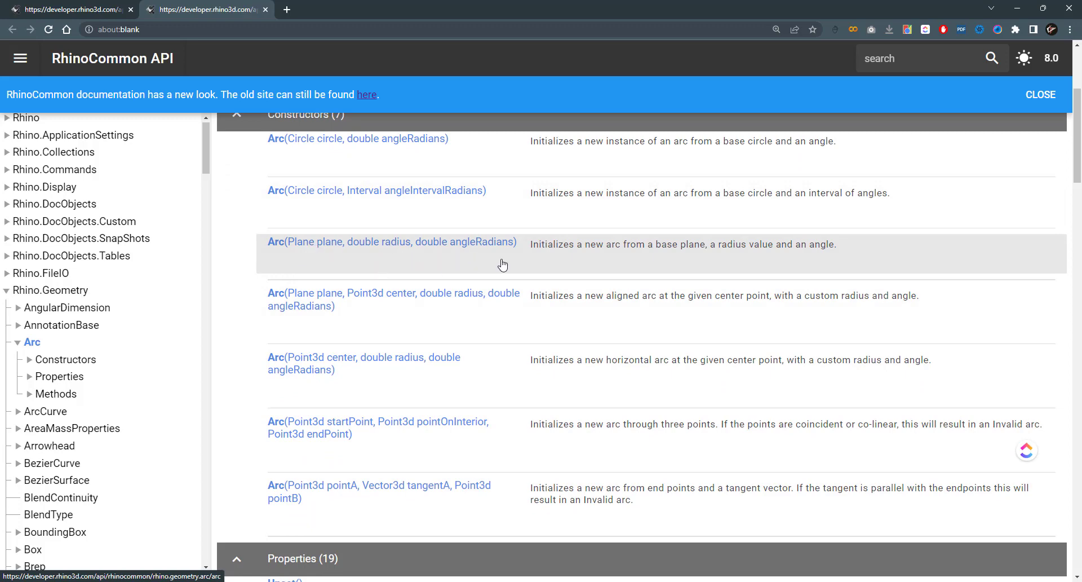
mouse_move(335, 320)
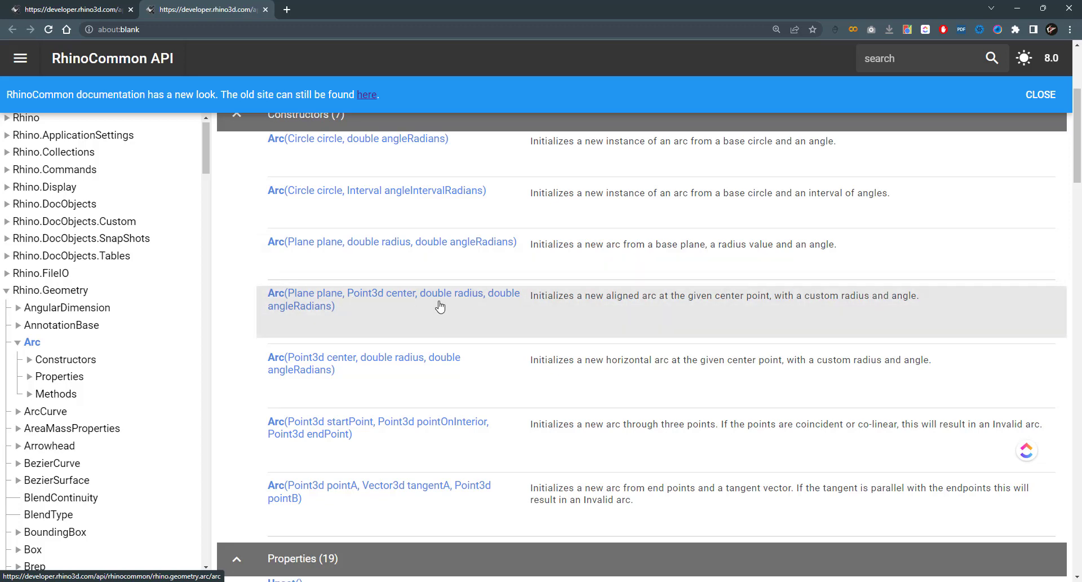
scroll(down, 3)
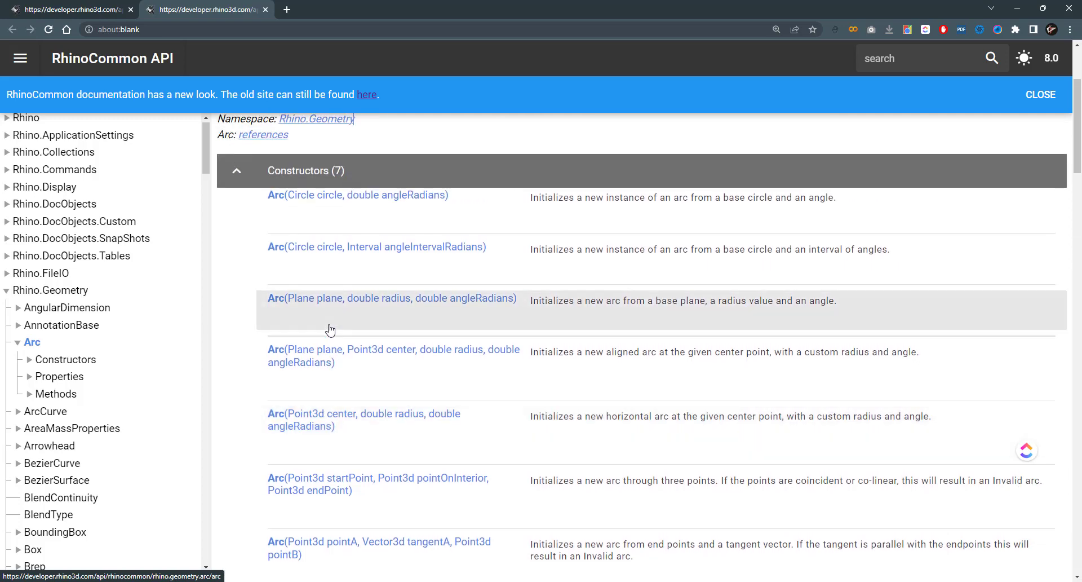
scroll(down, 3)
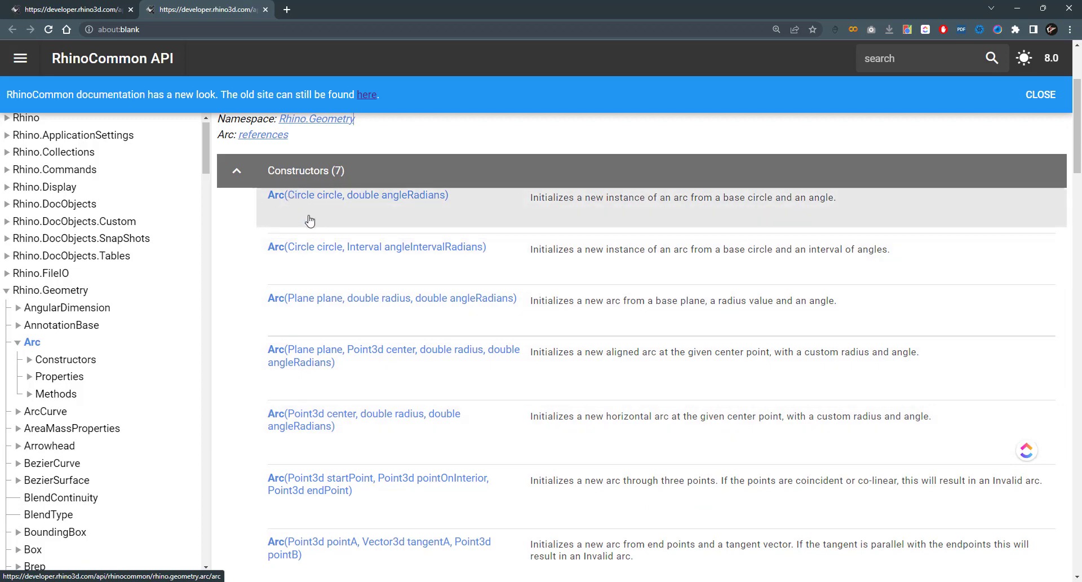
scroll(down, 3)
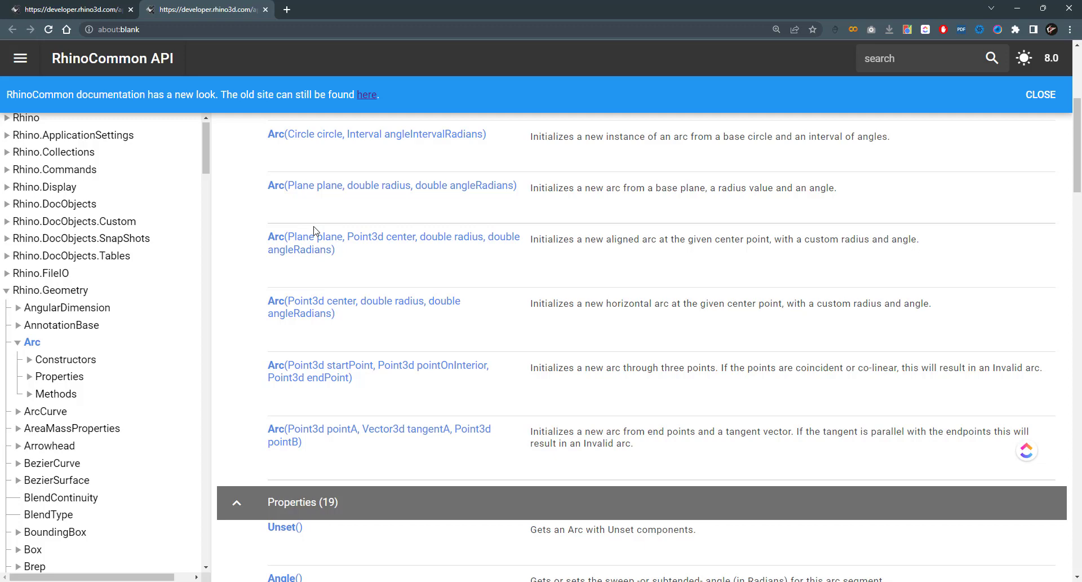
scroll(down, 3)
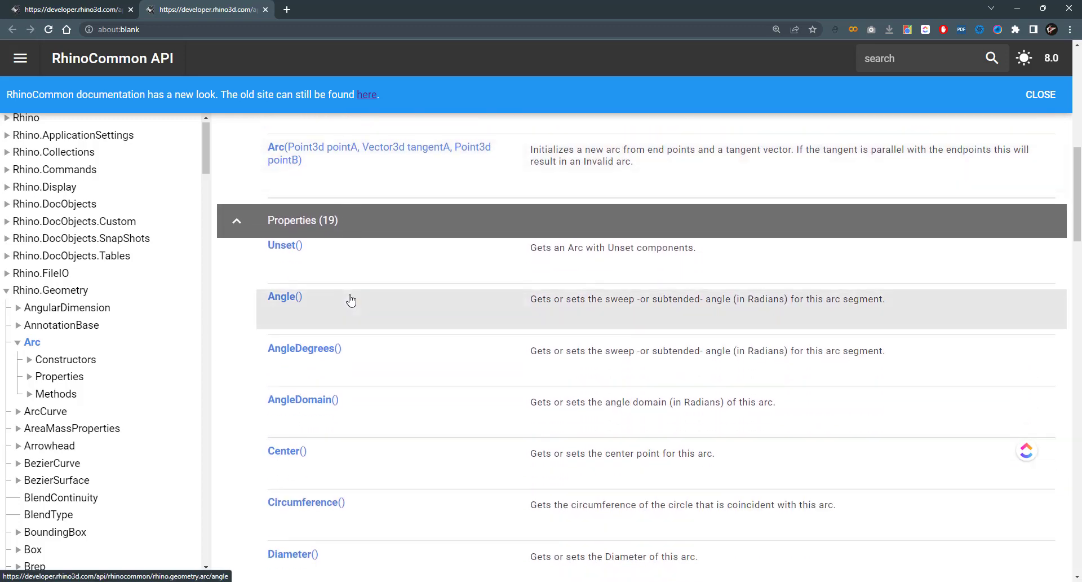
scroll(down, 3)
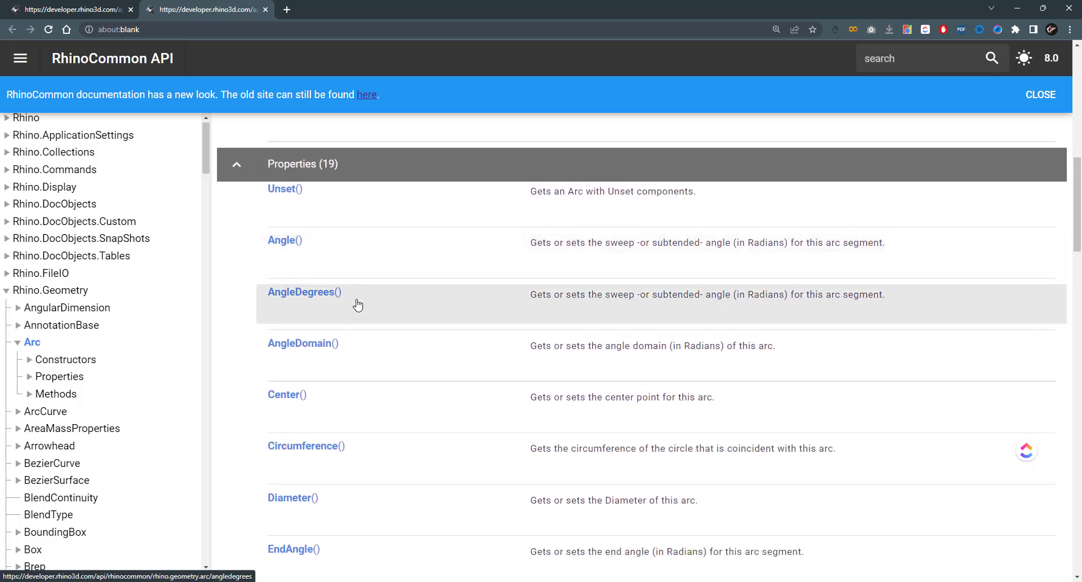
mouse_move(373, 318)
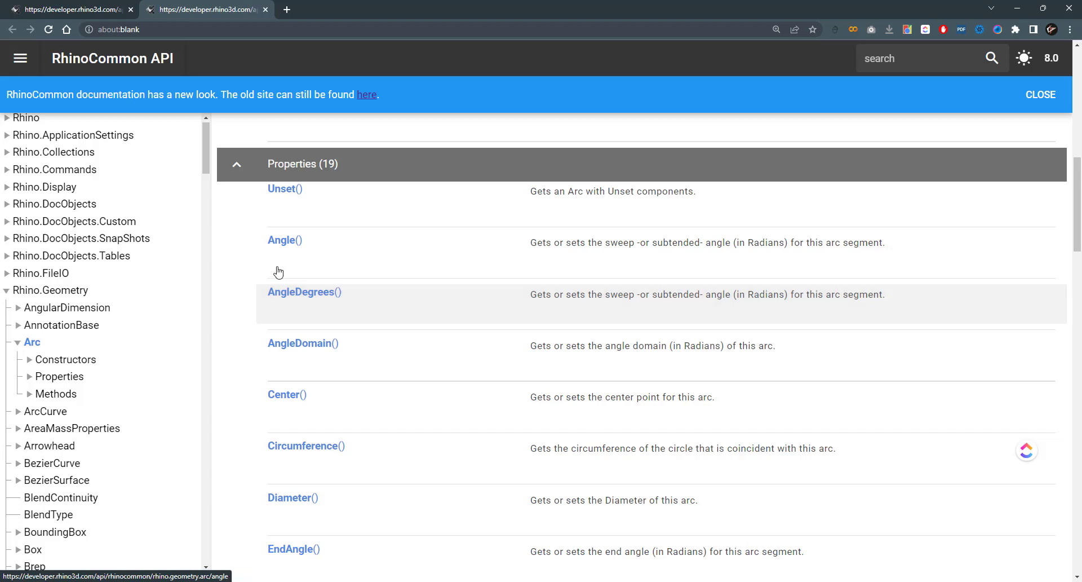
mouse_move(284, 239)
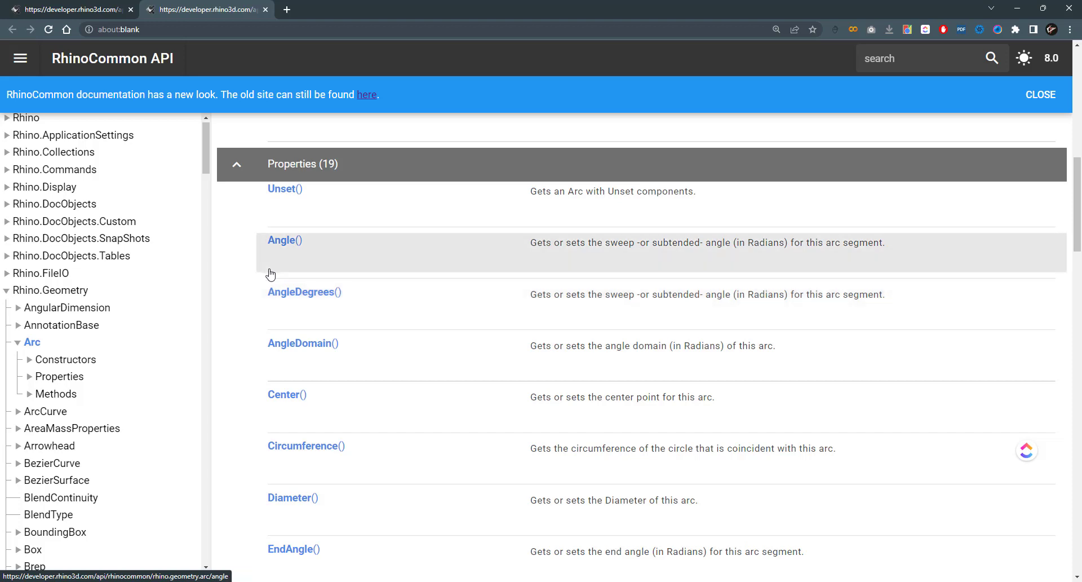
mouse_move(610, 252)
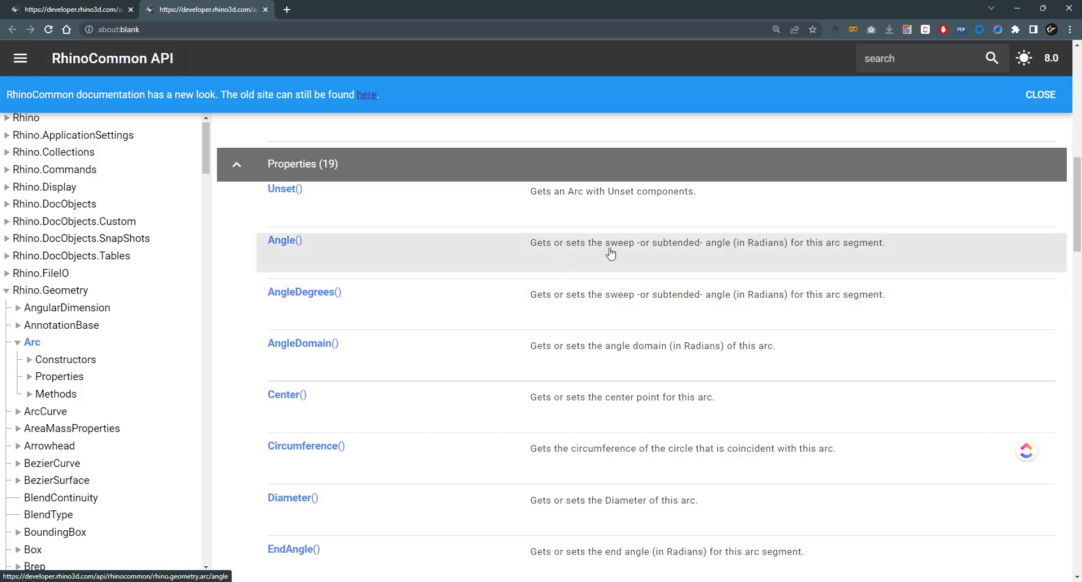
mouse_move(742, 264)
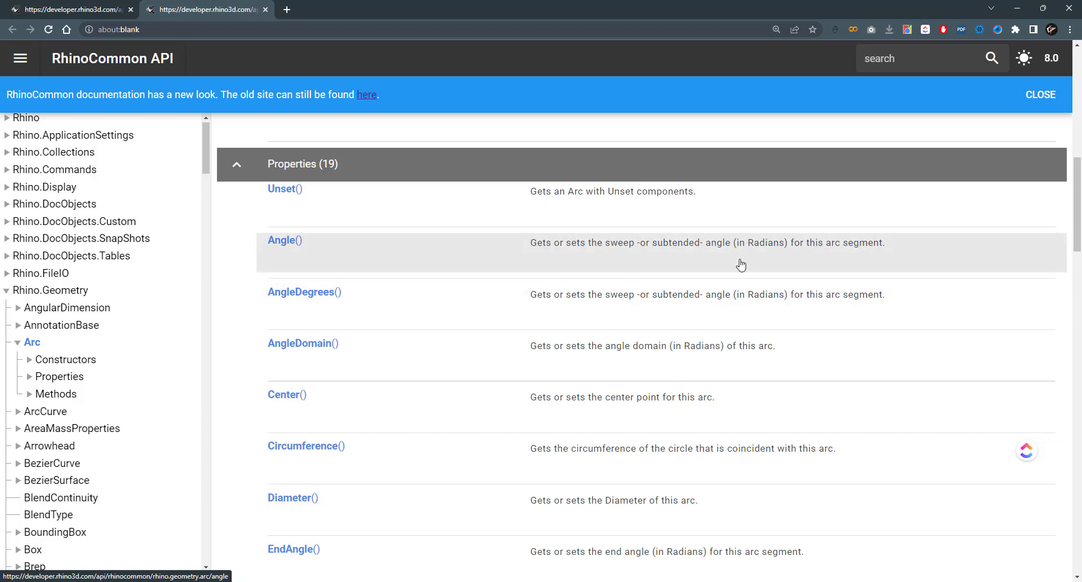
mouse_move(948, 246)
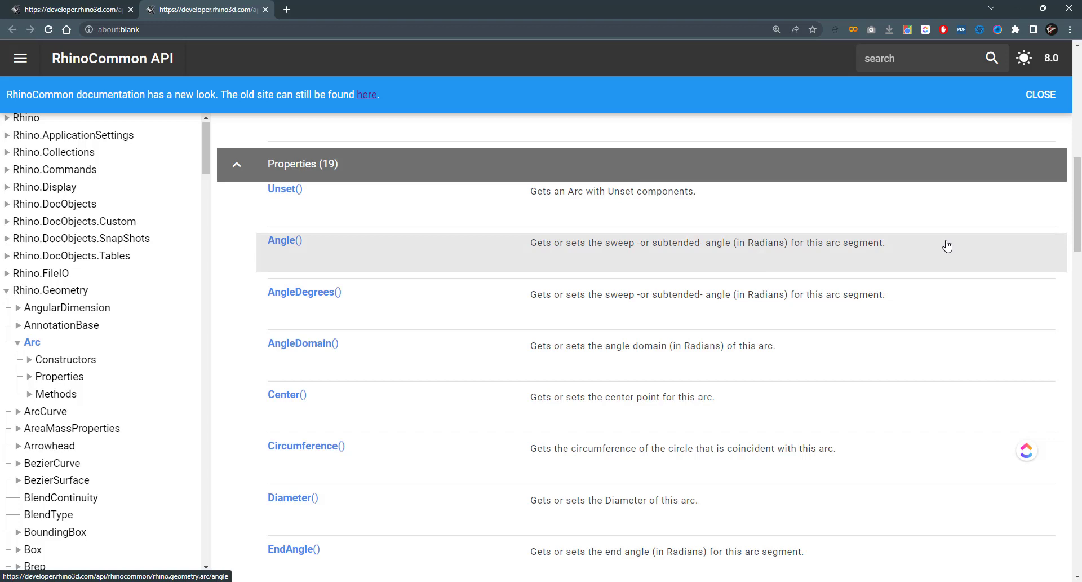
scroll(down, 3)
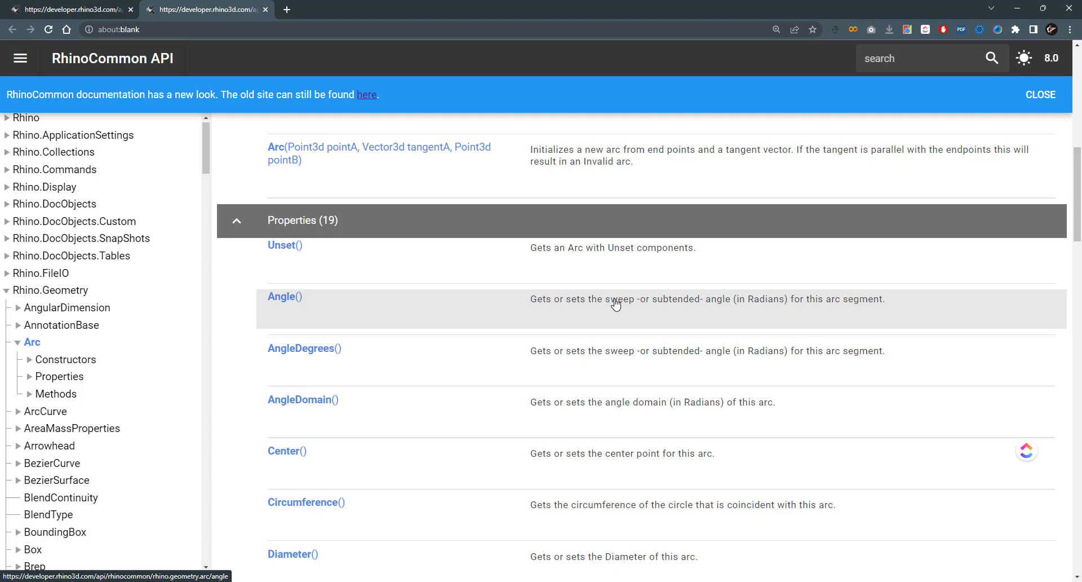
scroll(down, 3)
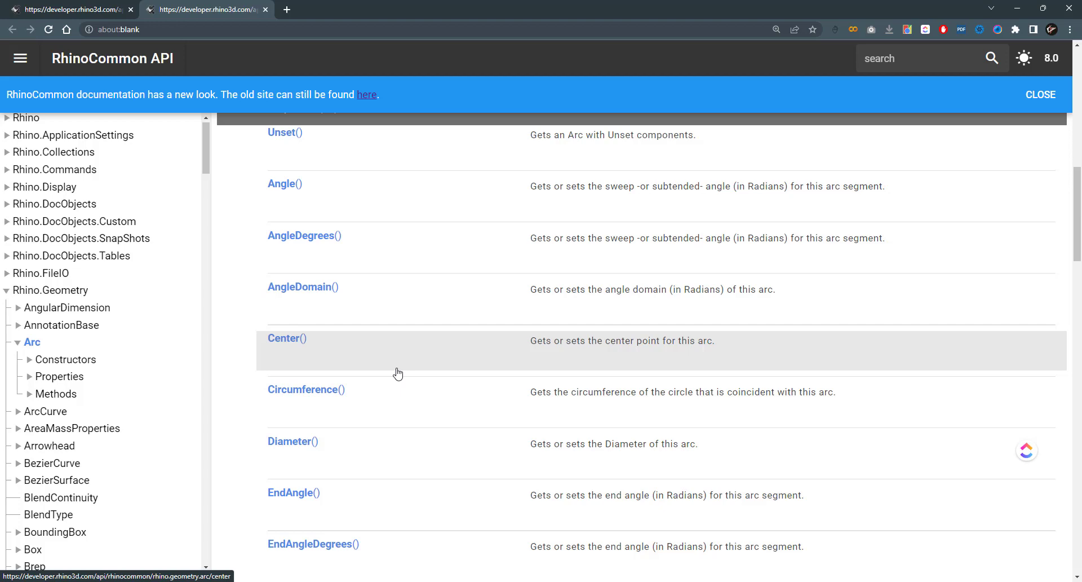
scroll(down, 3)
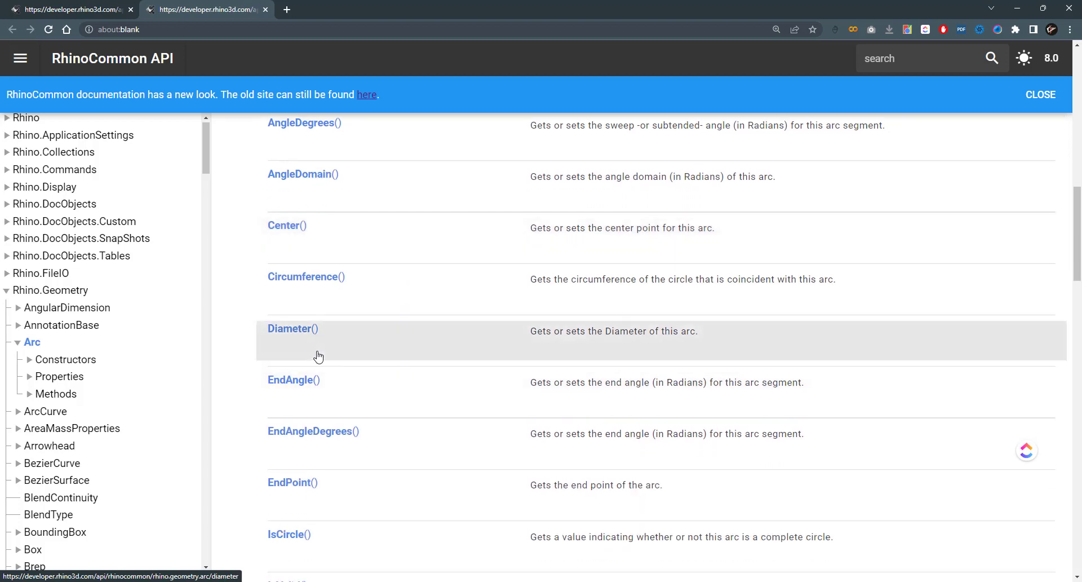
scroll(down, 3)
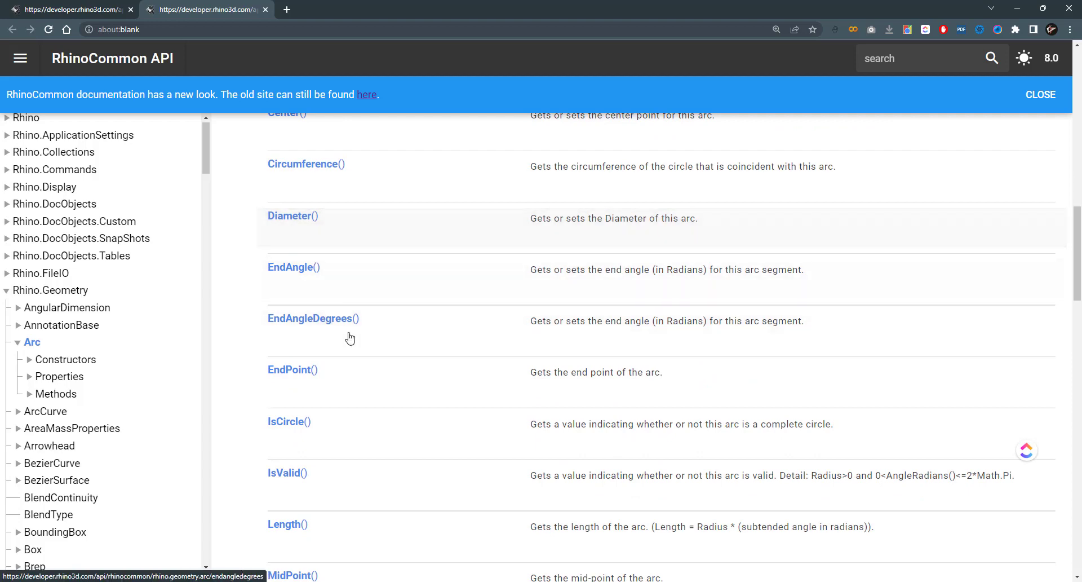
scroll(down, 3)
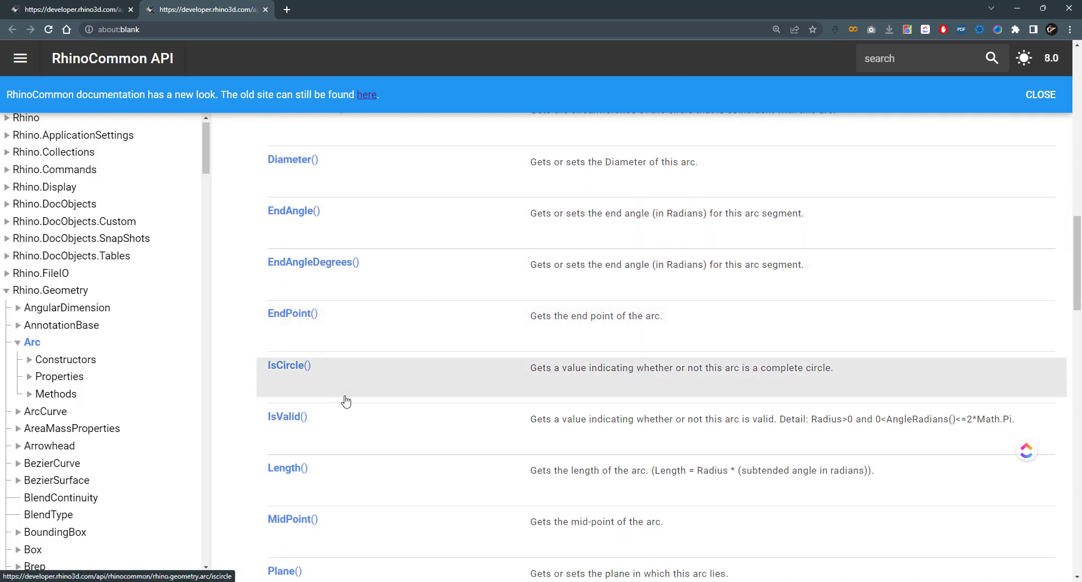
scroll(down, 3)
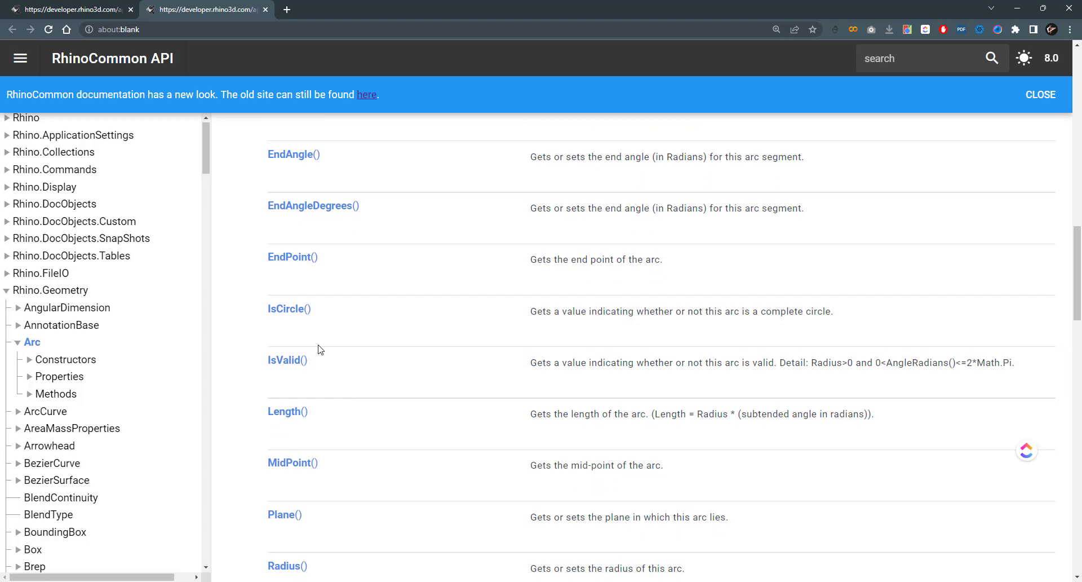
mouse_move(365, 344)
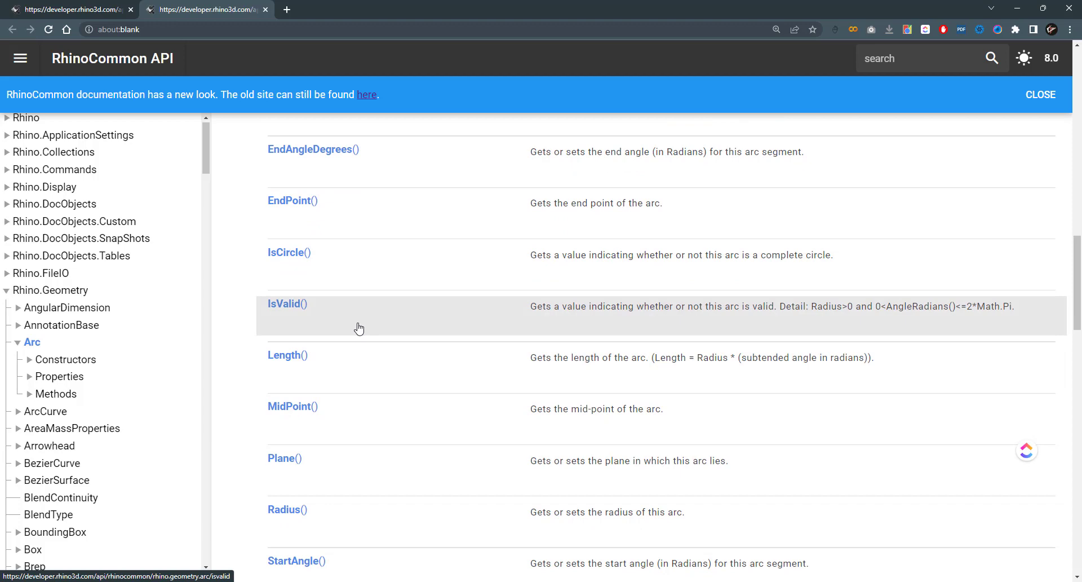
scroll(down, 3)
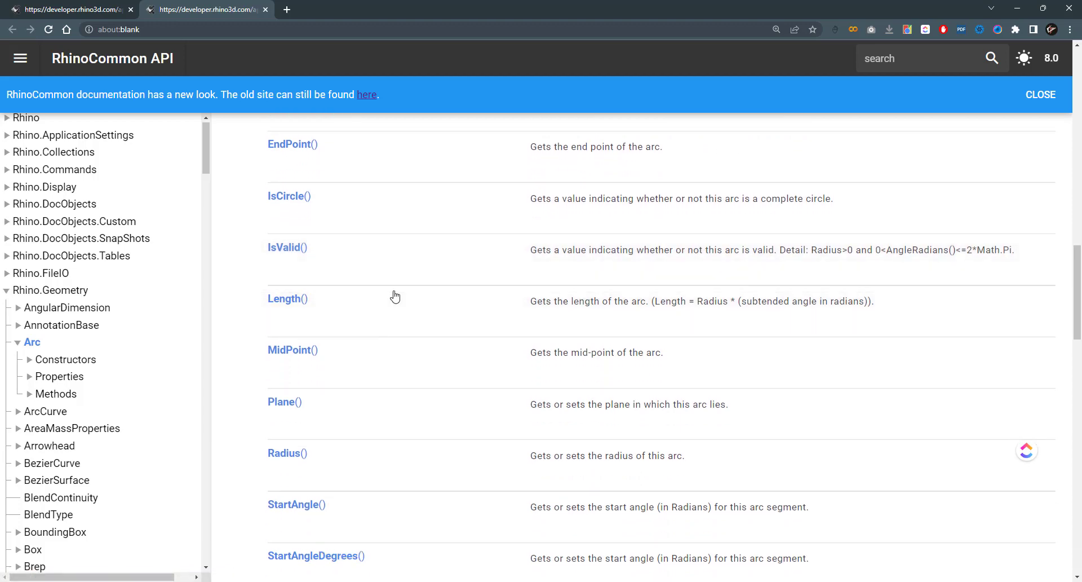
scroll(down, 3)
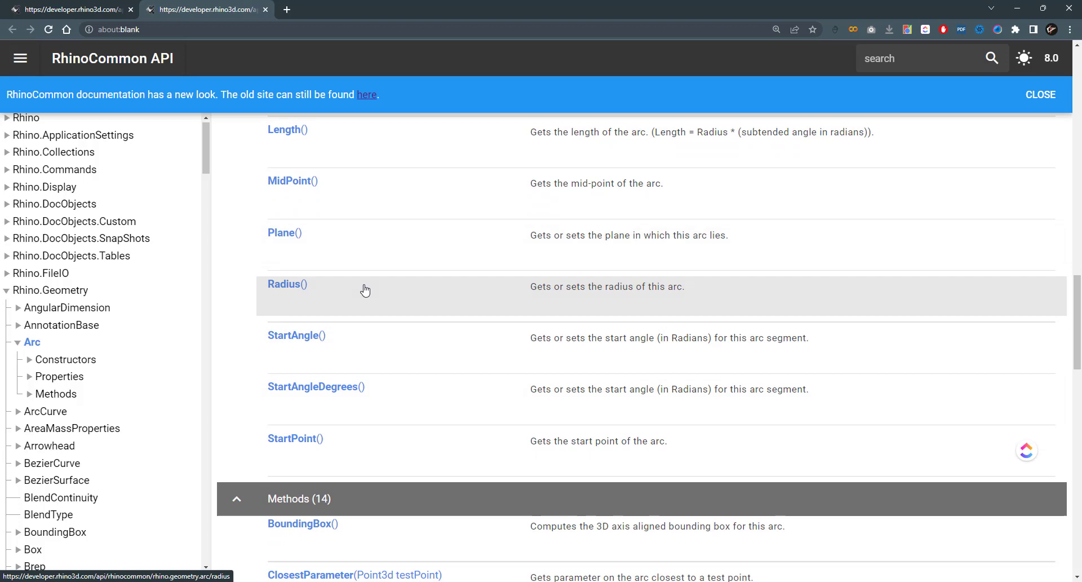
mouse_move(250, 419)
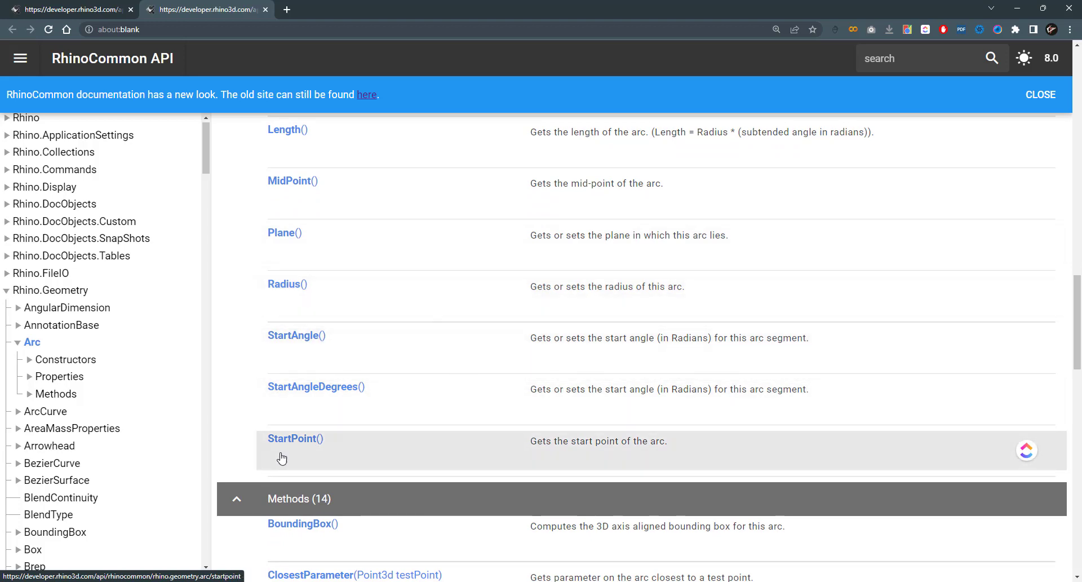
mouse_move(354, 422)
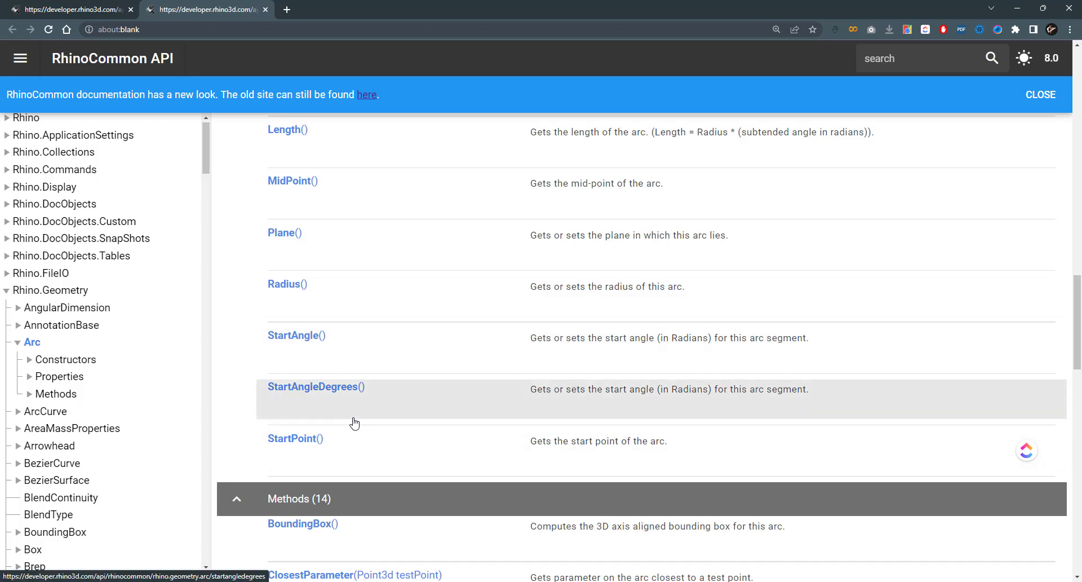
scroll(down, 3)
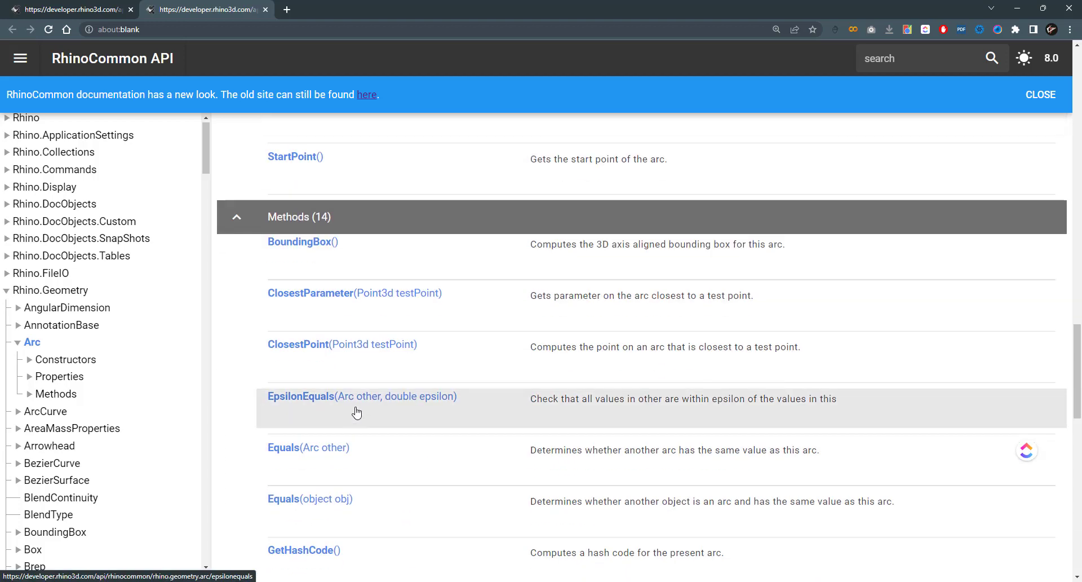
scroll(down, 3)
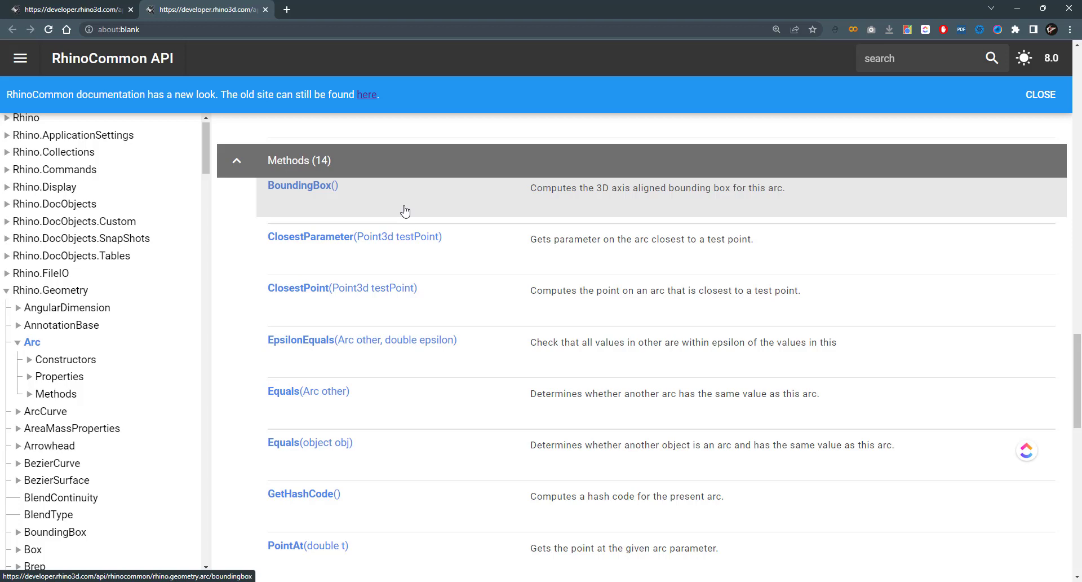
scroll(down, 3)
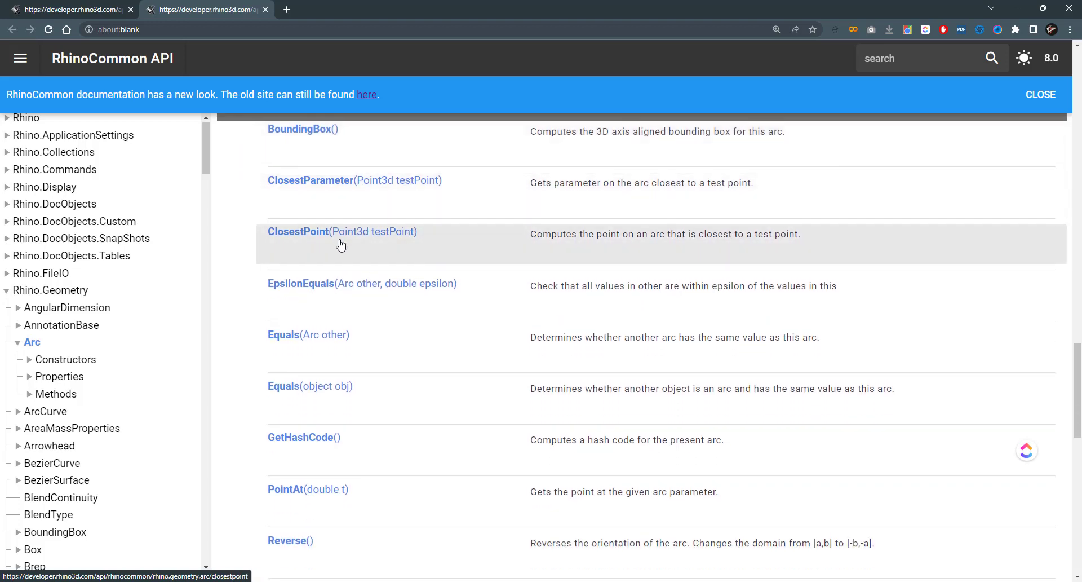
scroll(down, 3)
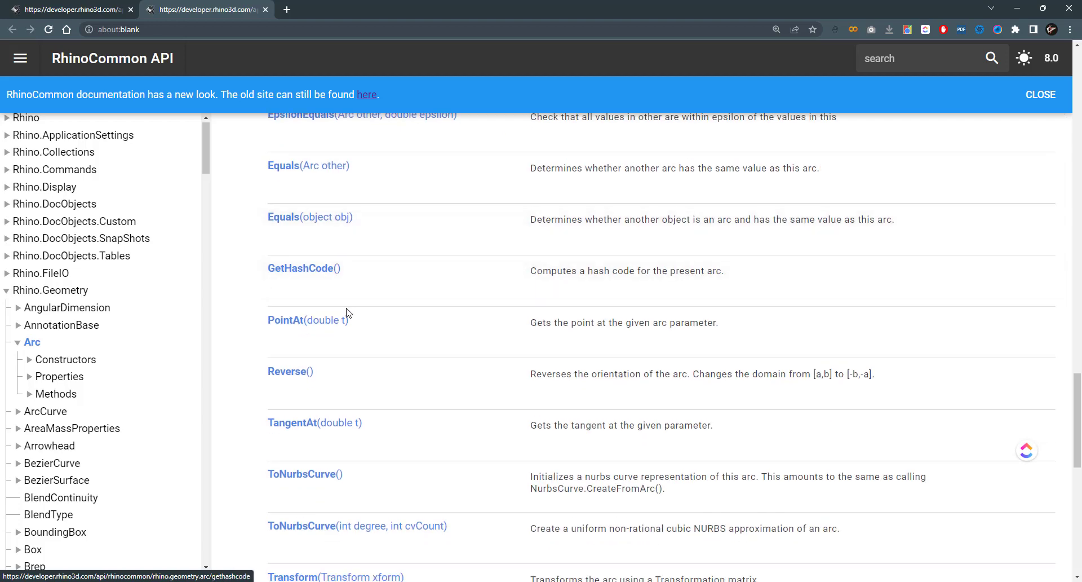
scroll(down, 3)
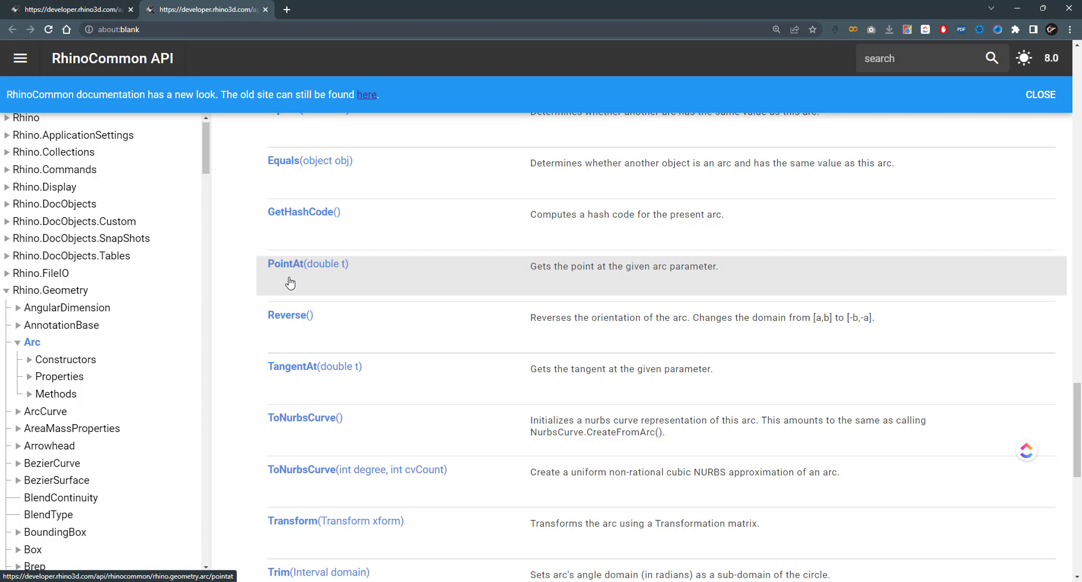
scroll(down, 3)
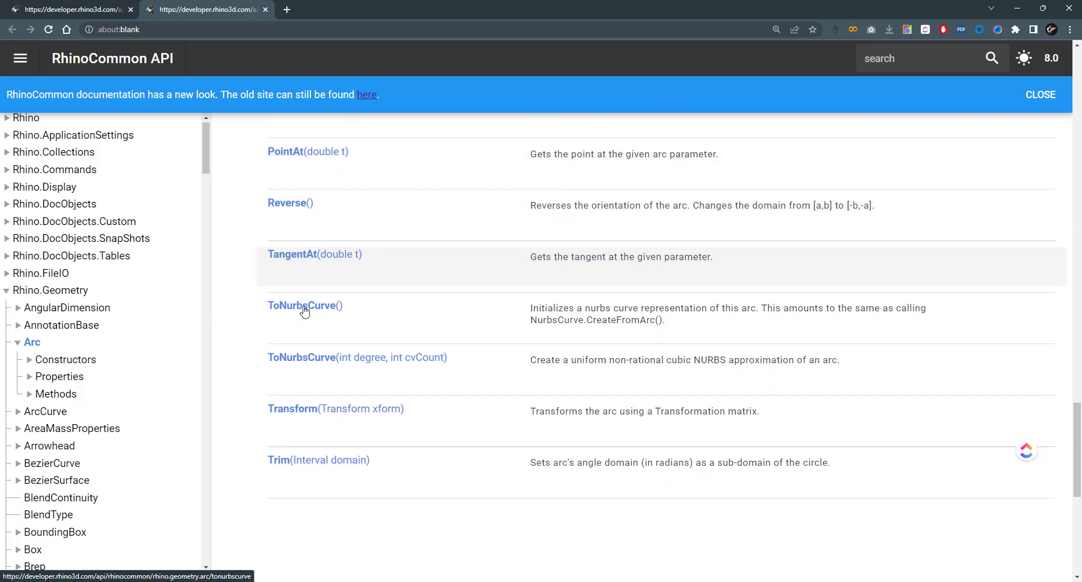
mouse_move(354, 305)
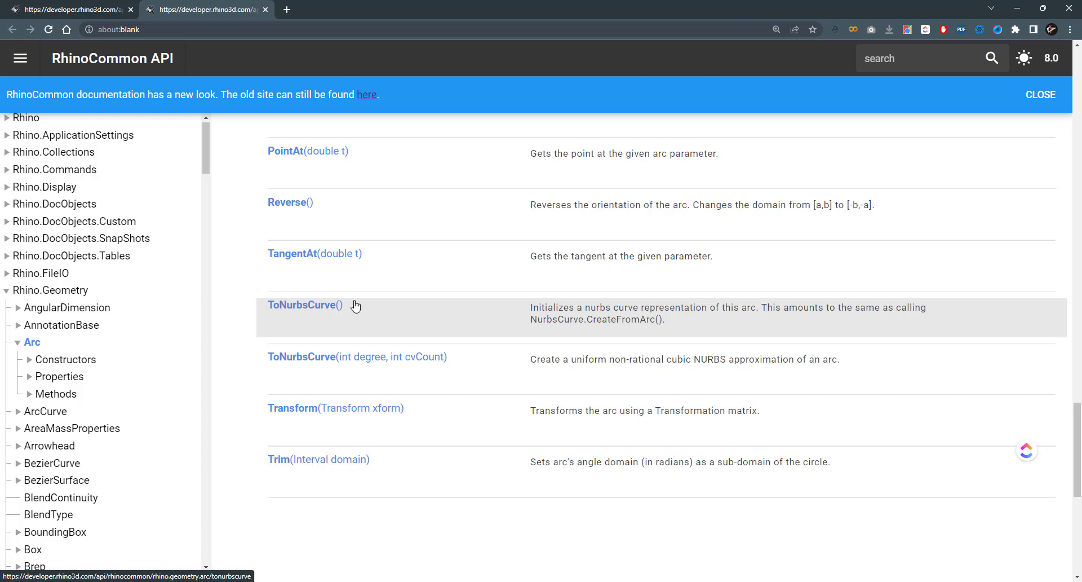
mouse_move(290, 426)
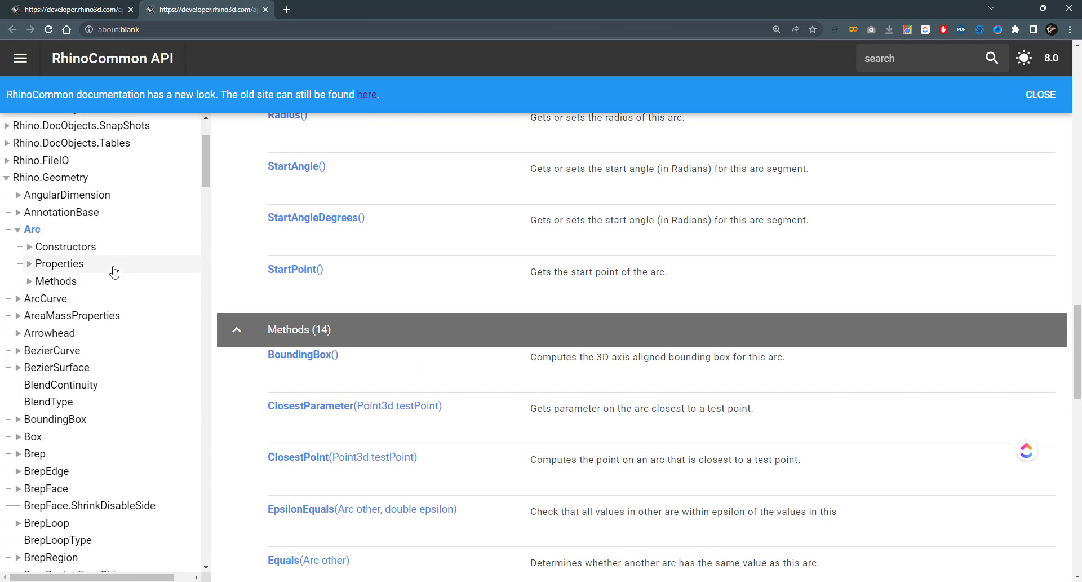
mouse_move(114, 274)
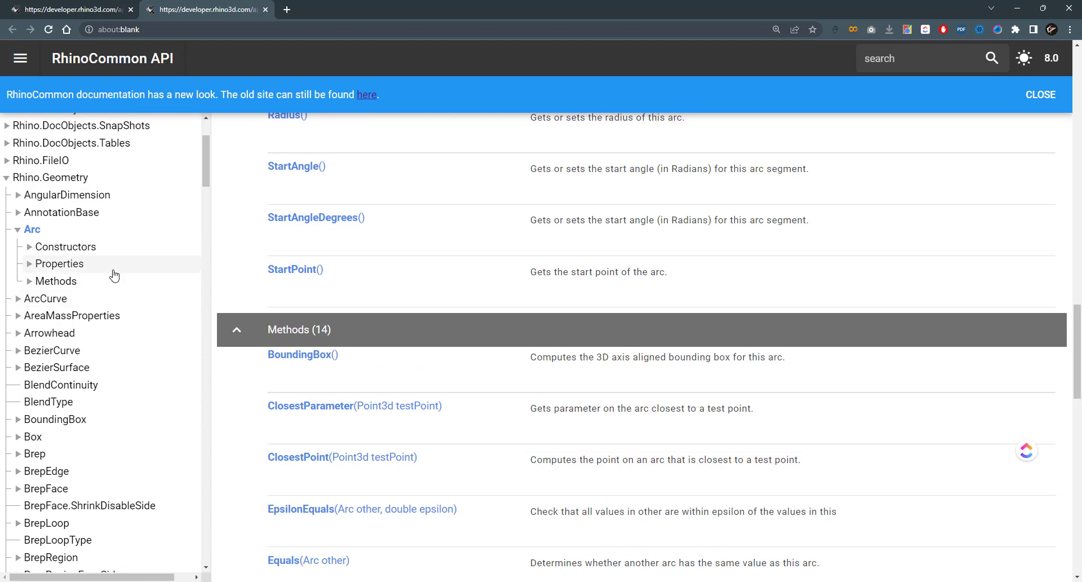
mouse_move(128, 297)
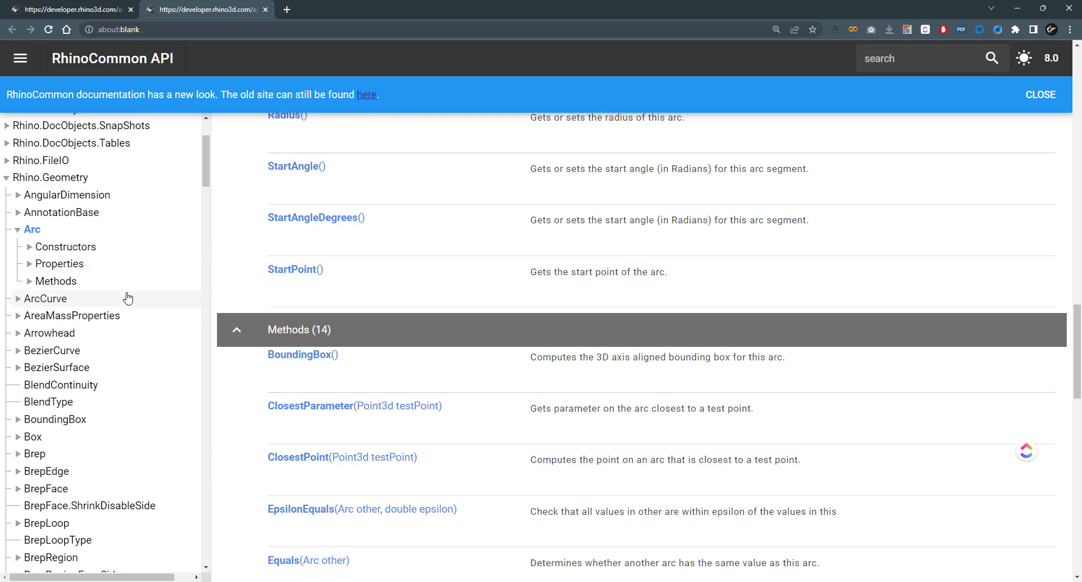
scroll(down, 3)
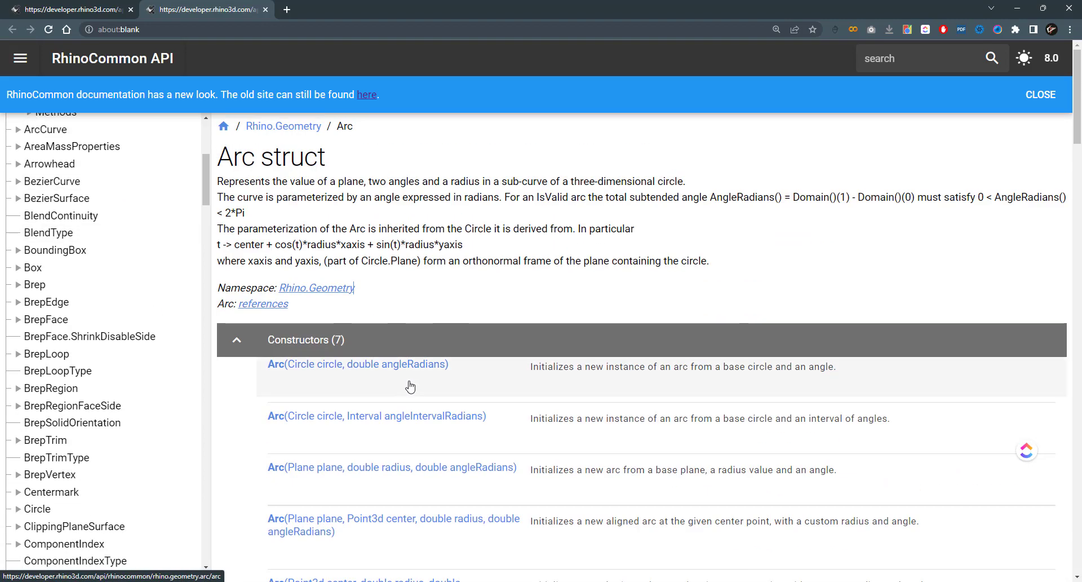
Step: Scroll the Arc page to the Methods table and open PointAt(double t)
scroll(down, 3)
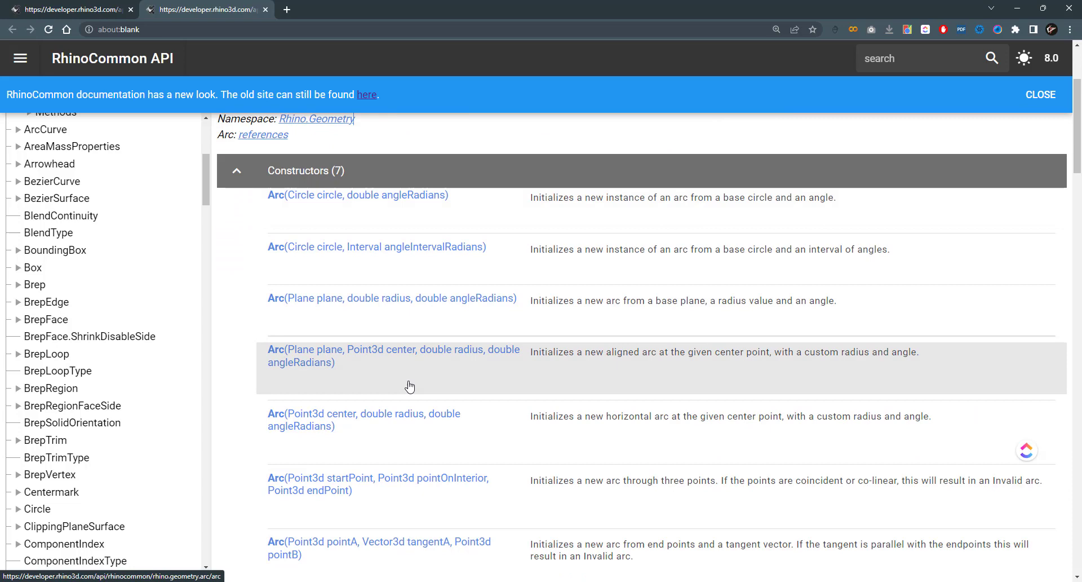
scroll(down, 3)
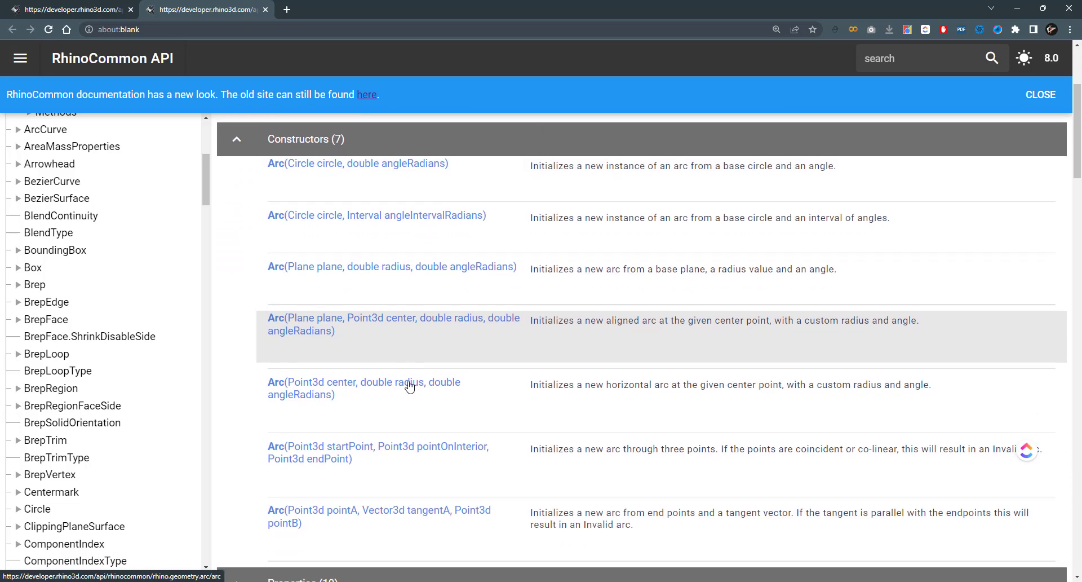
scroll(down, 3)
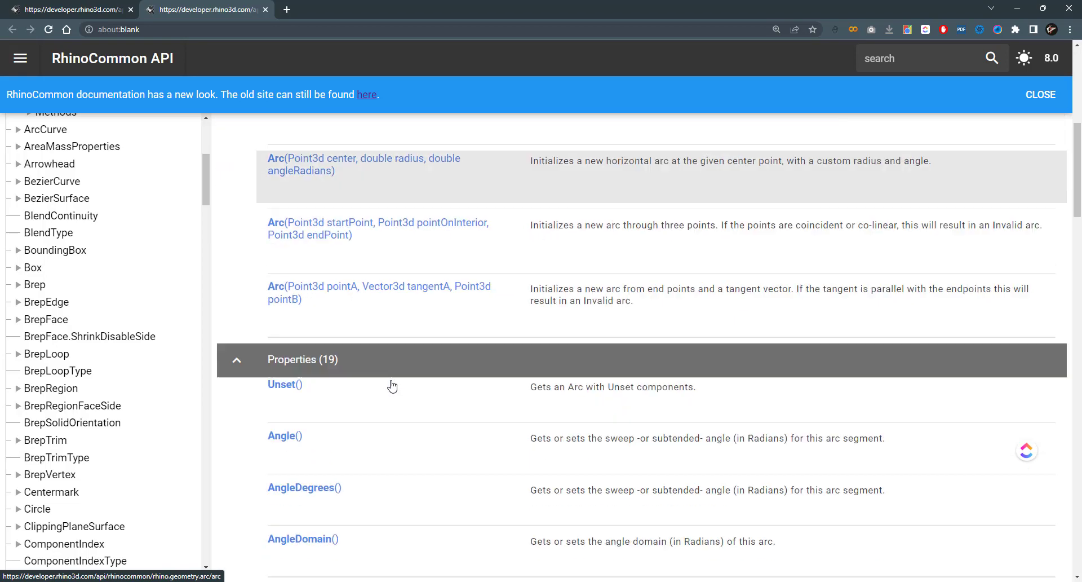
scroll(down, 3)
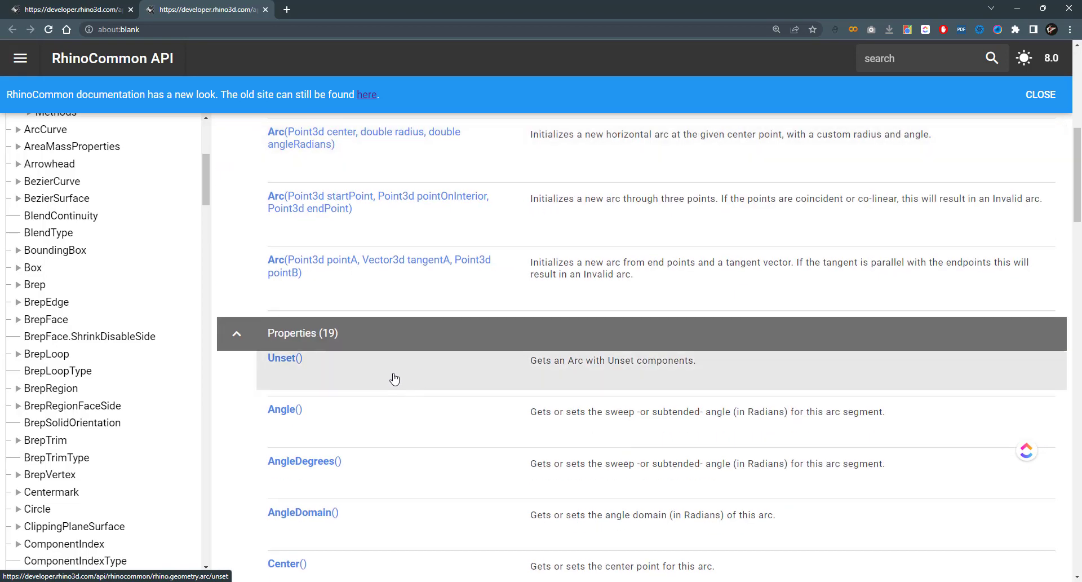
scroll(down, 3)
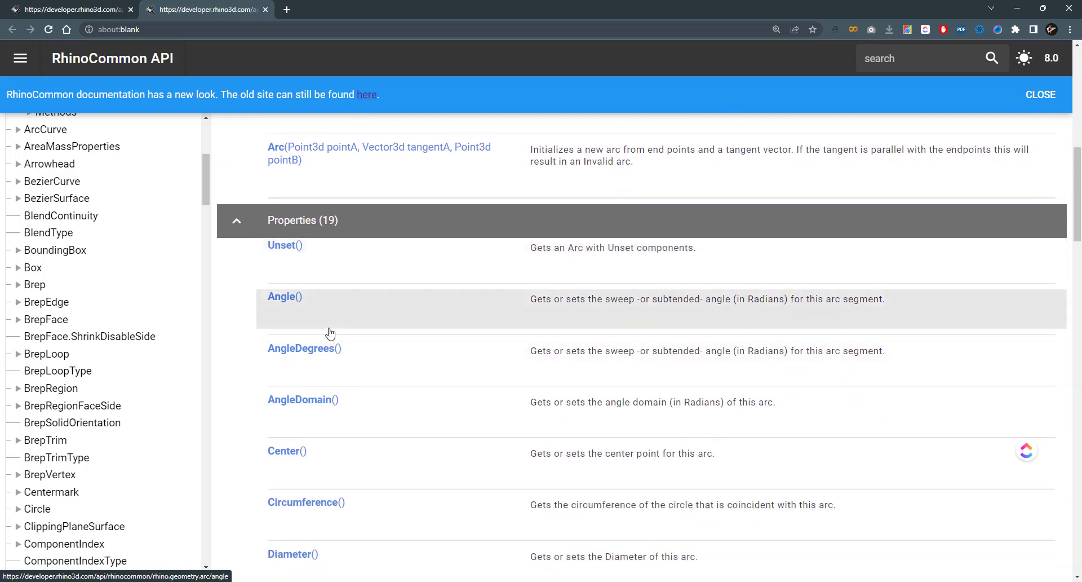
scroll(down, 3)
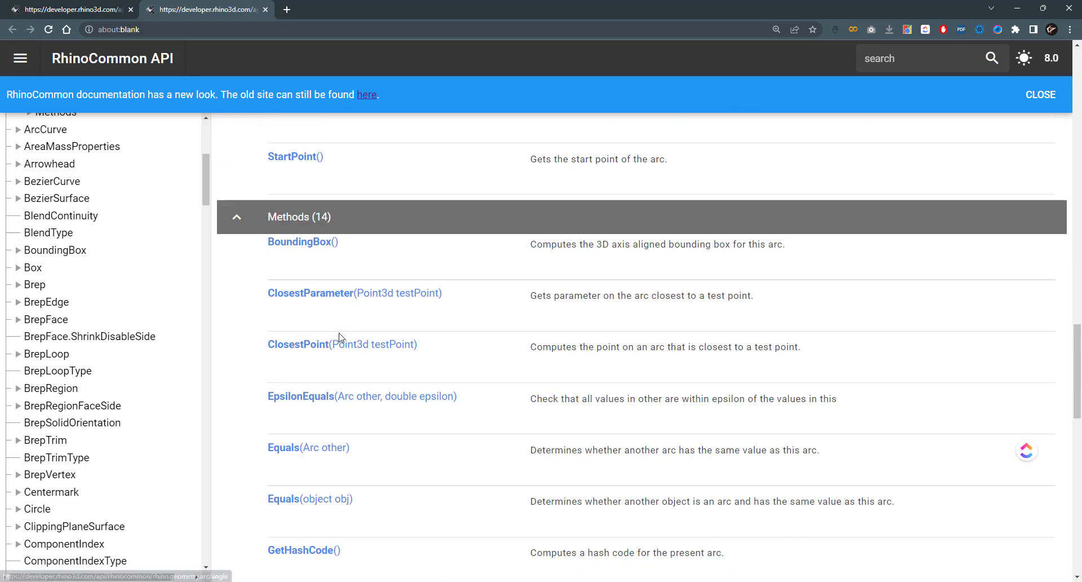
scroll(down, 3)
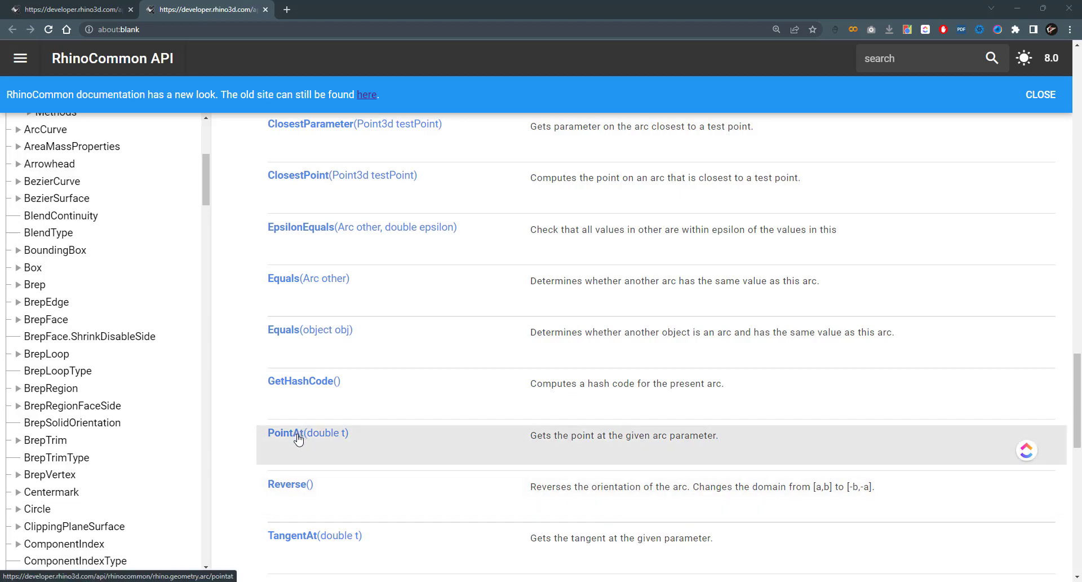
click(299, 433)
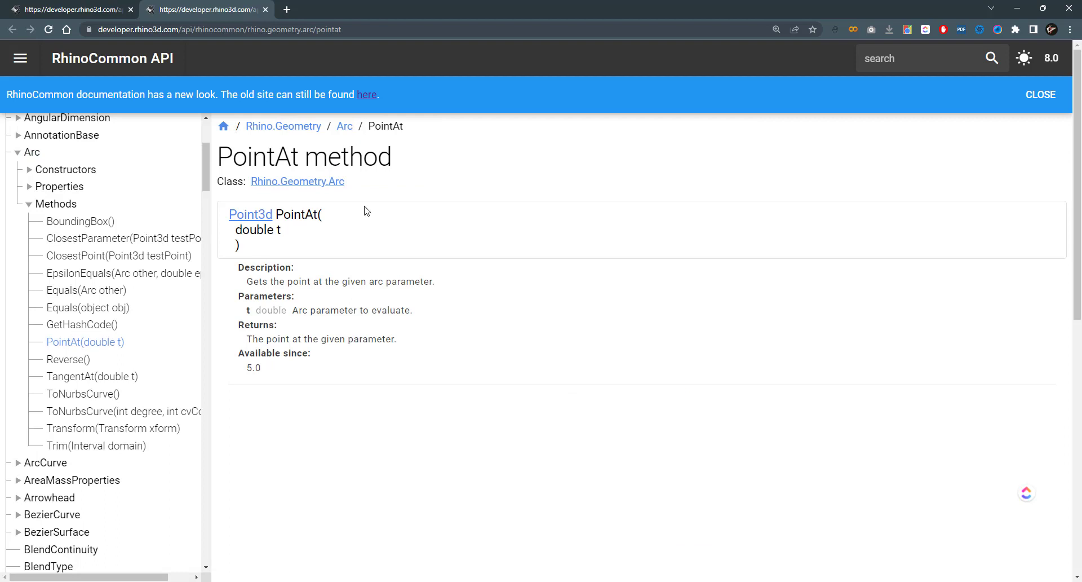
mouse_move(250, 215)
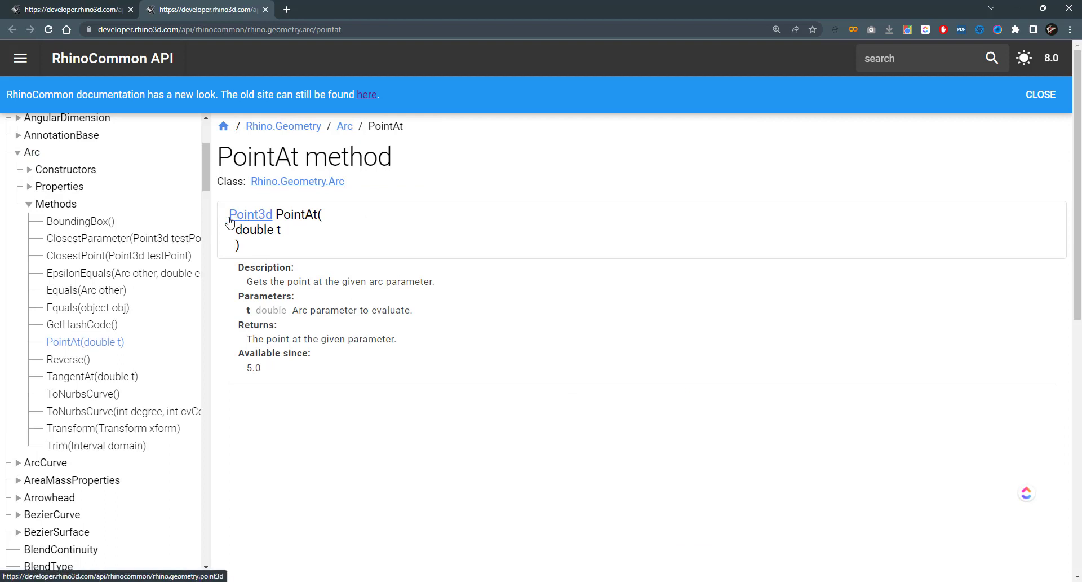
mouse_move(221, 221)
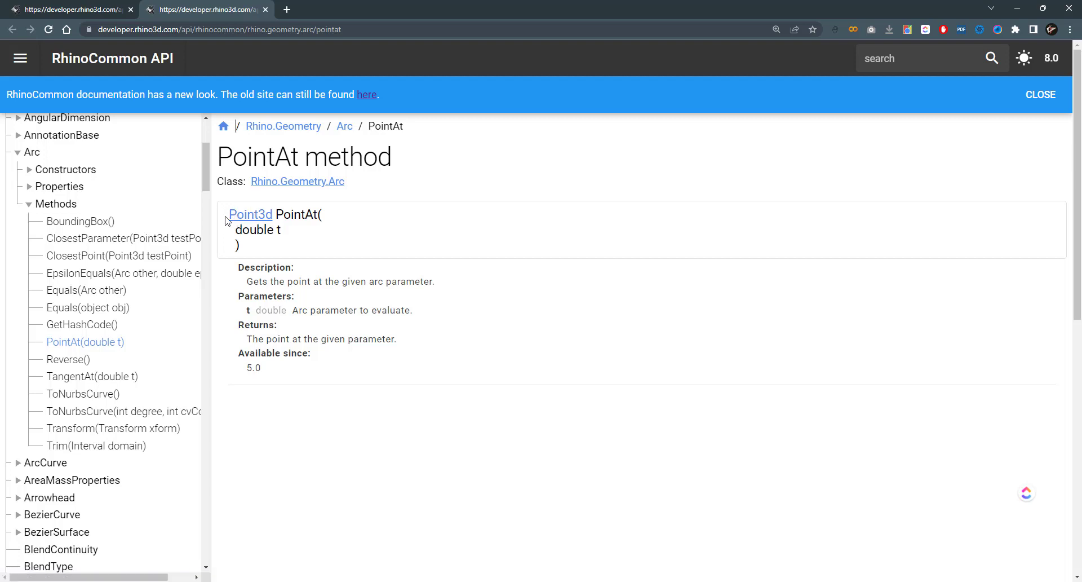
mouse_move(289, 215)
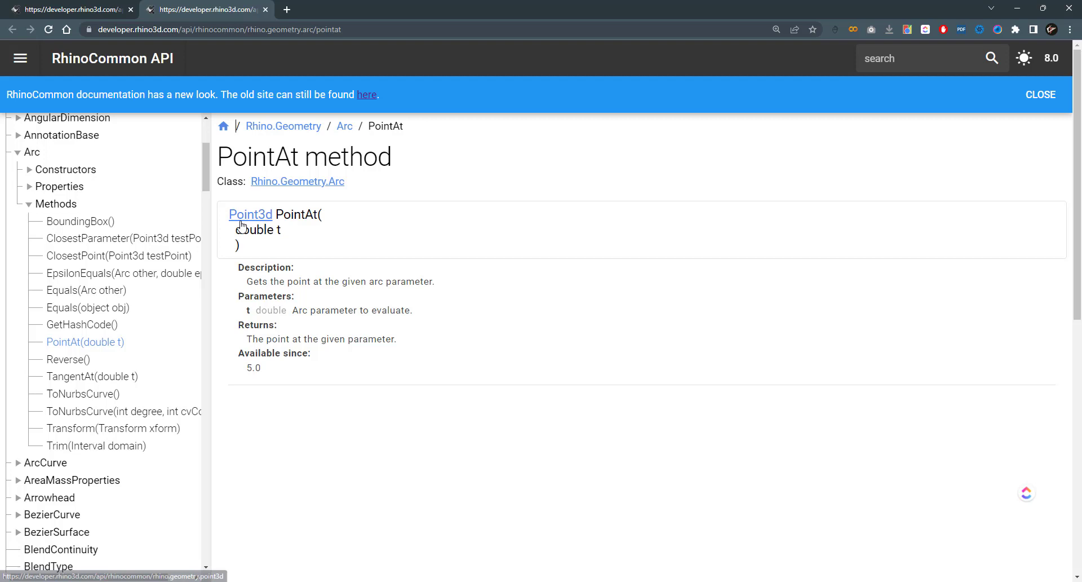
mouse_move(230, 234)
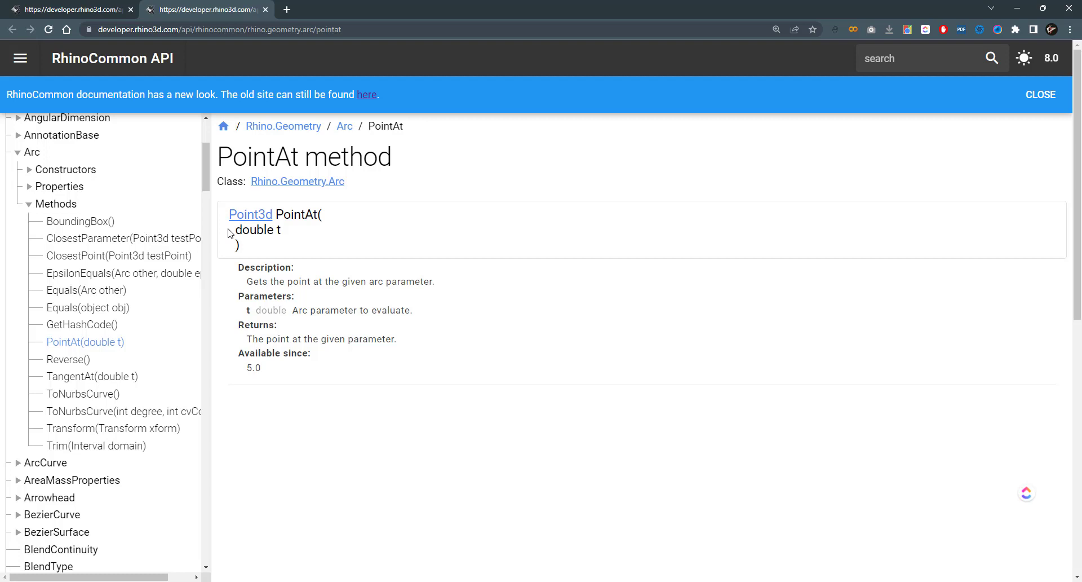
mouse_move(271, 249)
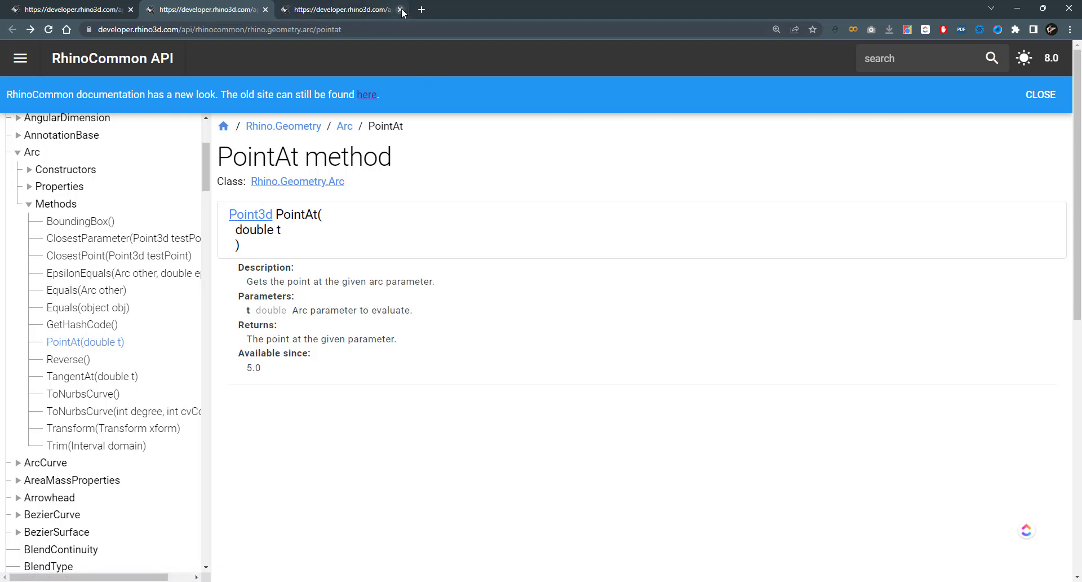
mouse_move(342, 9)
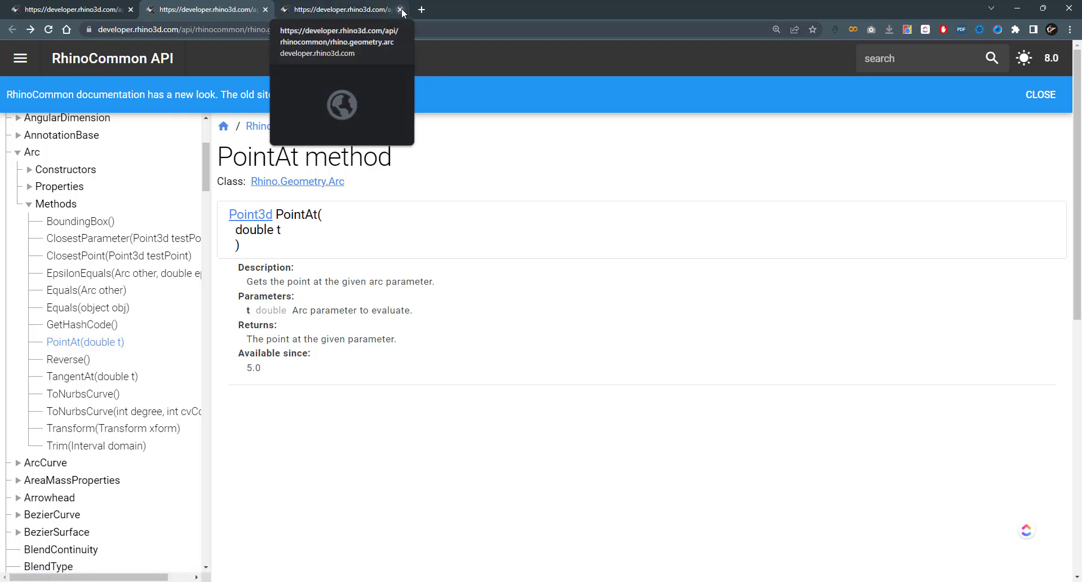
Step: Close the extra Arc tab and highlight the Point3d return type and PointAt description
click(401, 9)
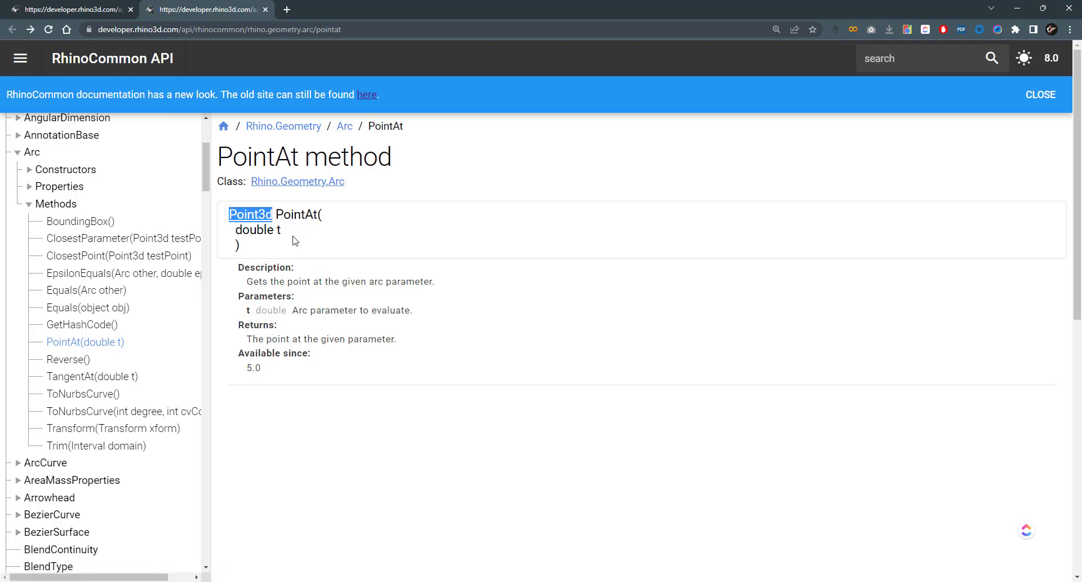
double_click(298, 214)
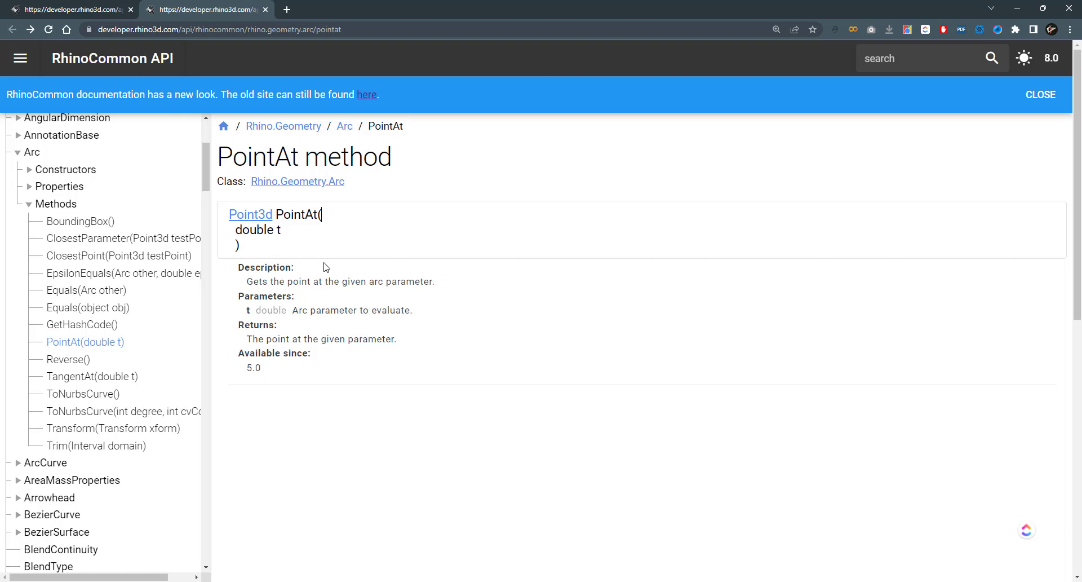
double_click(265, 267)
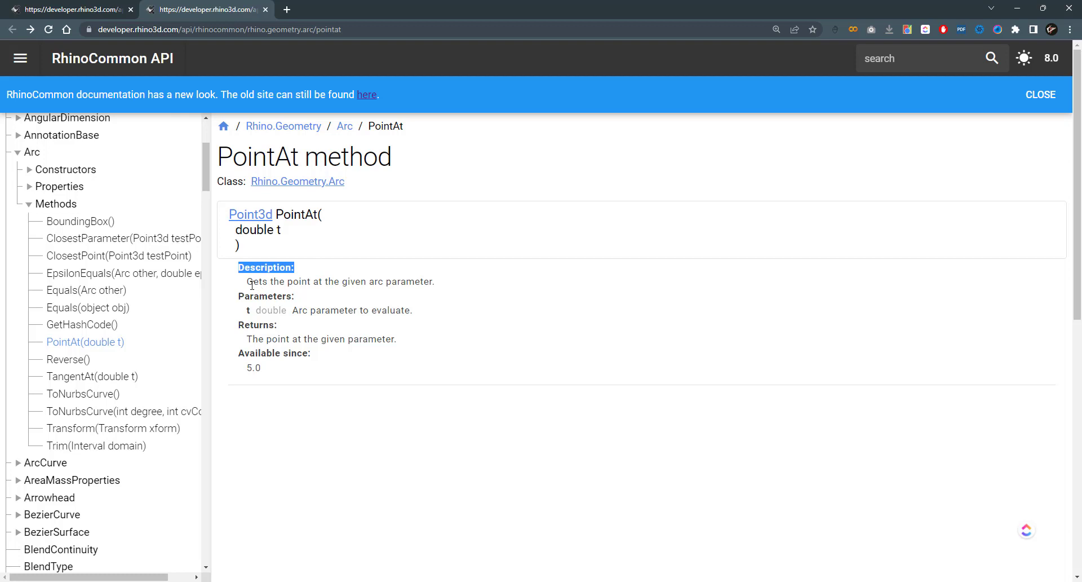
drag(250, 267, 435, 281)
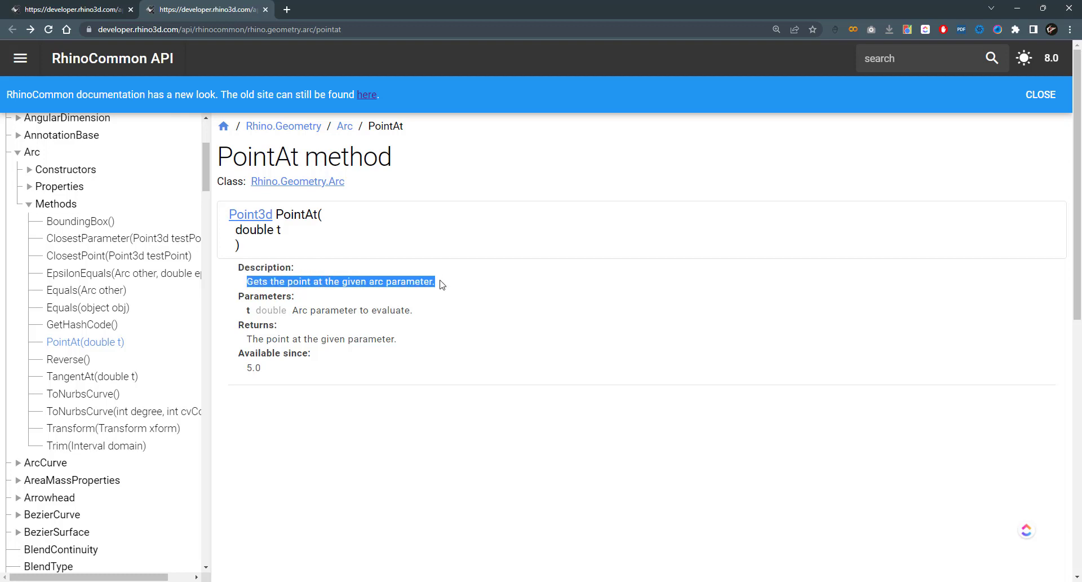
mouse_move(425, 311)
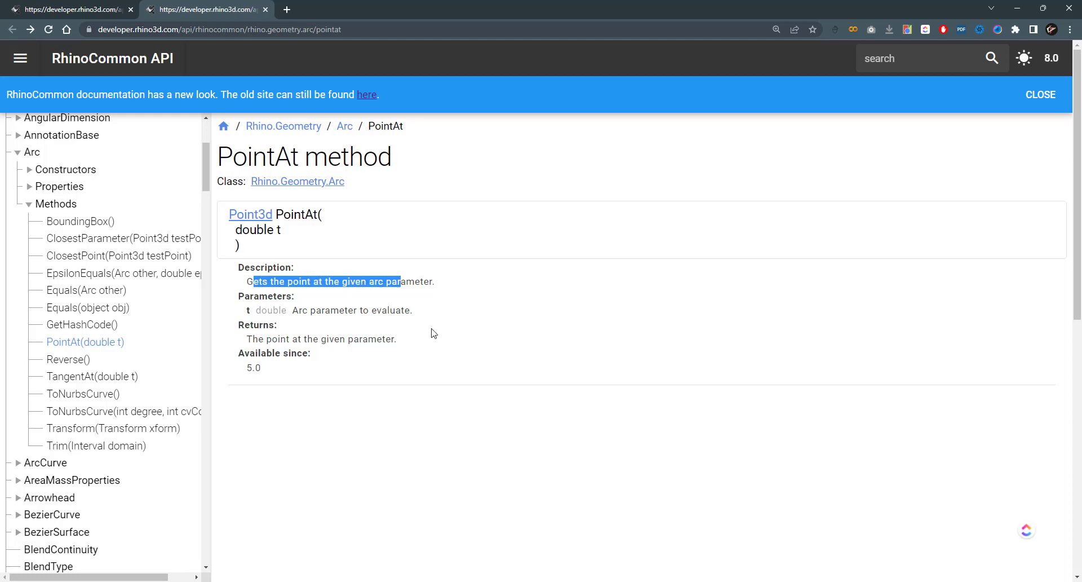
click(435, 281)
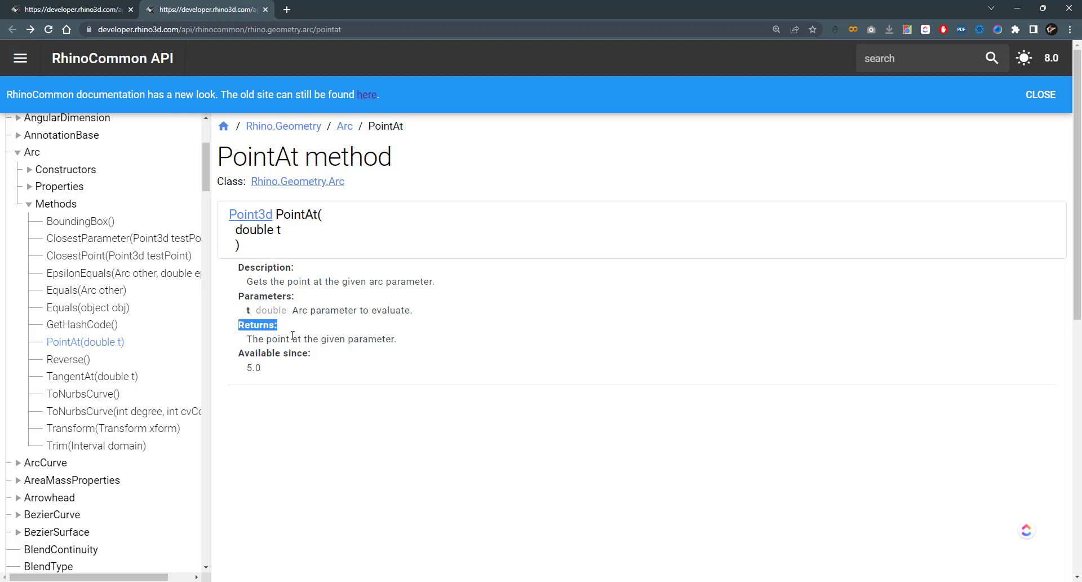
mouse_move(292, 320)
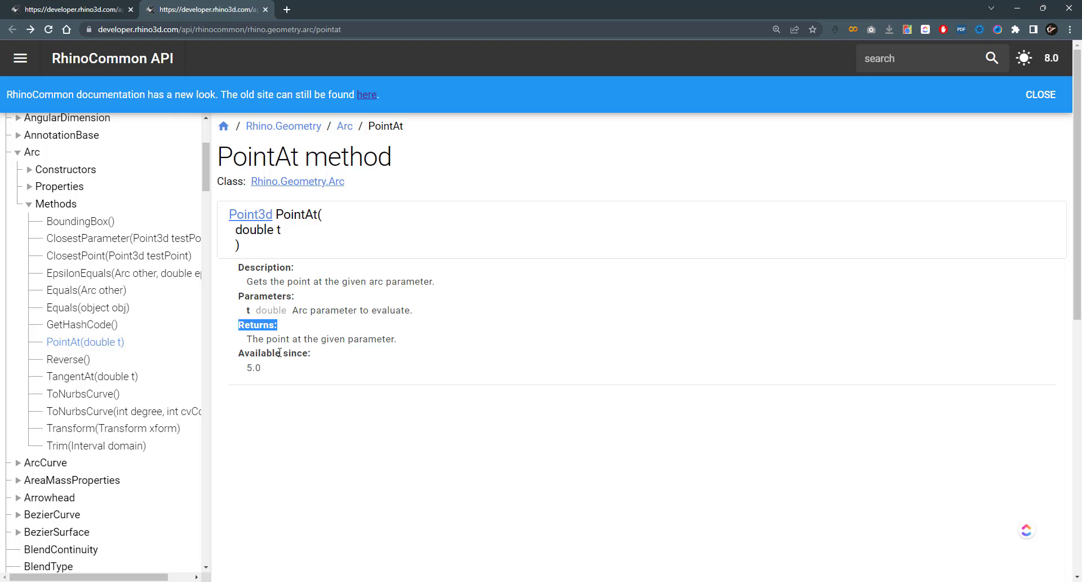
drag(247, 338, 387, 338)
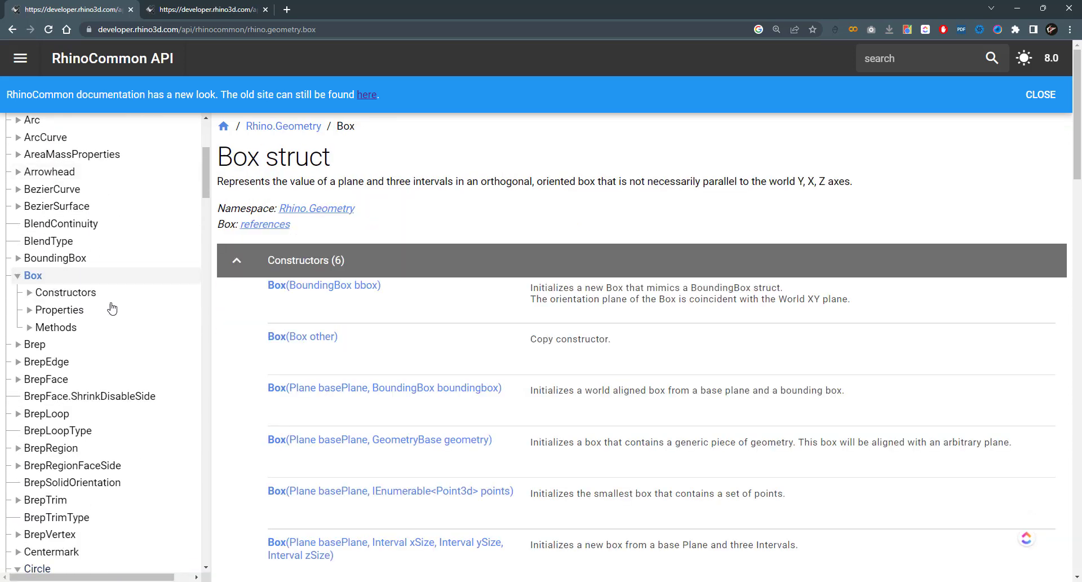
Step: Scroll the Box page down to Methods (19), showing ClosestPoint and the Contains overloads
scroll(down, 3)
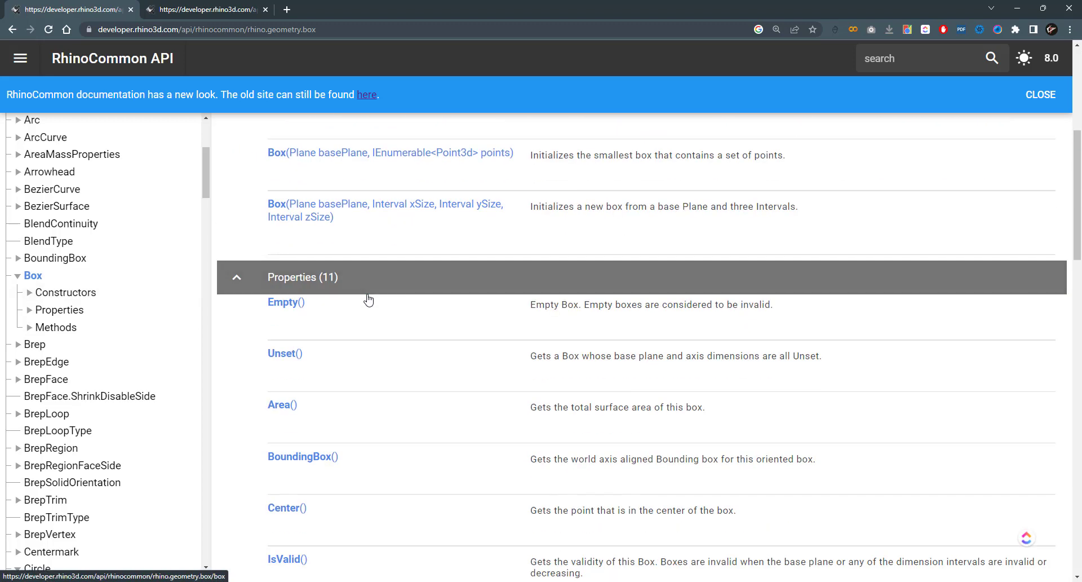
scroll(down, 3)
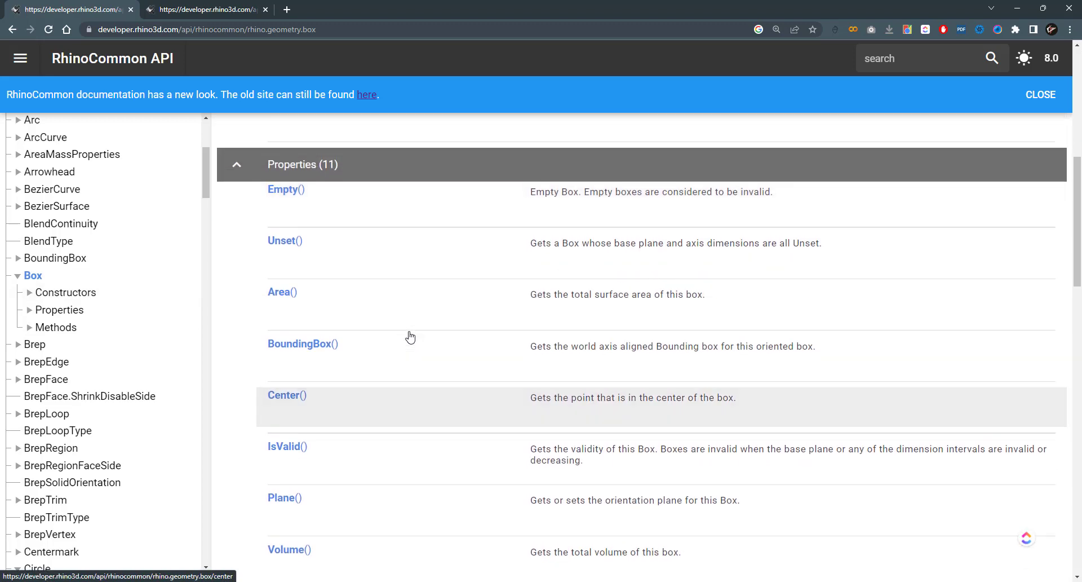
scroll(down, 3)
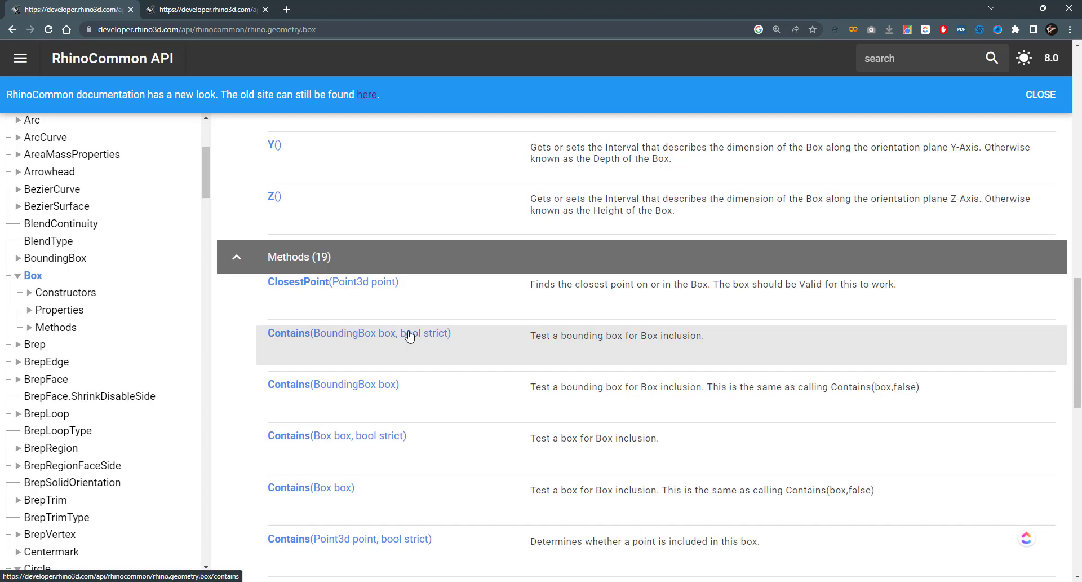
scroll(down, 3)
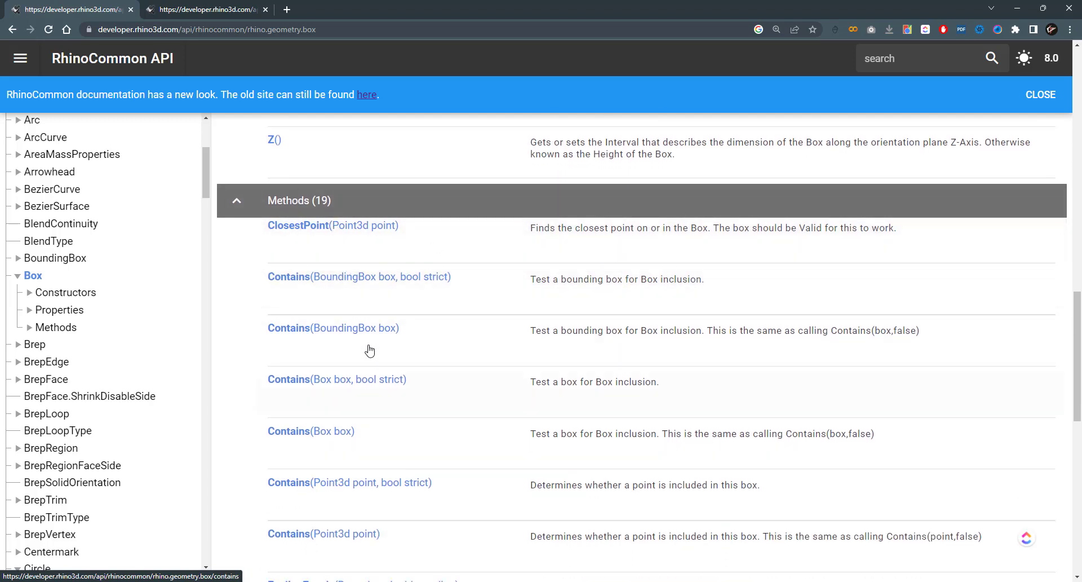
scroll(down, 3)
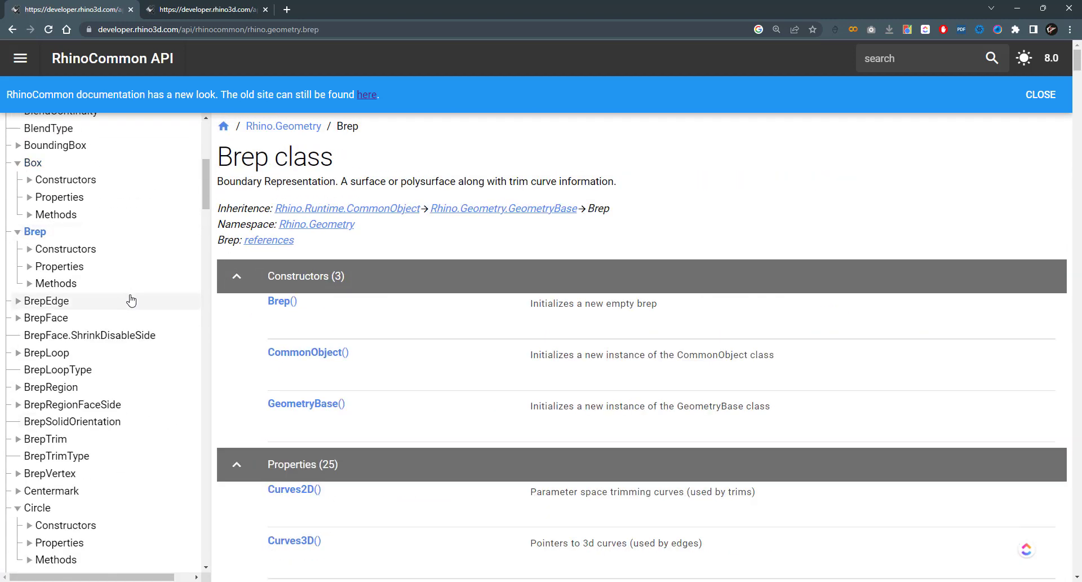
Step: Scroll the sidebar's Rhino.Geometry type list down past Rhino.Geometry.Intersect to VolumeMassProperties
scroll(down, 3)
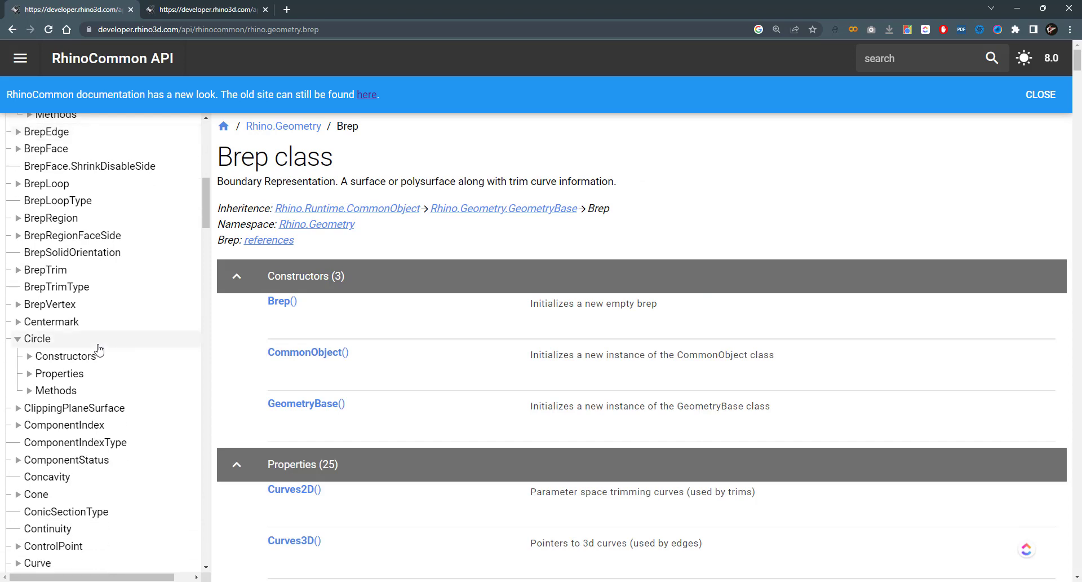
scroll(down, 3)
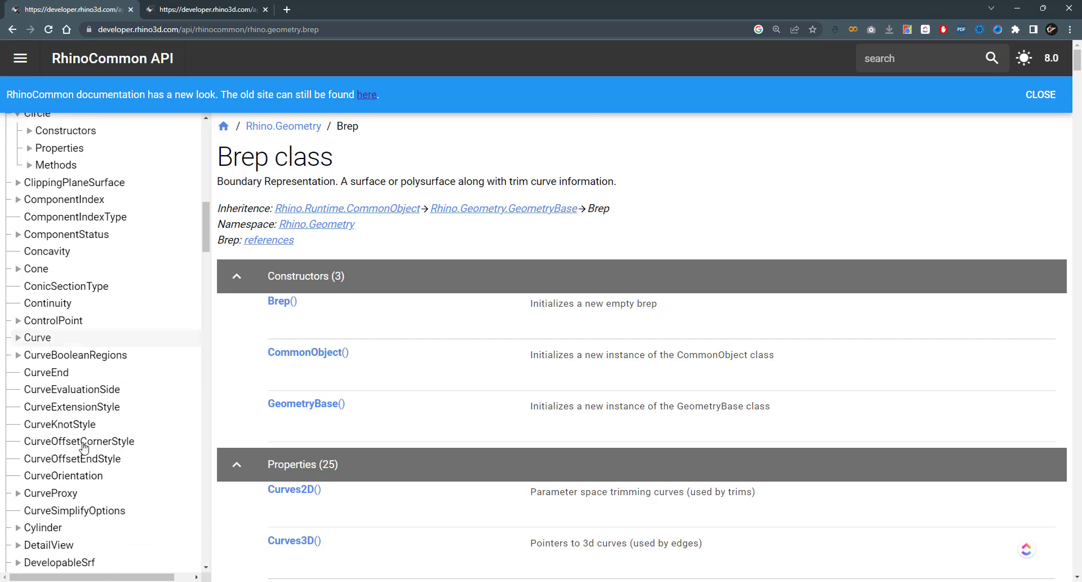
scroll(down, 3)
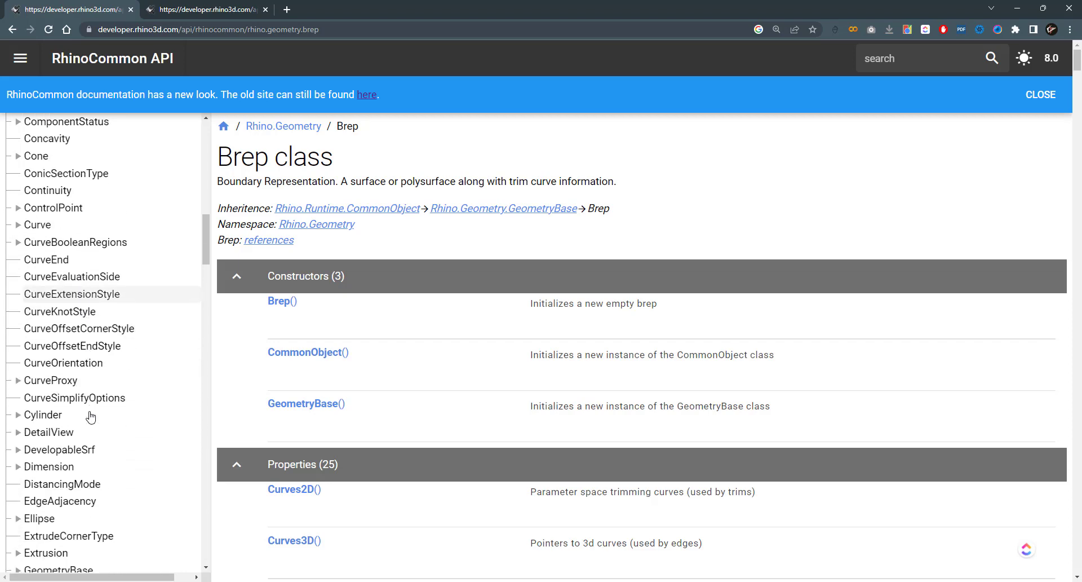
scroll(down, 3)
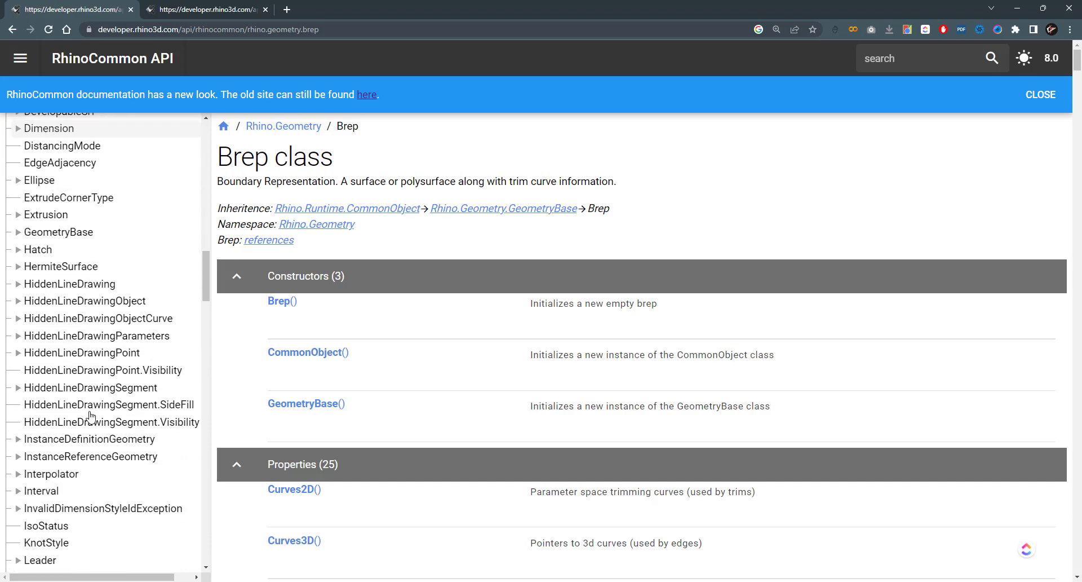
scroll(down, 3)
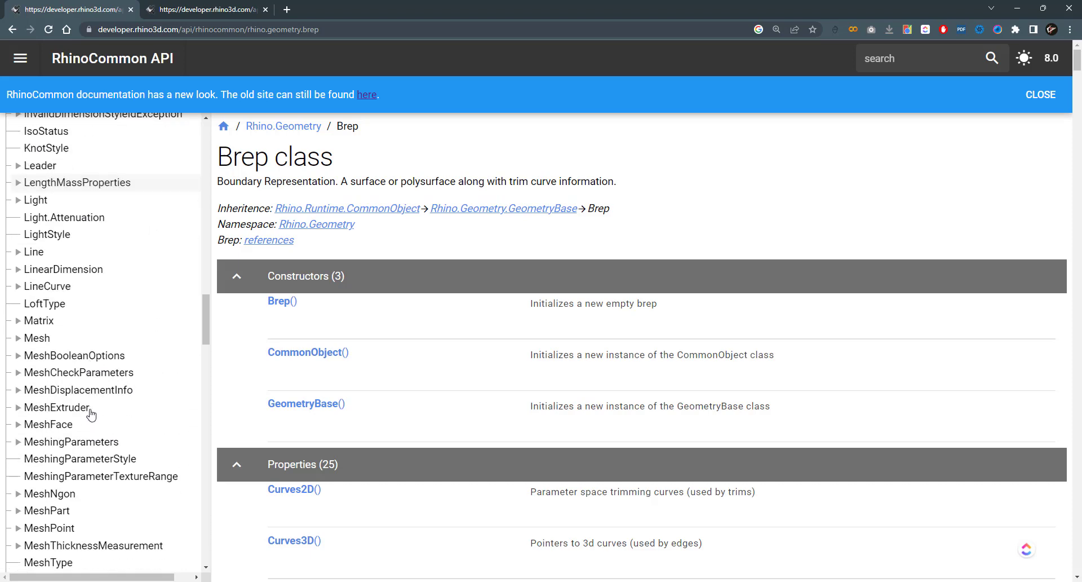
scroll(down, 3)
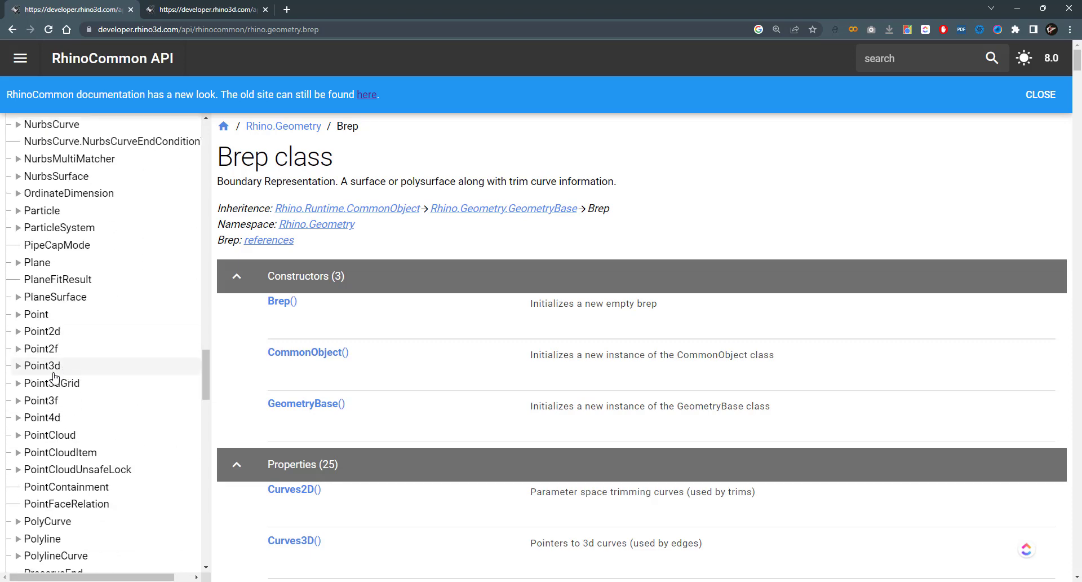
mouse_move(68, 373)
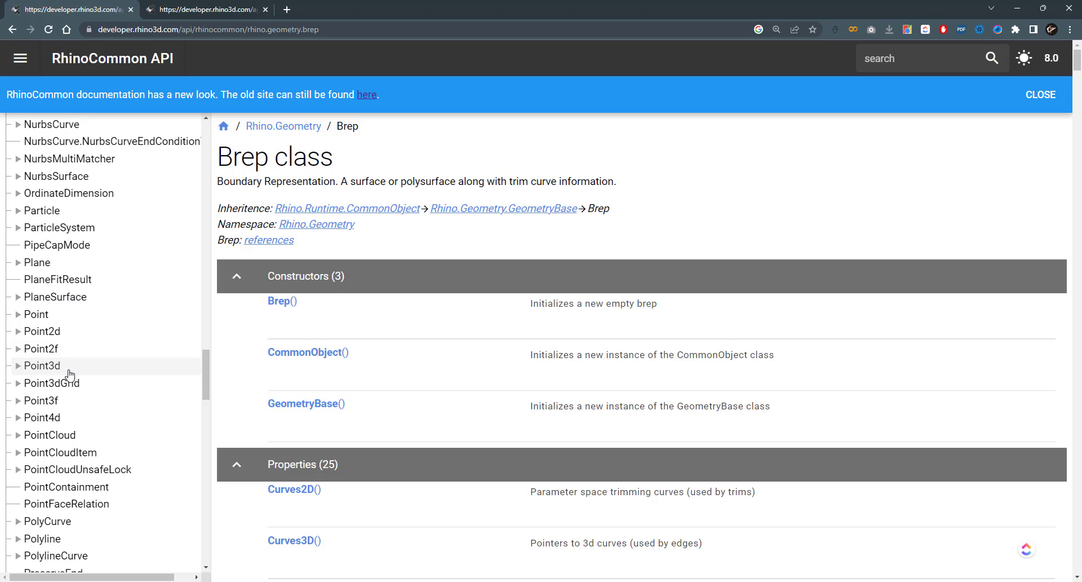
scroll(down, 3)
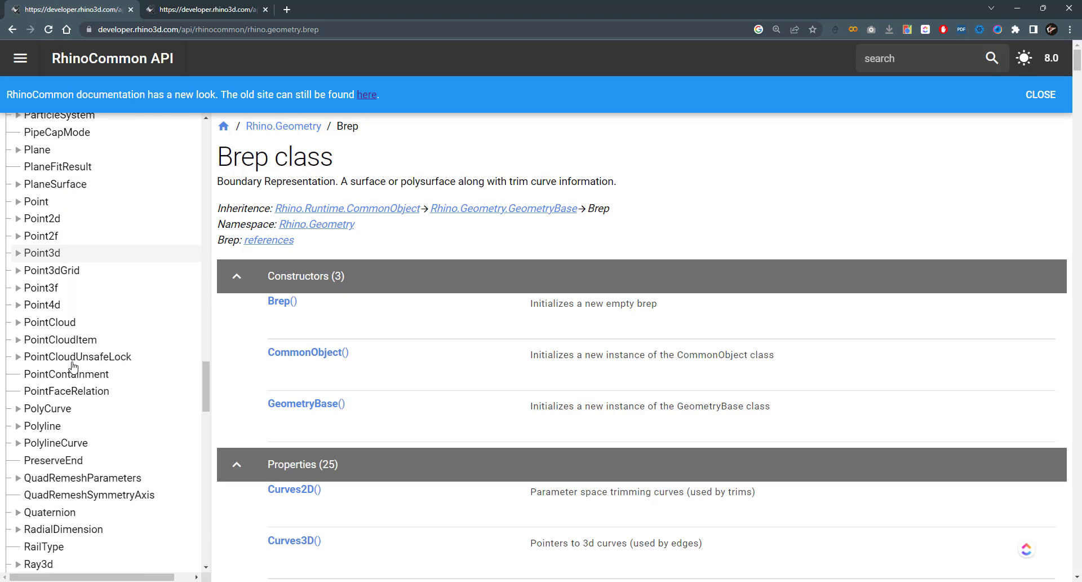
scroll(down, 3)
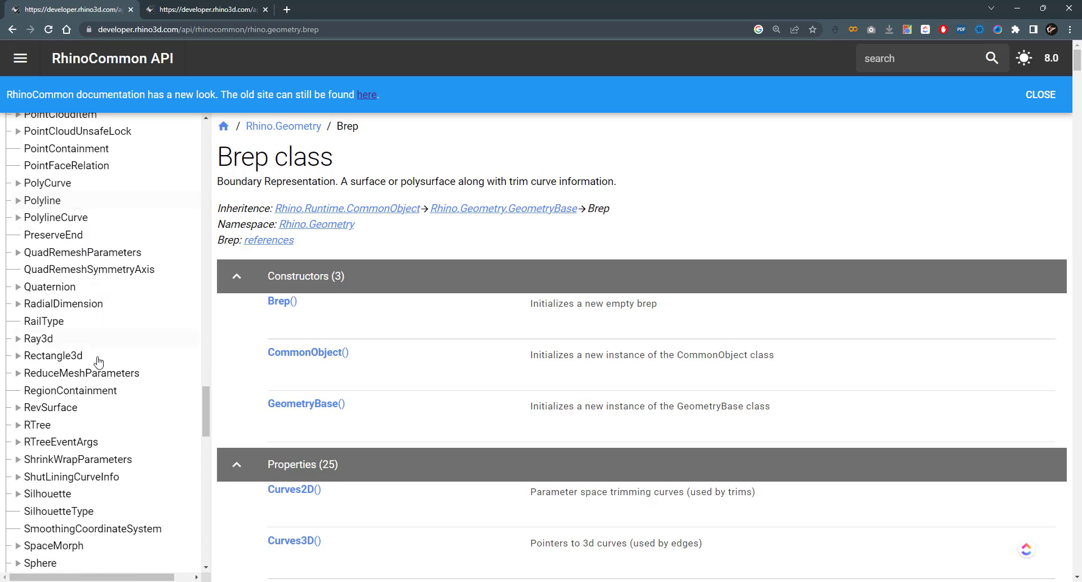
scroll(down, 3)
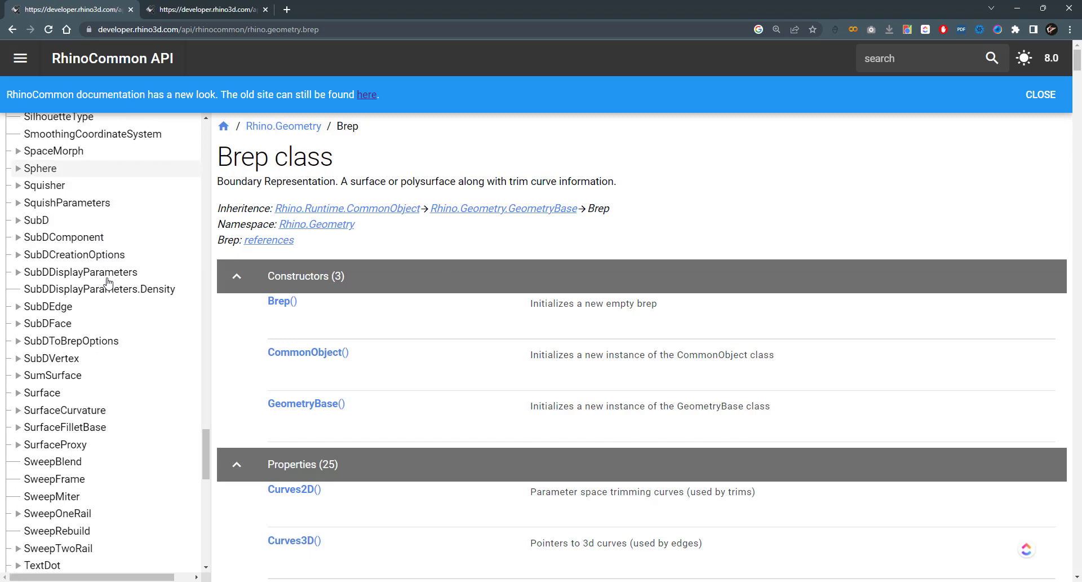
mouse_move(80, 272)
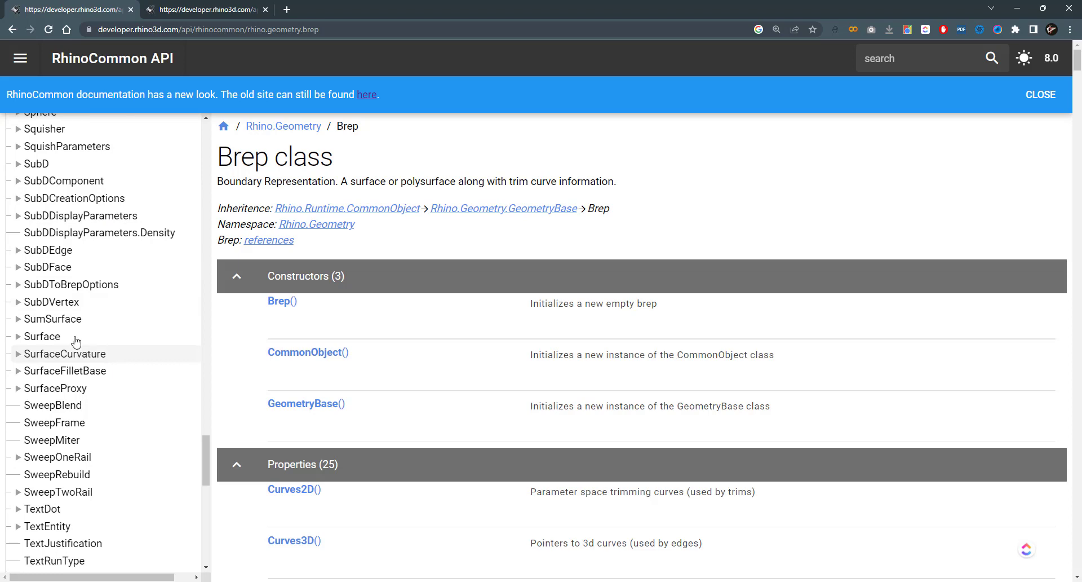
scroll(down, 3)
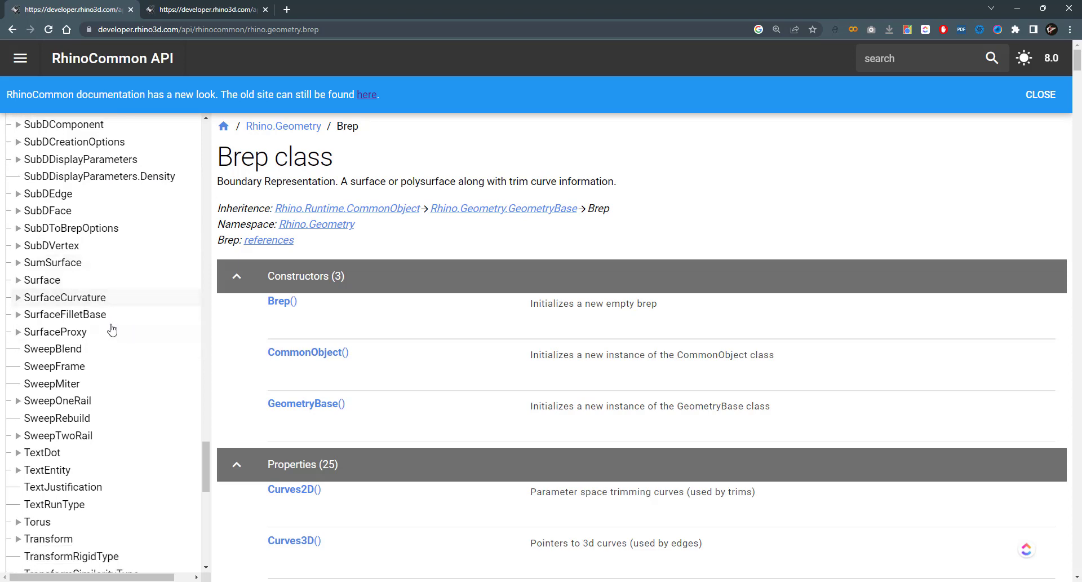
scroll(down, 3)
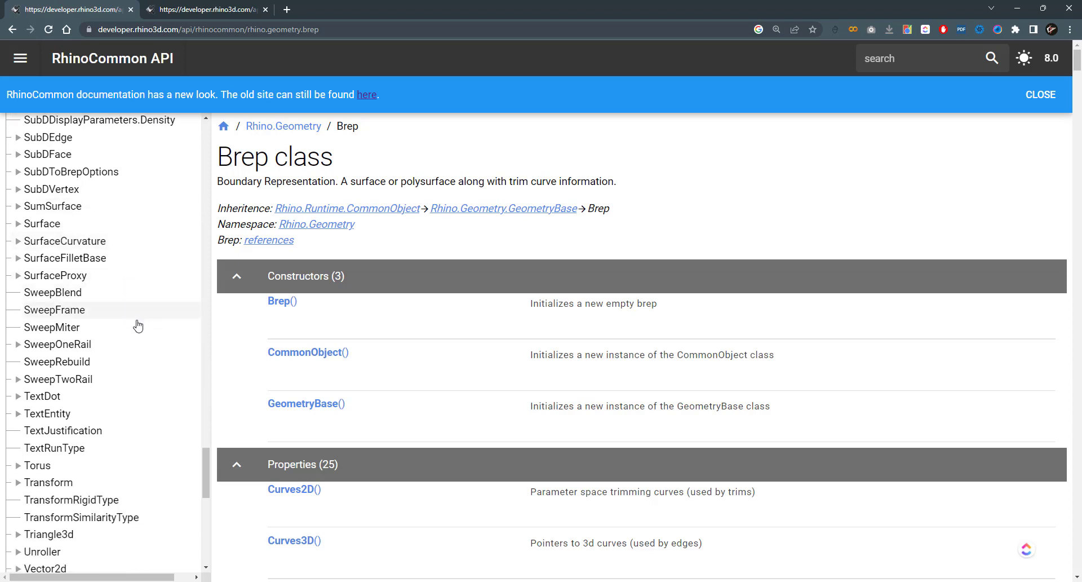
scroll(down, 3)
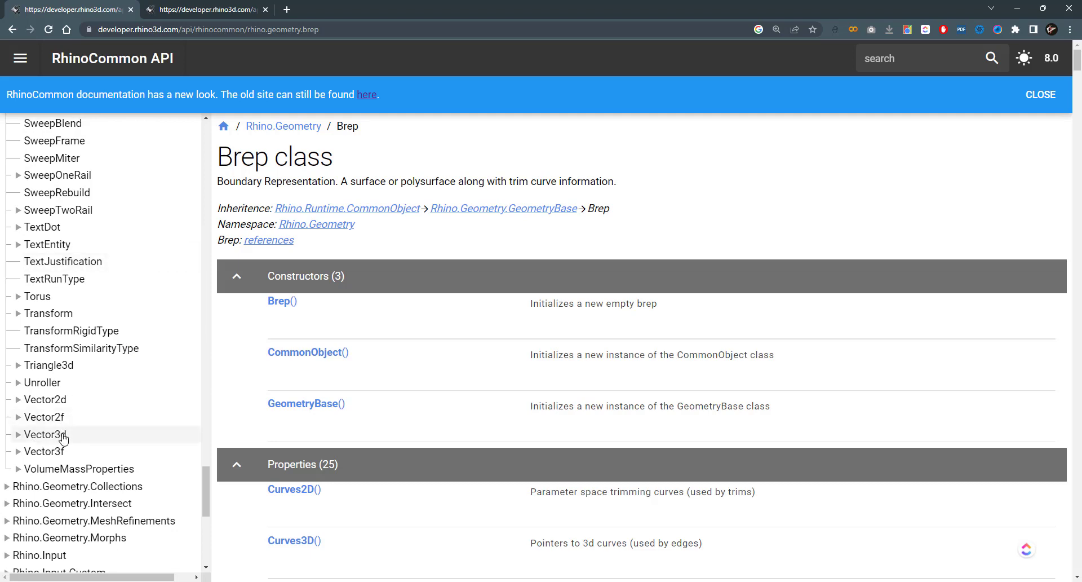
mouse_move(62, 439)
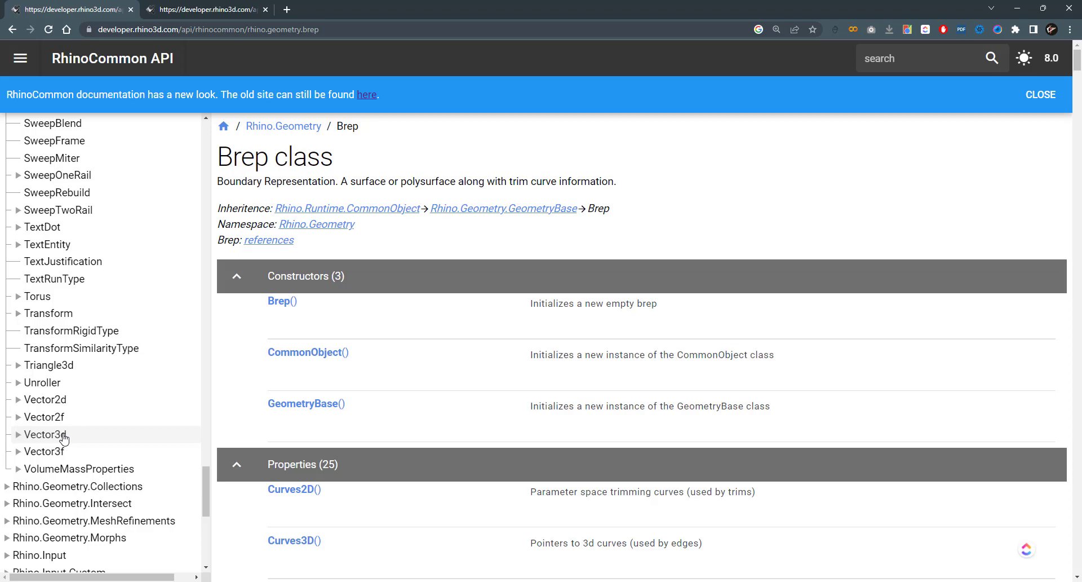
mouse_move(65, 439)
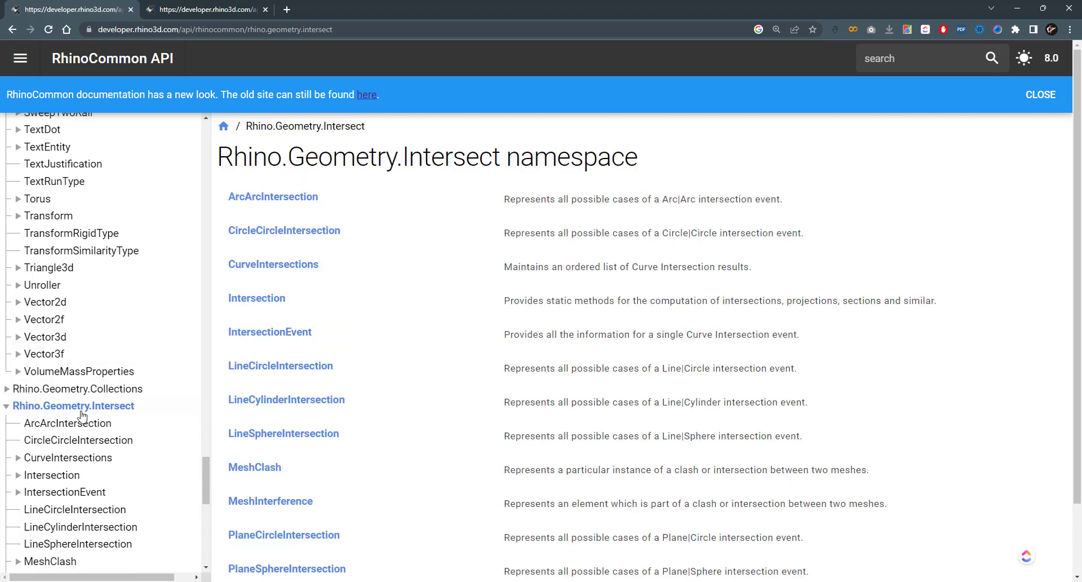
Step: Scroll the Intersect namespace's class list, including ArcArcIntersection, CurveIntersections and Intersection
scroll(down, 3)
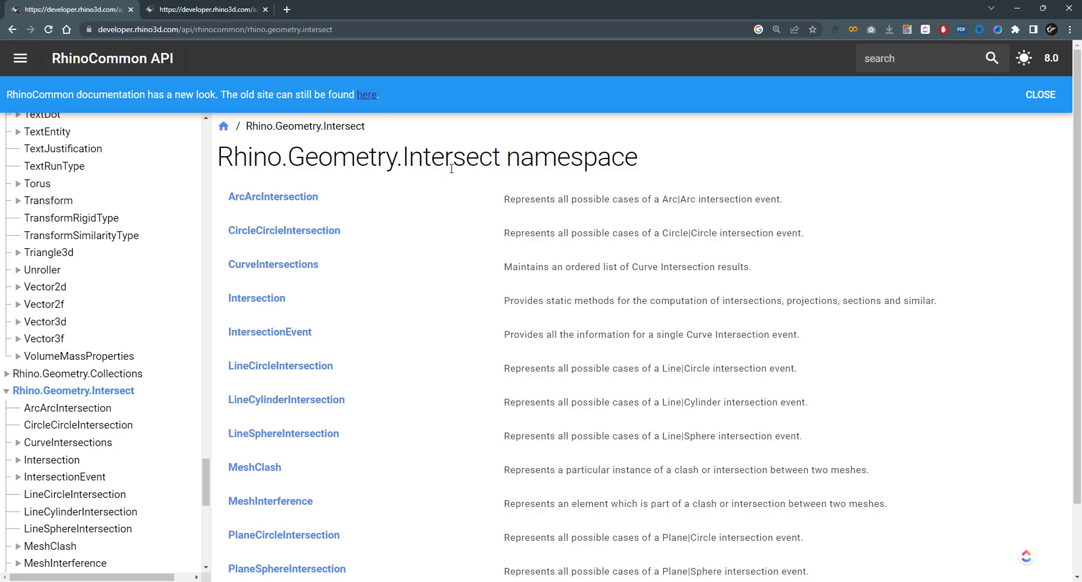
scroll(down, 3)
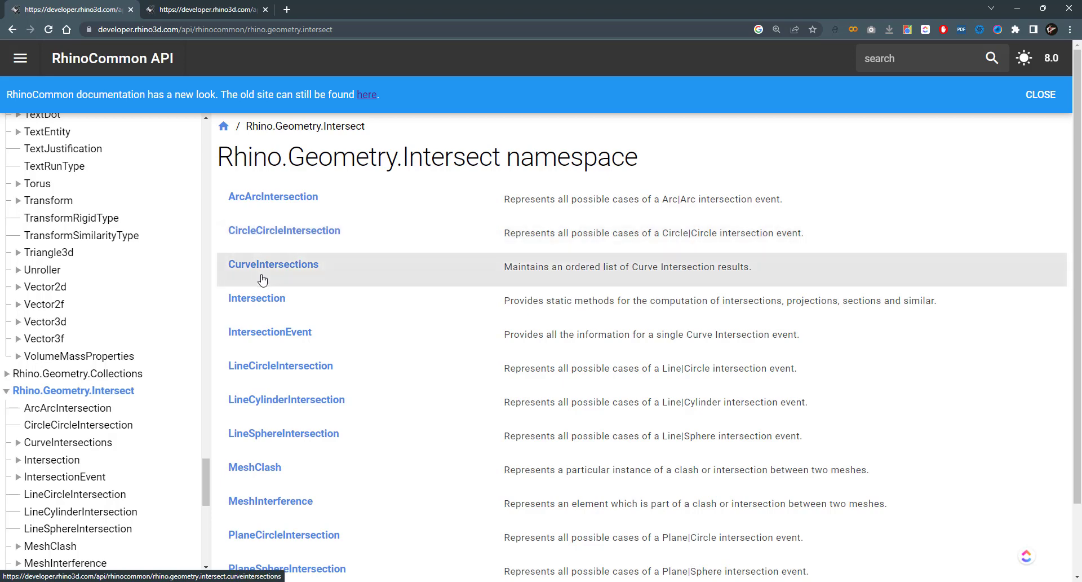
mouse_move(288, 281)
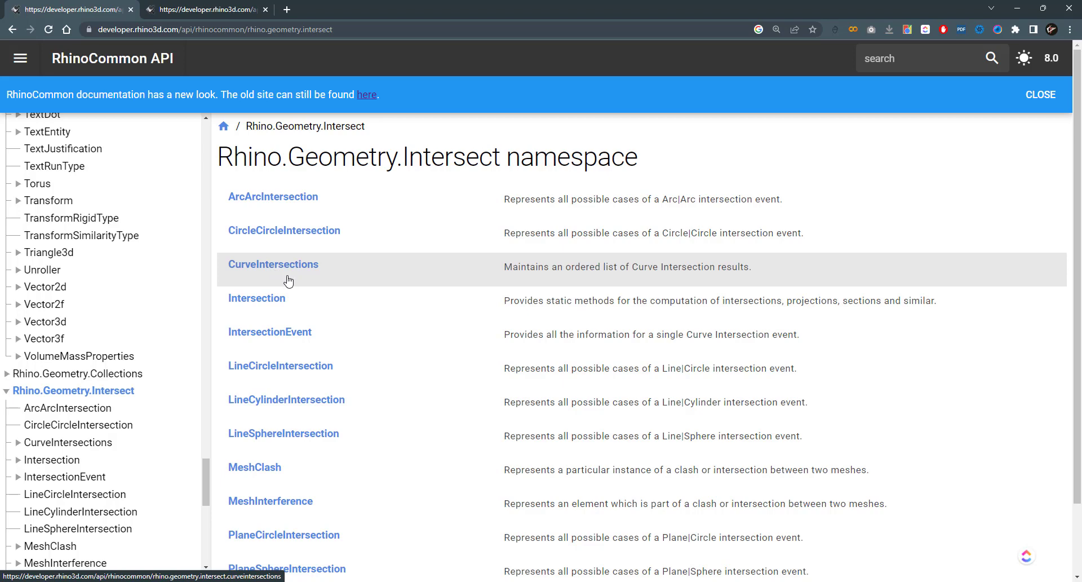
scroll(down, 3)
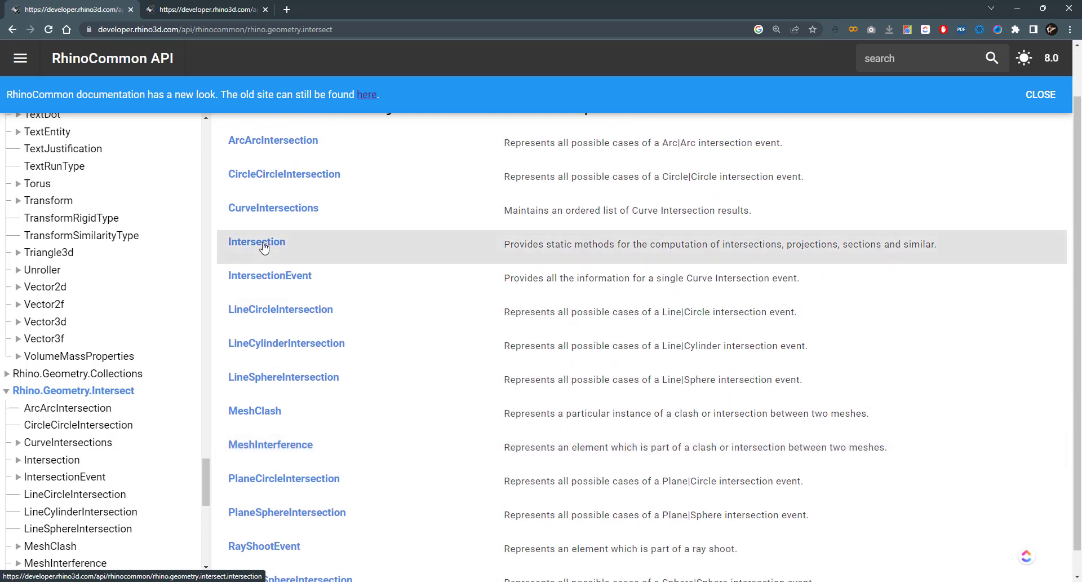
Step: Open the Intersection class and scroll its 52 methods down to the LineBox and LineLine overloads
click(257, 241)
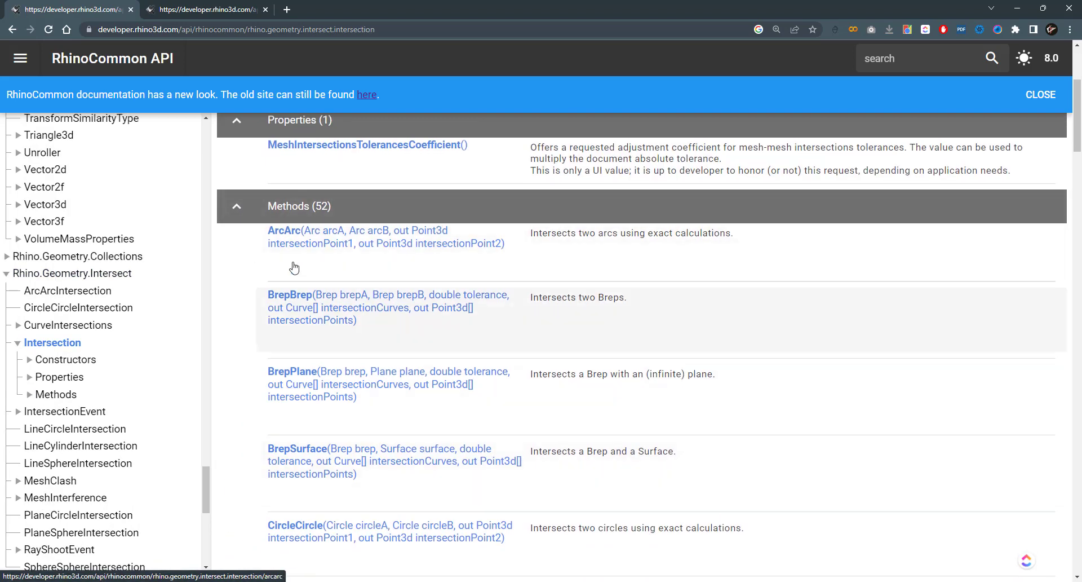
mouse_move(396, 329)
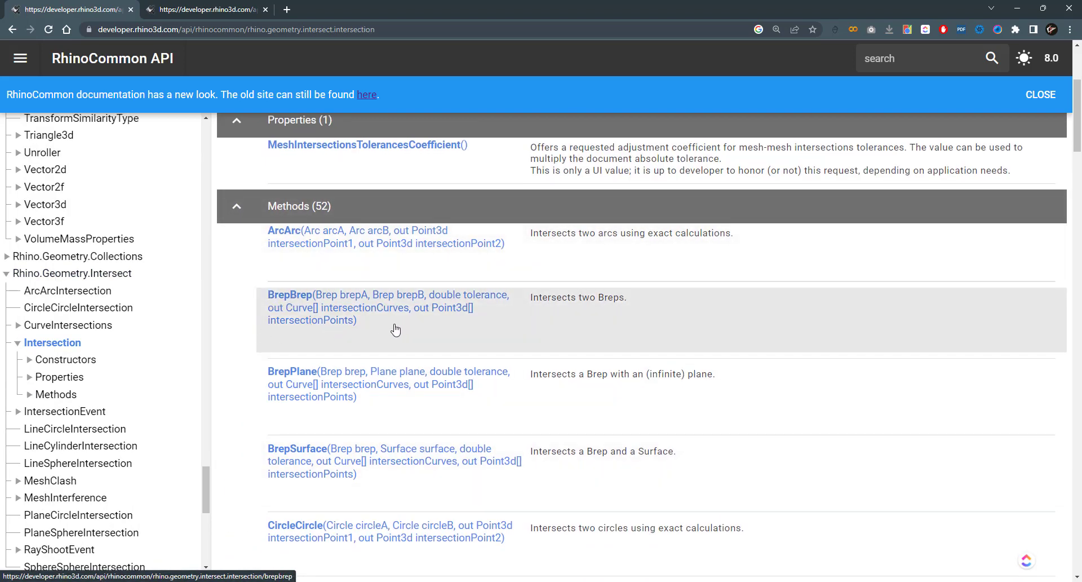
scroll(down, 3)
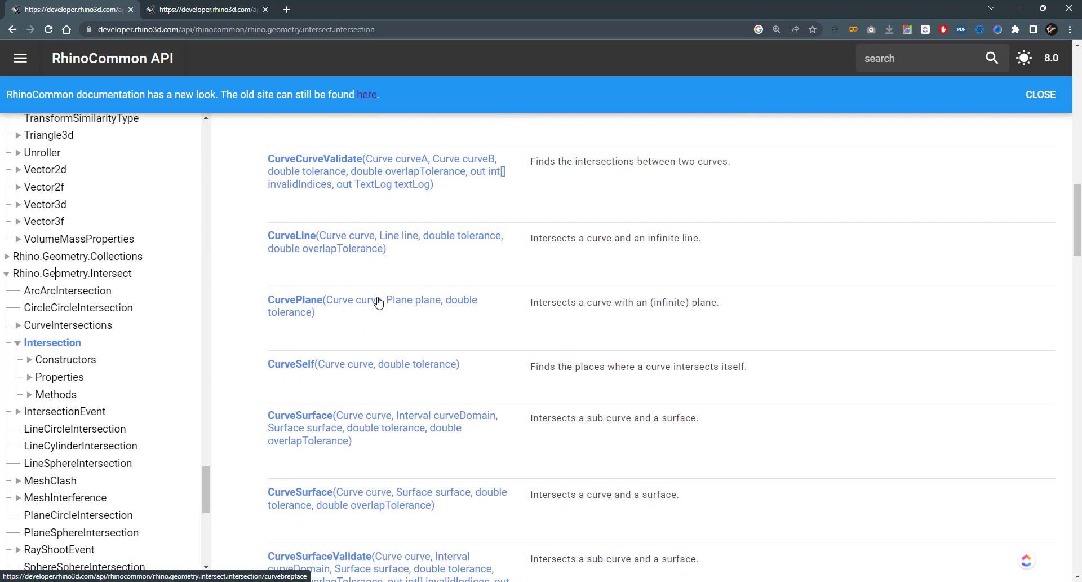
scroll(down, 3)
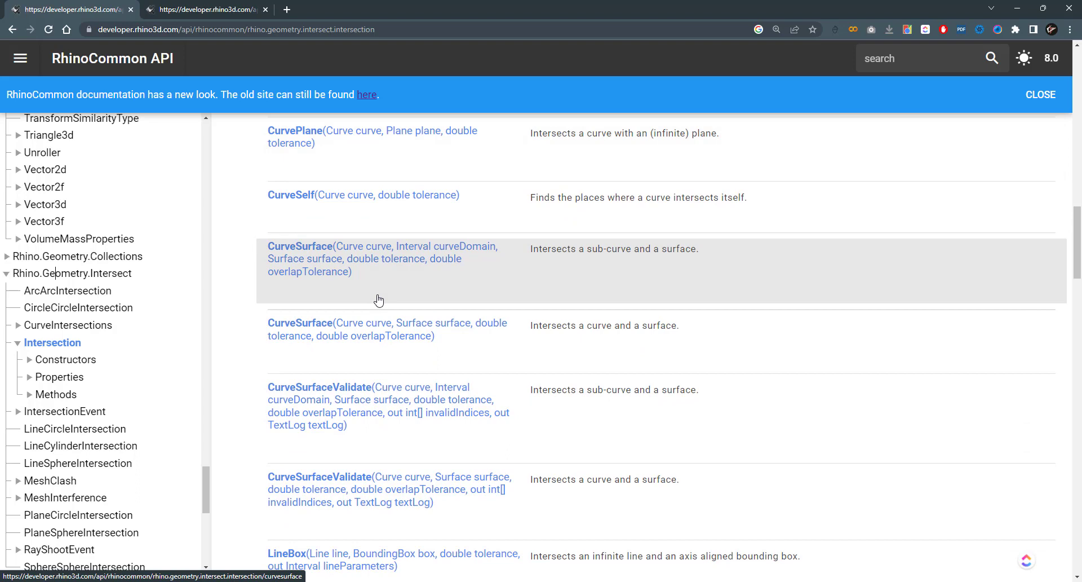
scroll(down, 3)
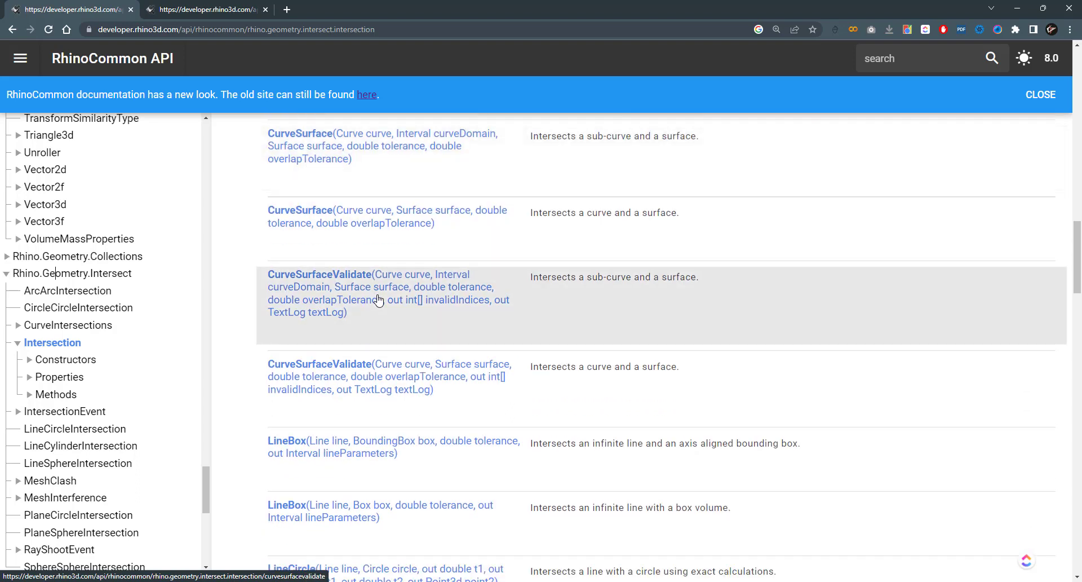
scroll(down, 3)
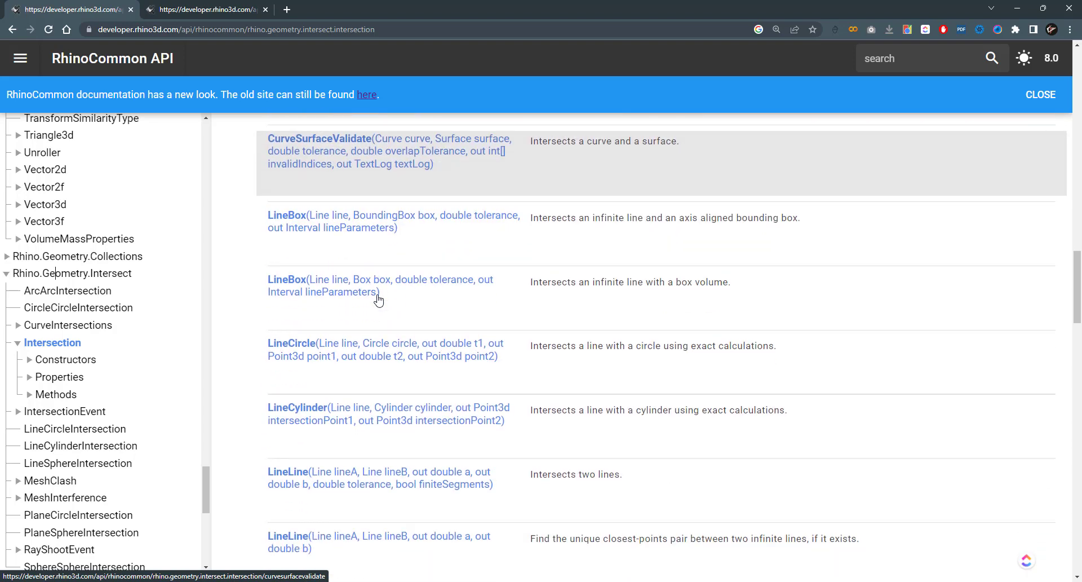